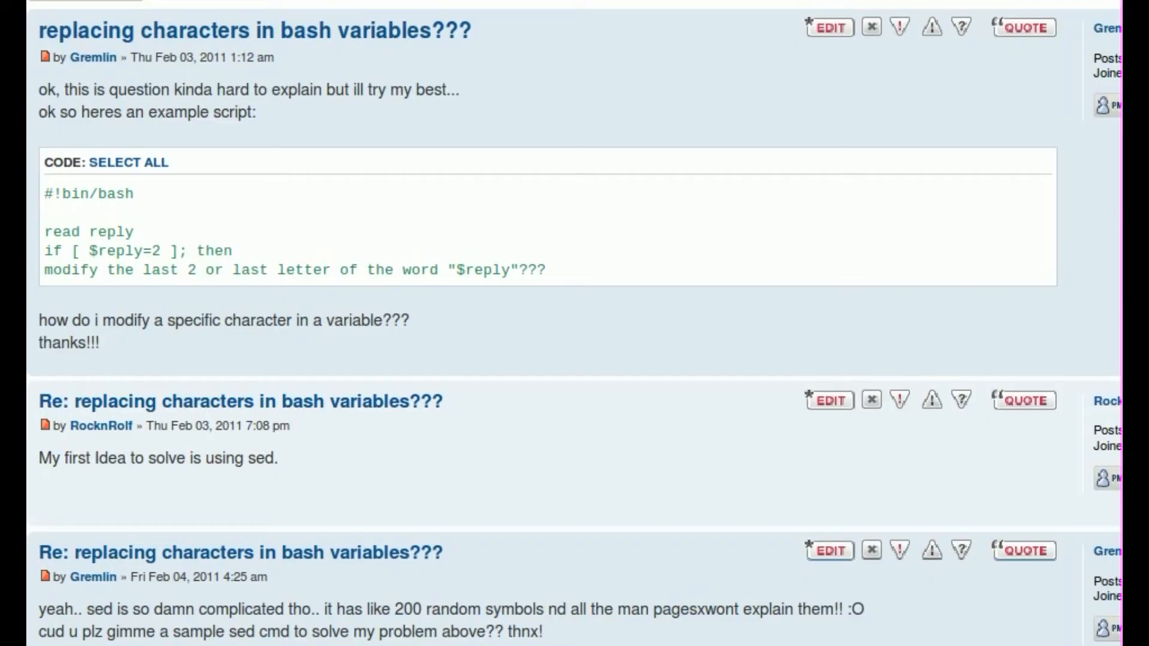
mouse_move(200, 85)
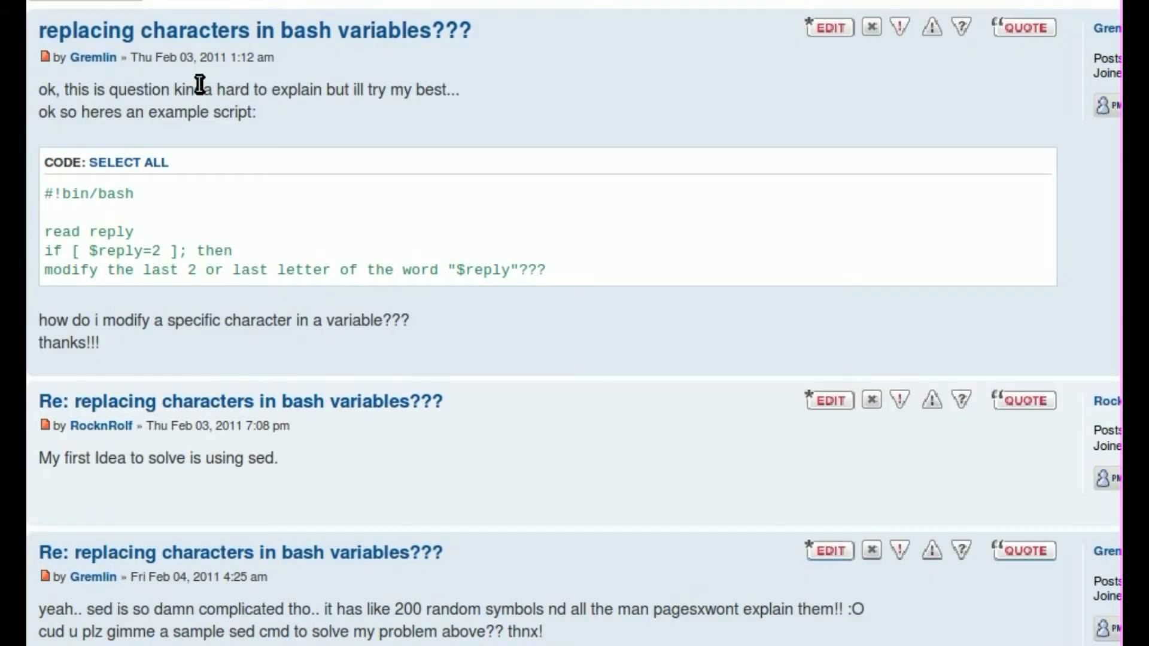
mouse_move(93, 75)
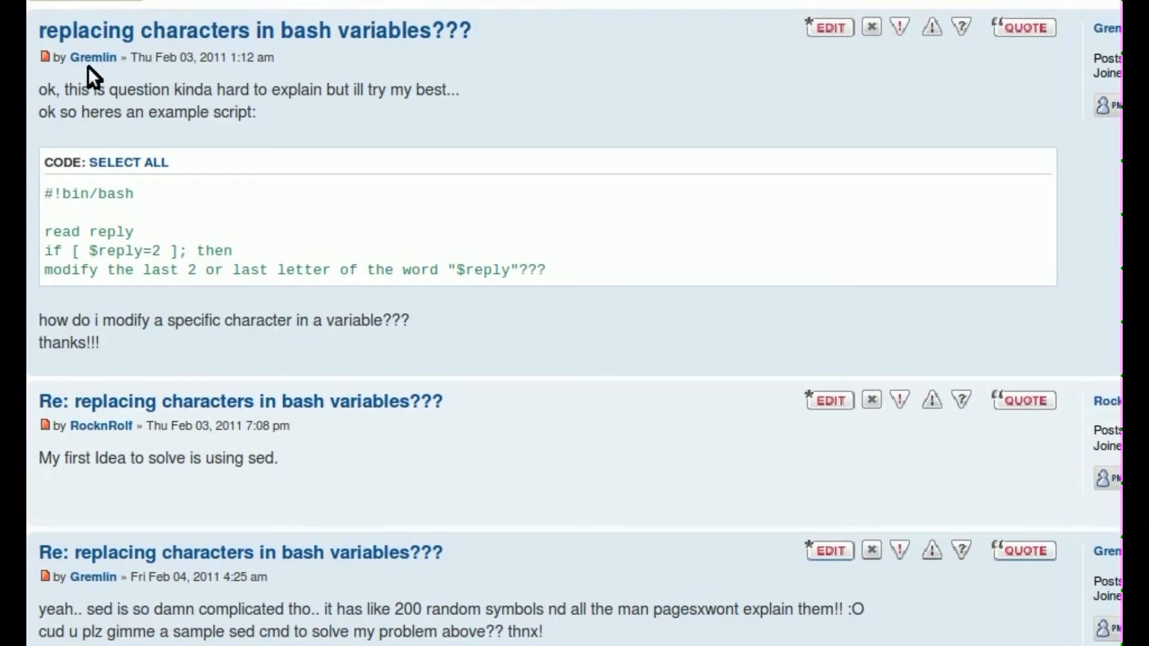
mouse_move(176, 73)
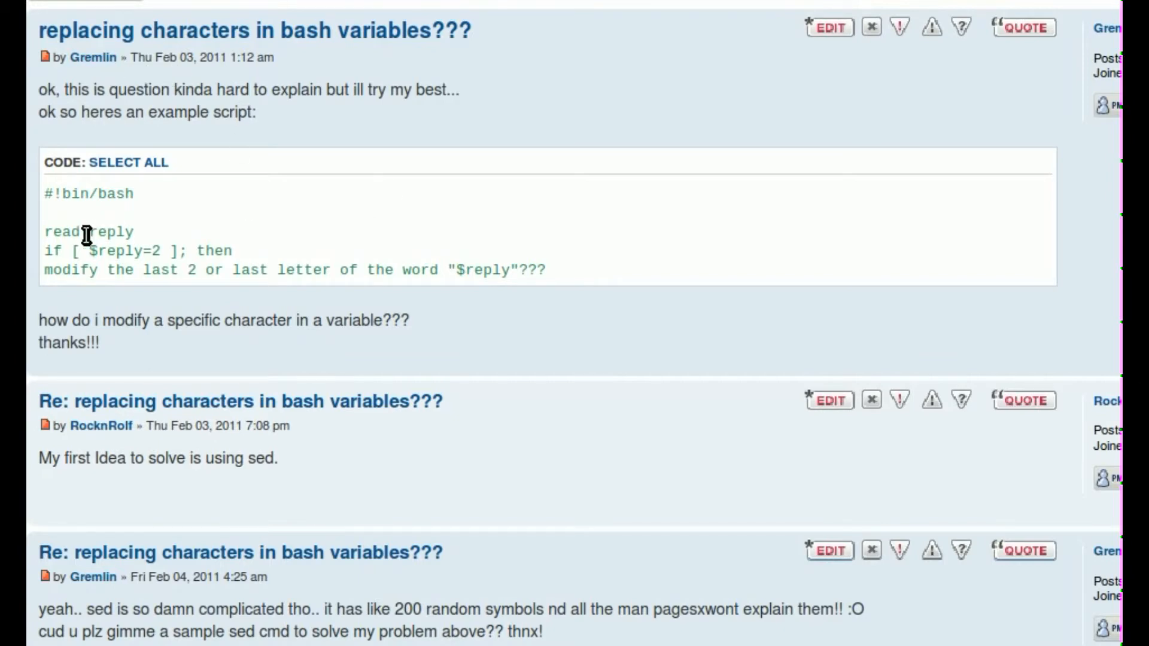
mouse_move(131, 256)
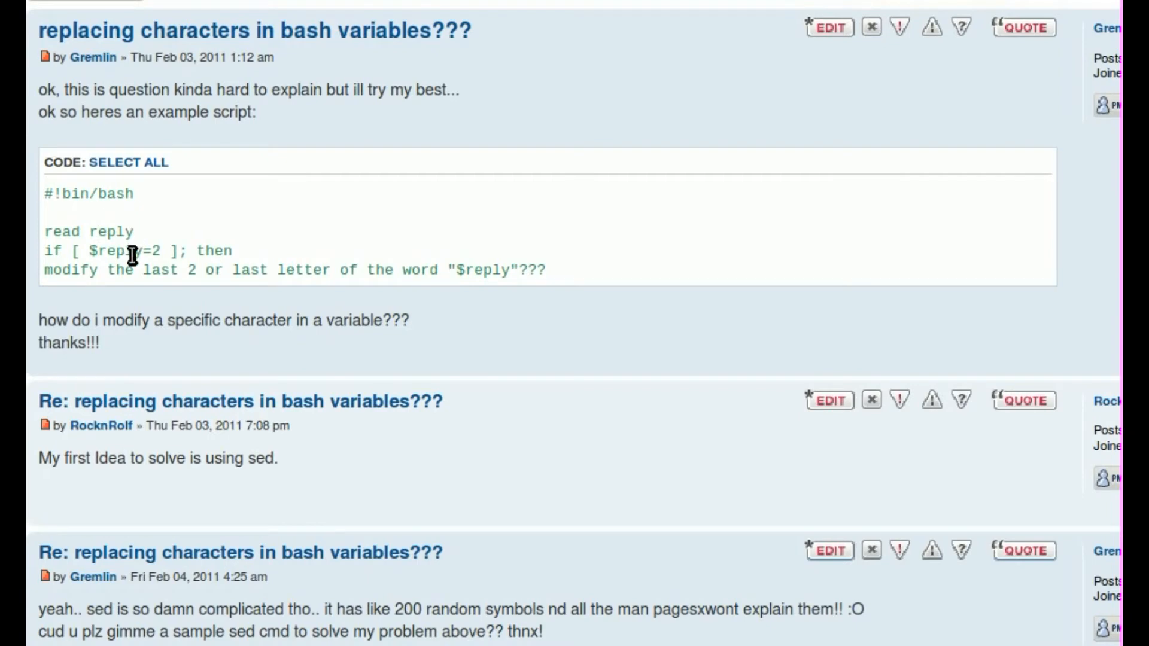
mouse_move(248, 271)
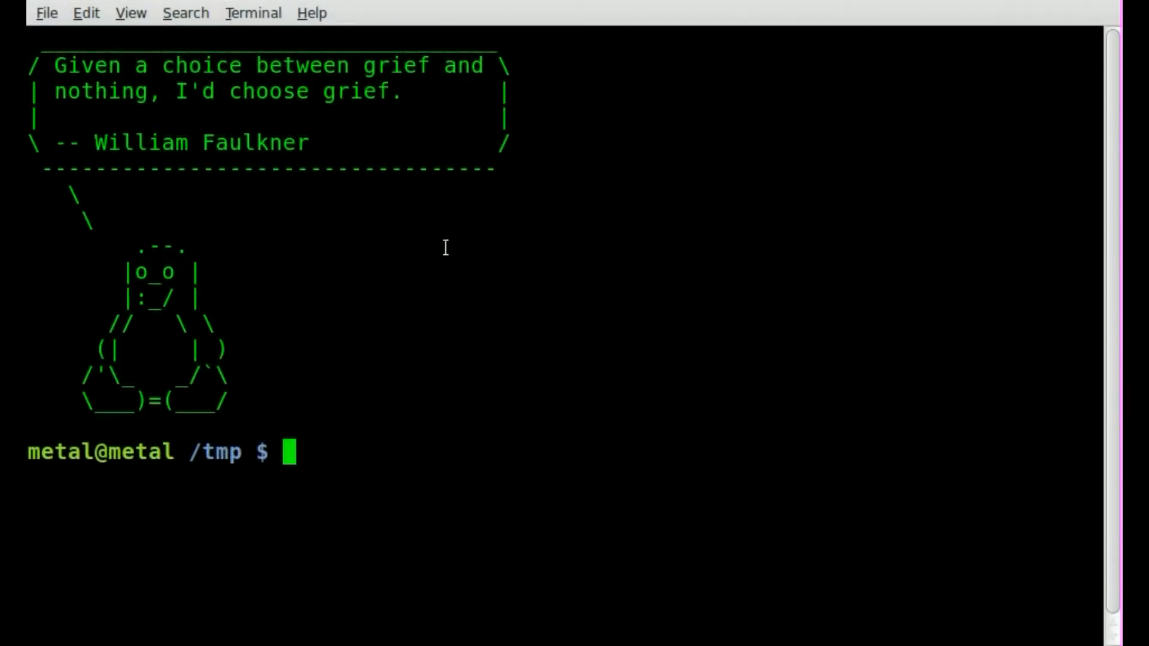
- Launch vim on the new file replace_end.sh from the /tmp prompt
text(vim)
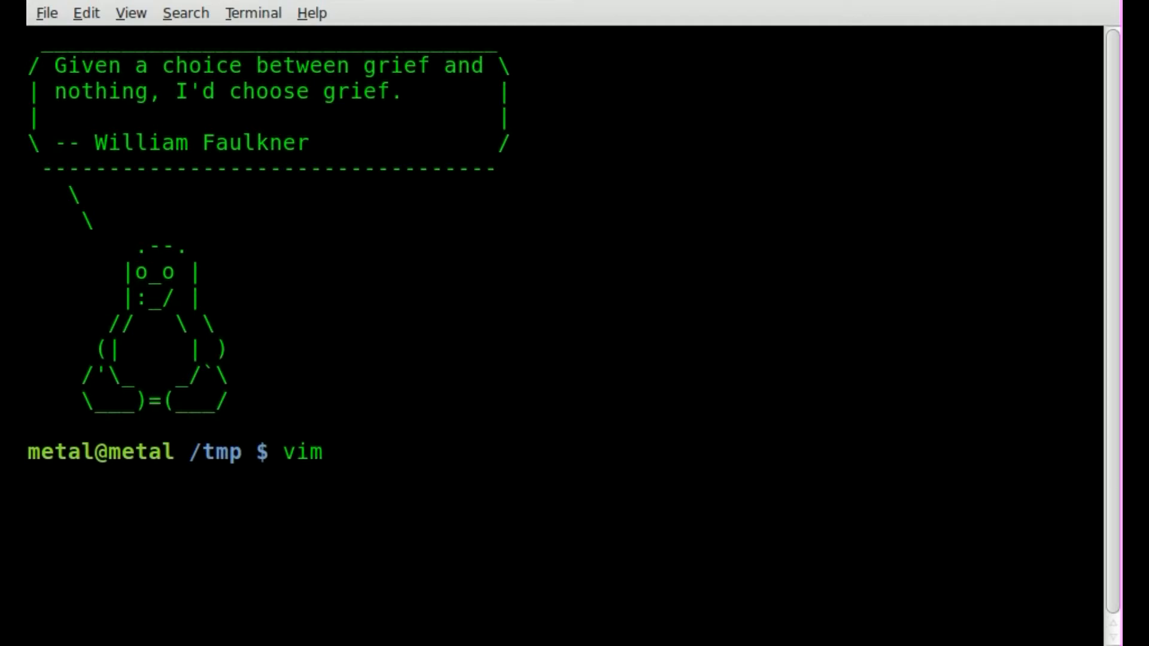
text(re)
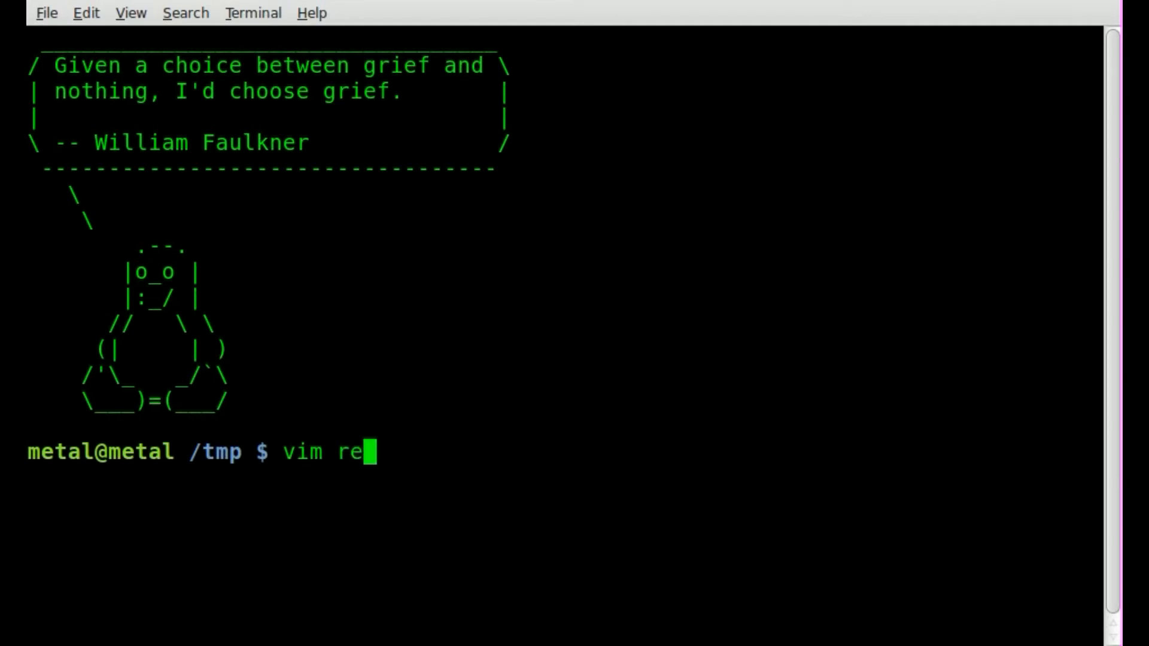
text(place_sn)
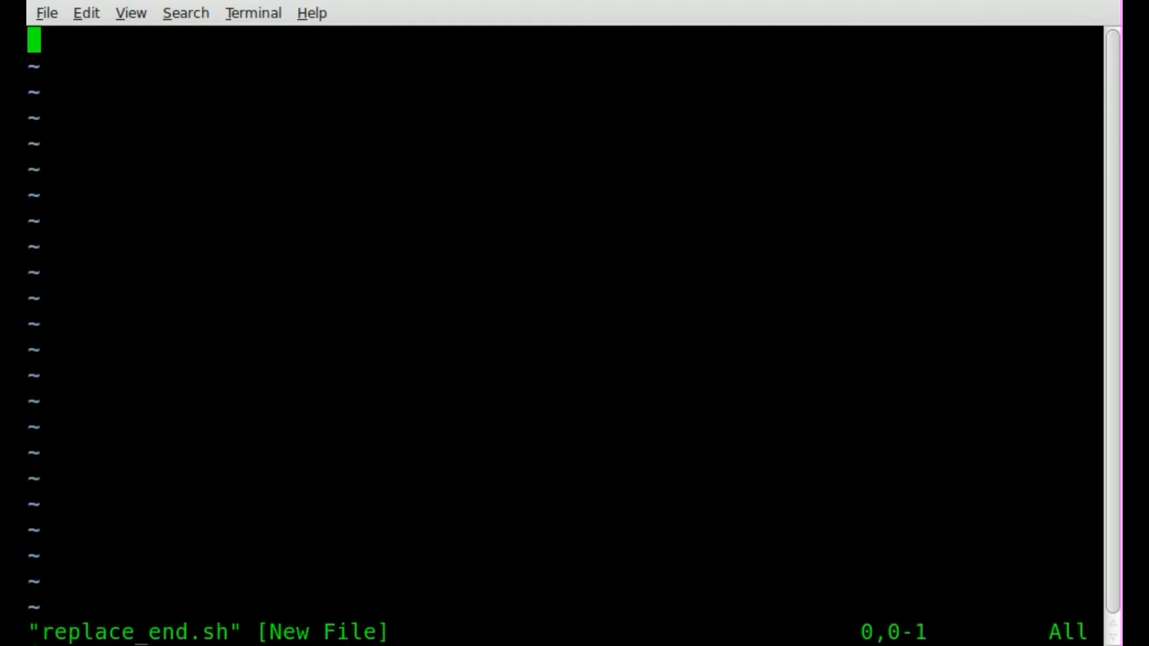
- Begin the script with the #!/bin/bash shebang line
text(#!/)
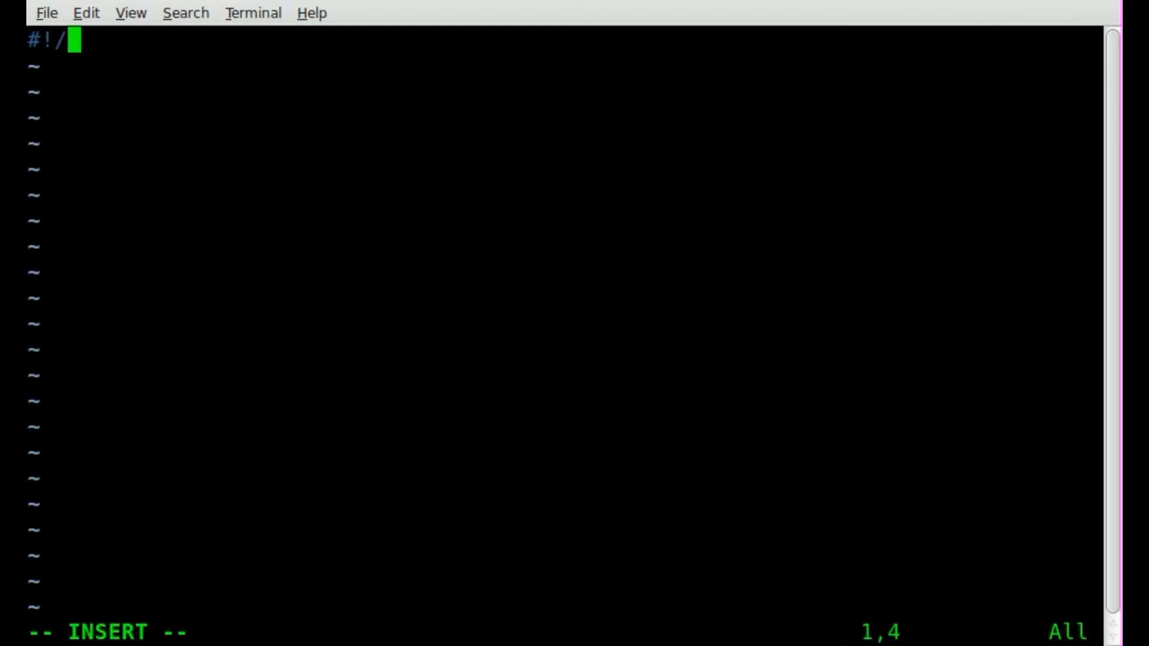
text(bin/)
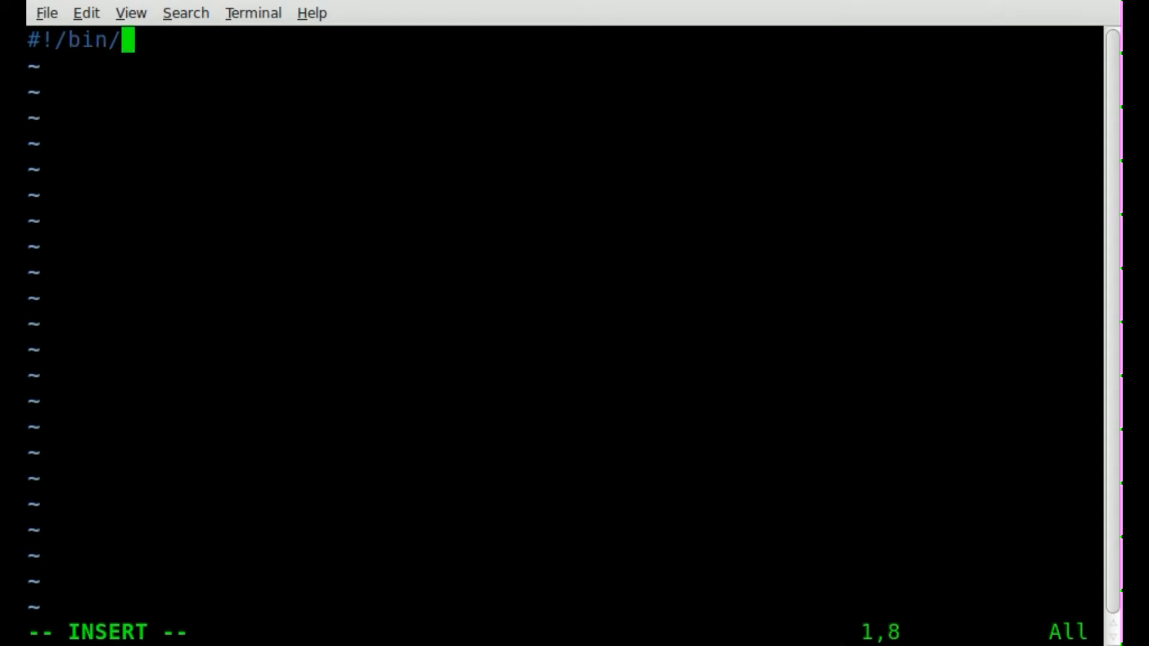
text(bash)
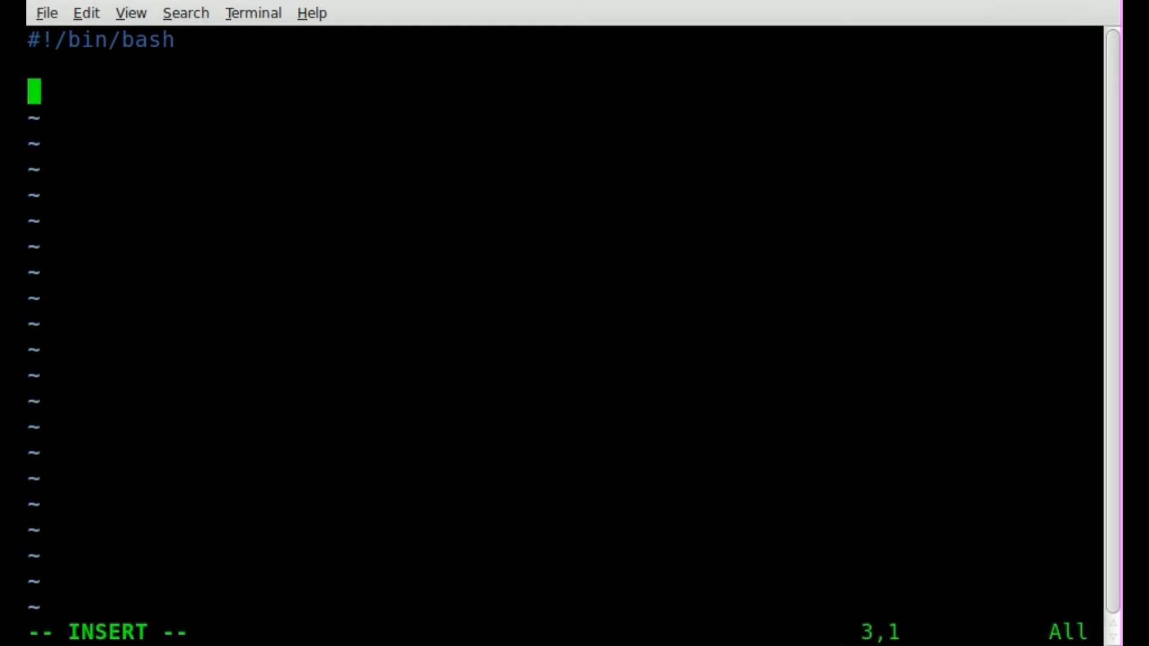
- Add echo -n "Type a Word:" followed by a read reply line
text(echo)
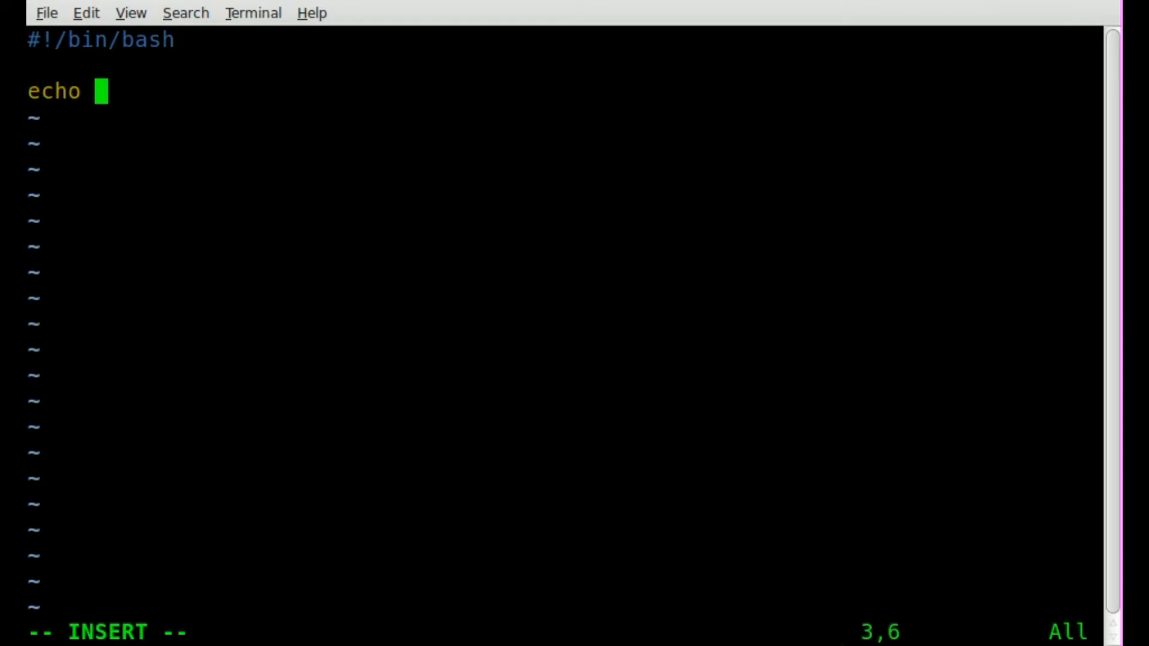
text(-n)
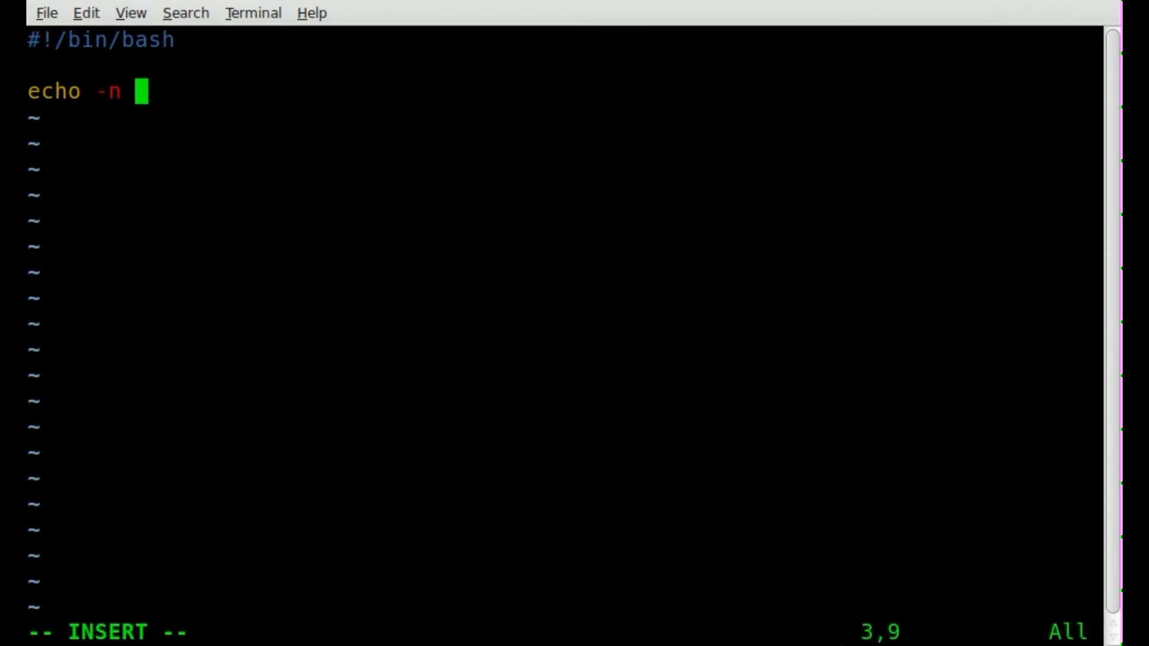
text("Type)
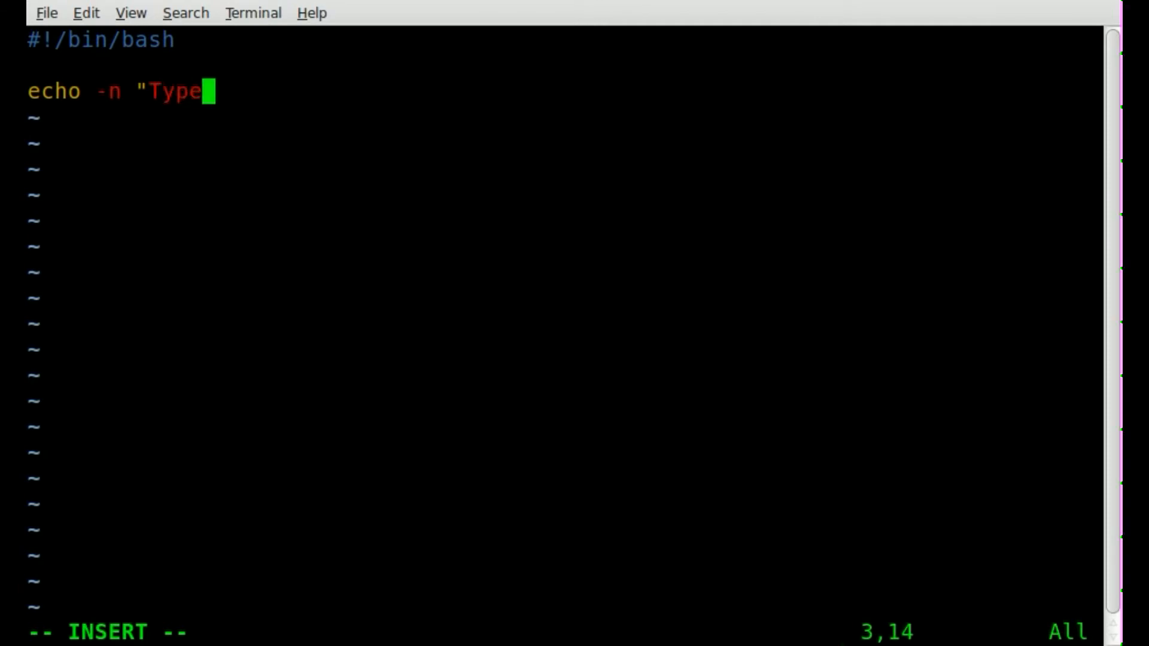
text(a Wor)
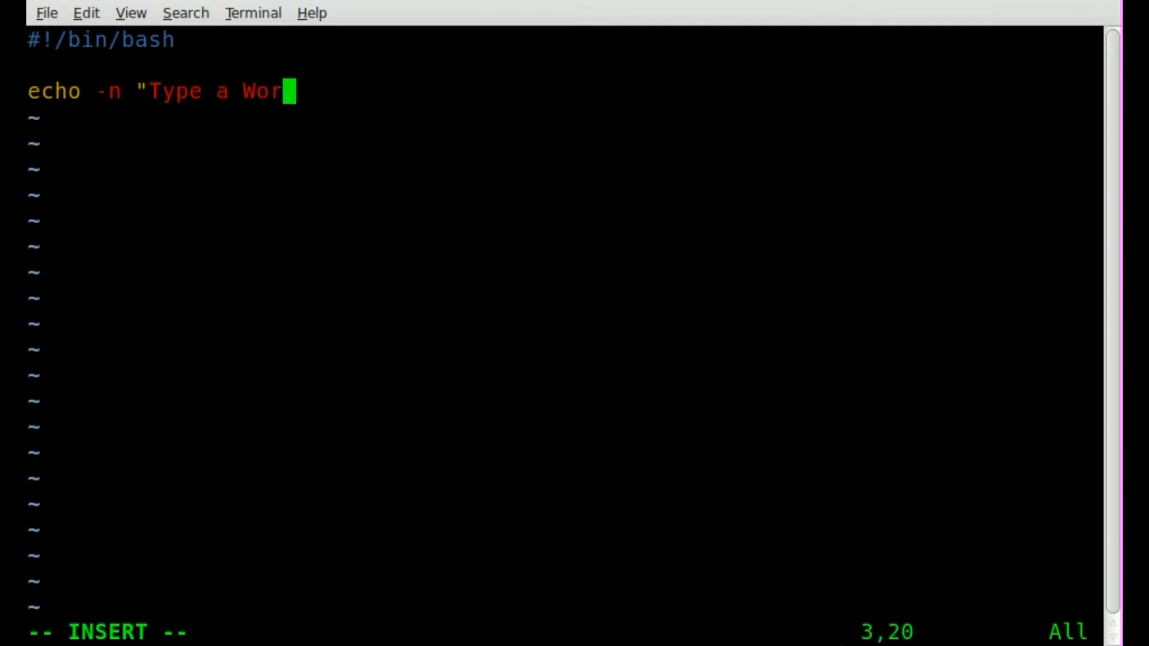
text(d:")
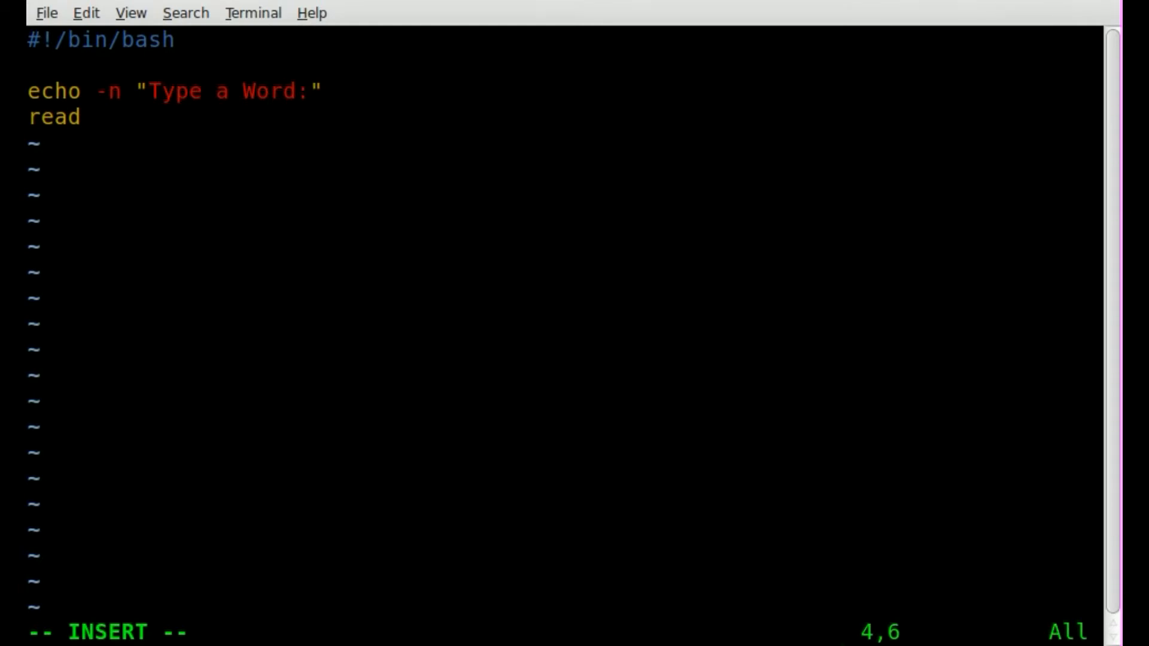
text(re)
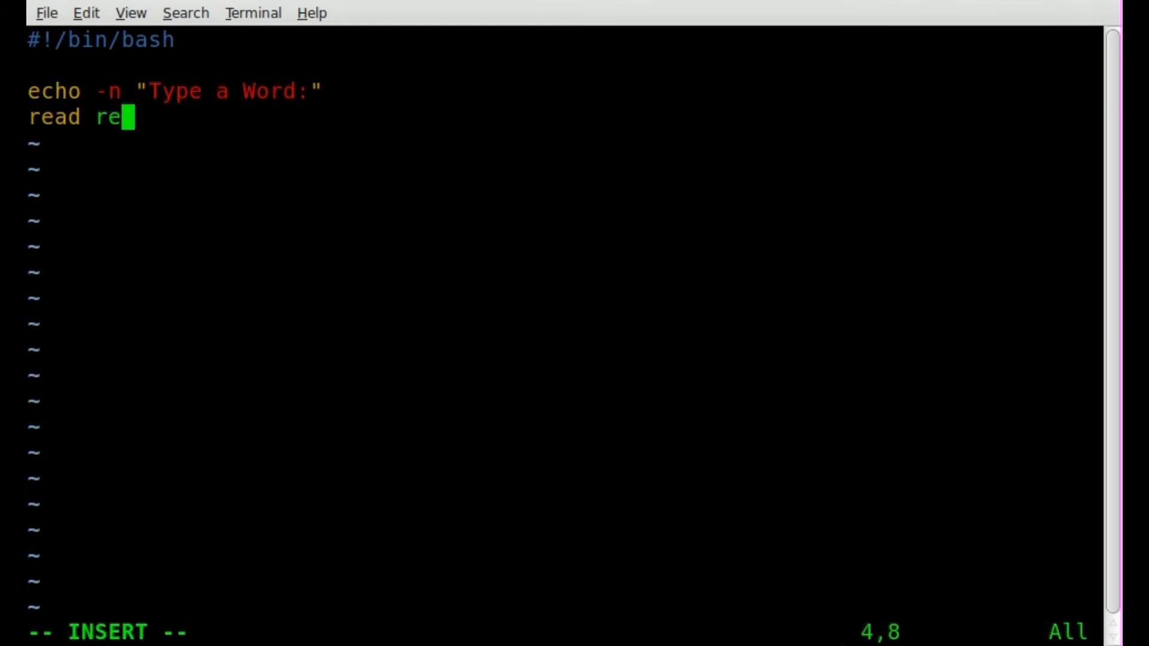
text(ply)
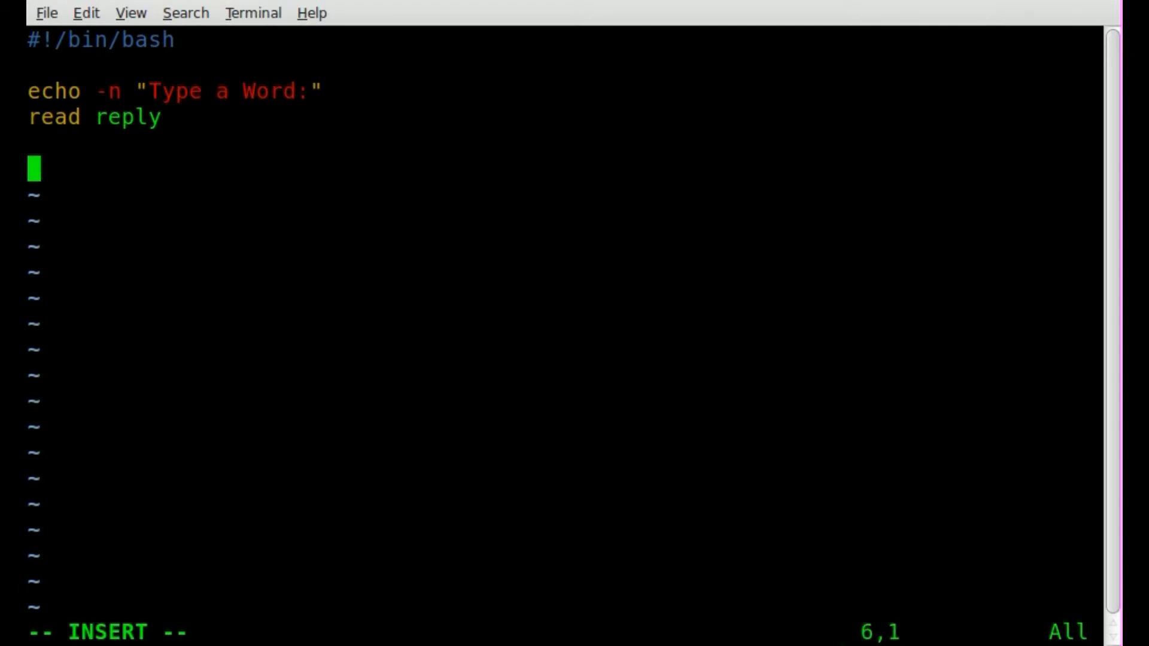
- Write the line let x=${#reply} storing the typed word's length in x
text($()
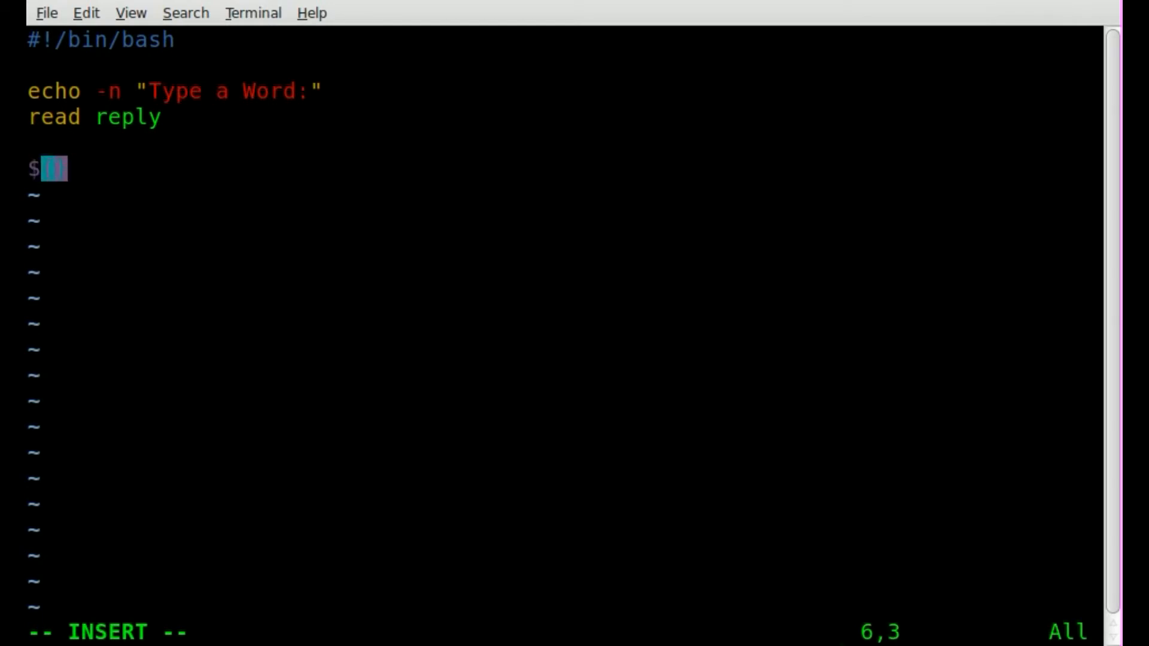
text(#)
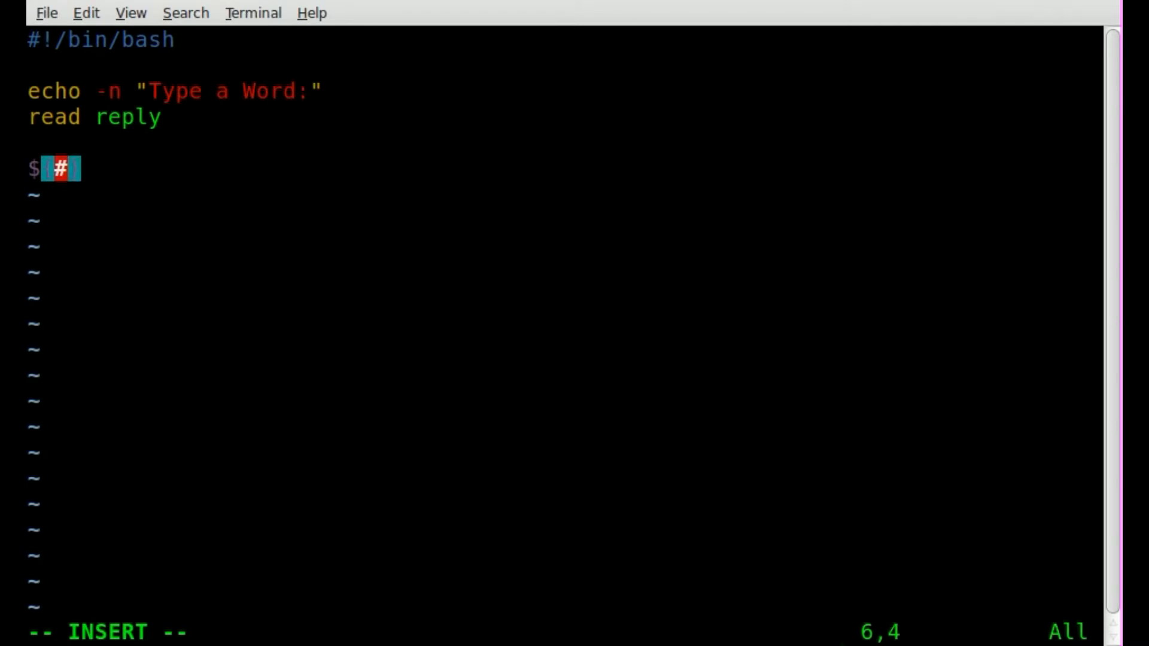
text(reply)
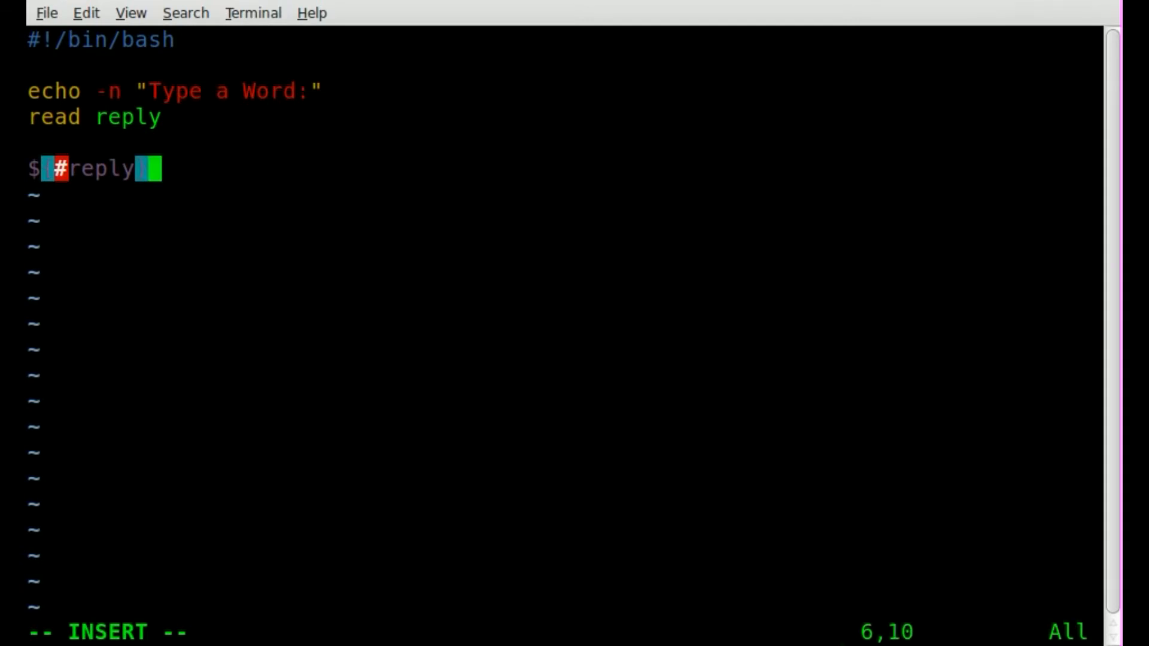
text(})
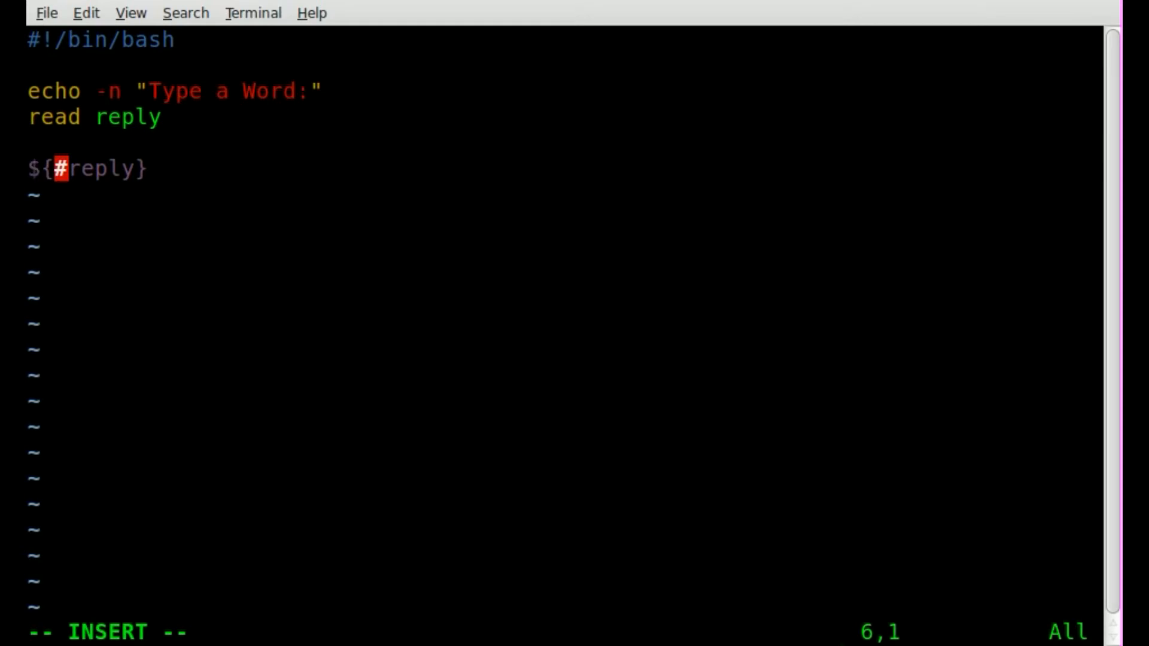
text(x=)
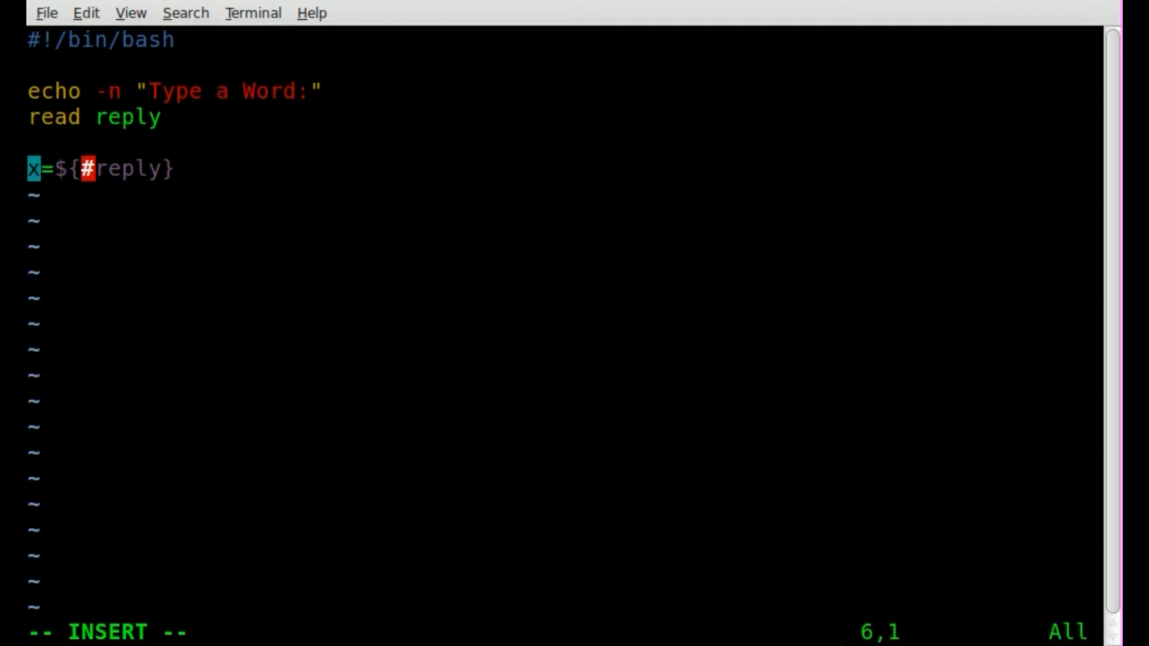
text(let)
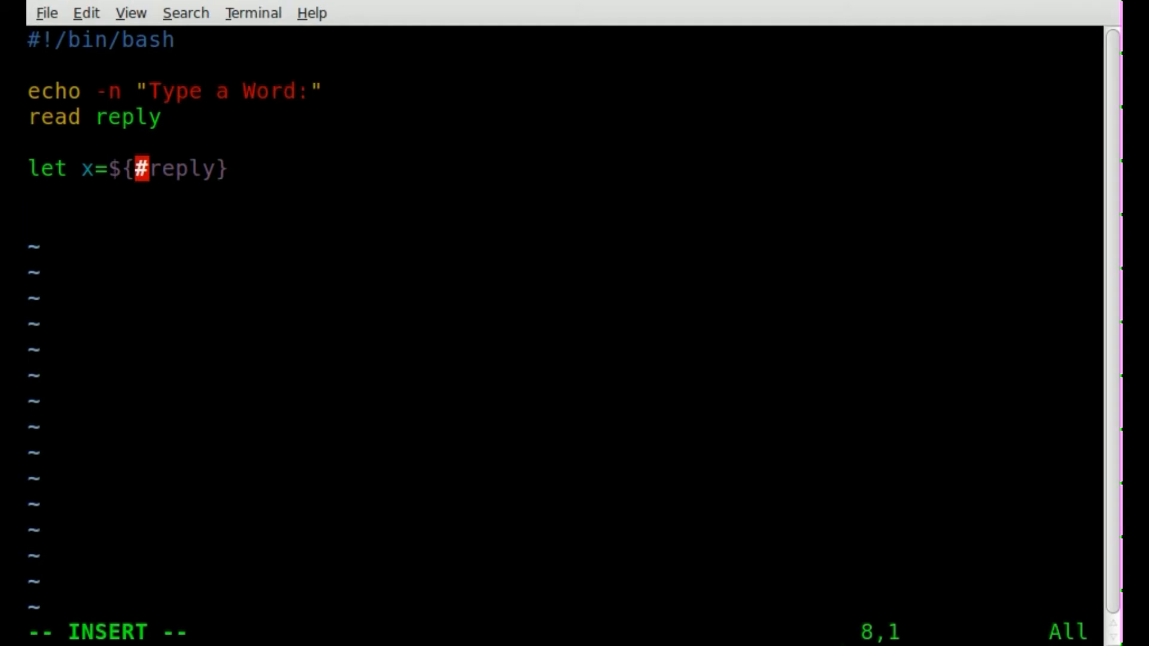
- Add echo -n "Type the end you would like to substitute:" as the second prompt
text(echo -n)
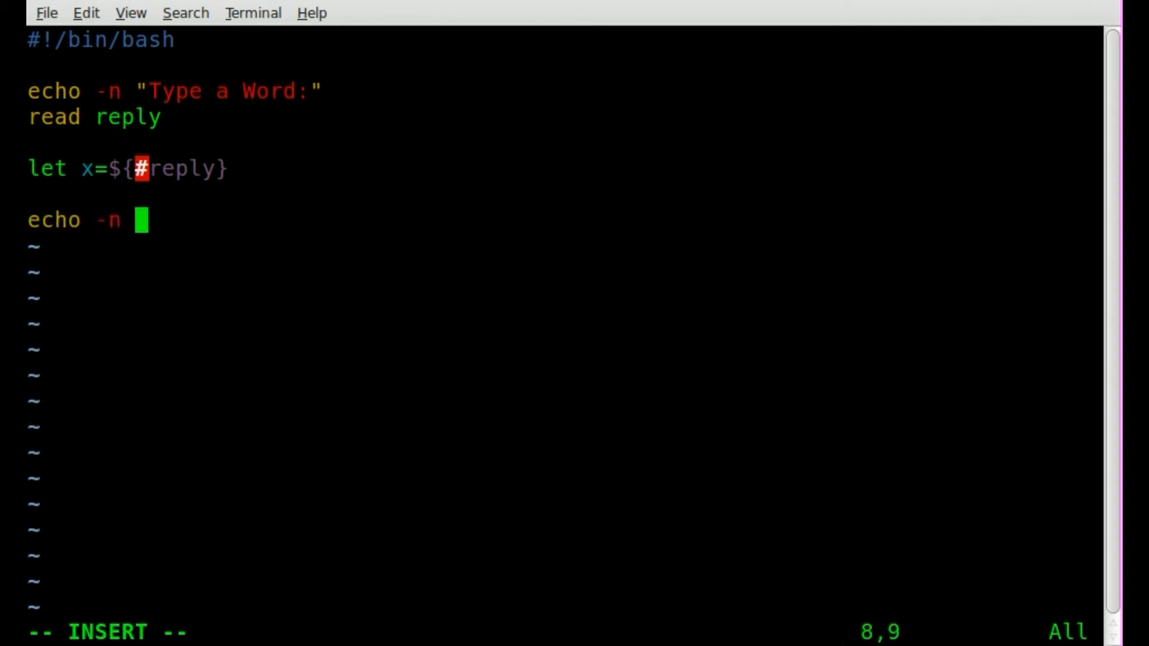
text("Tp)
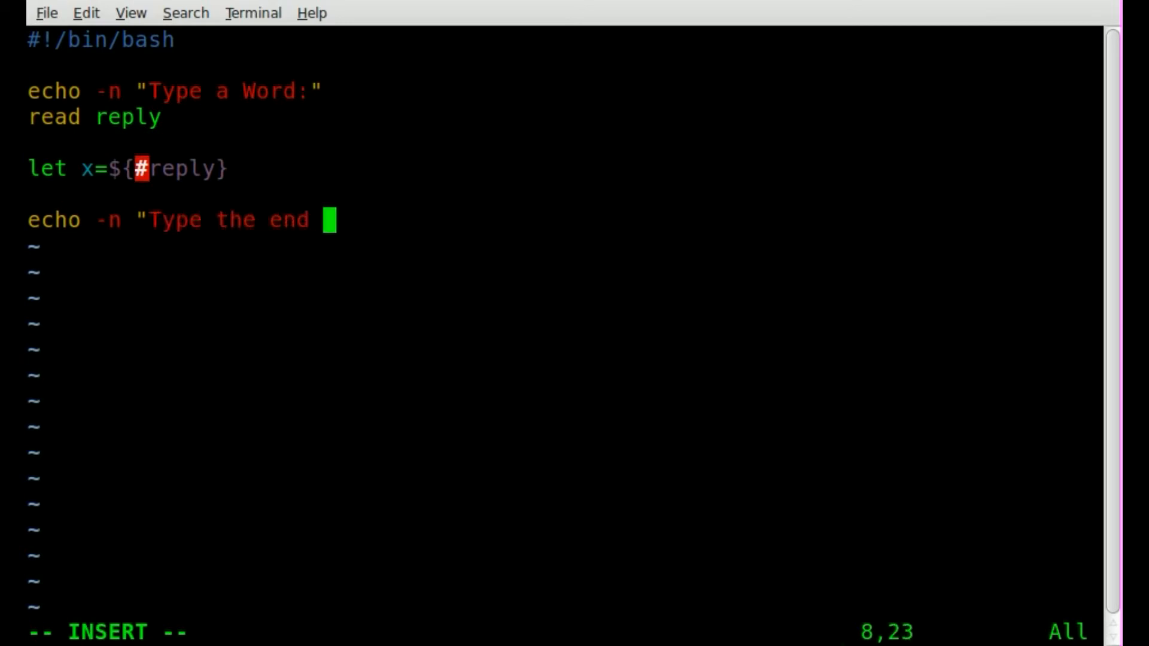
text(you would like to su)
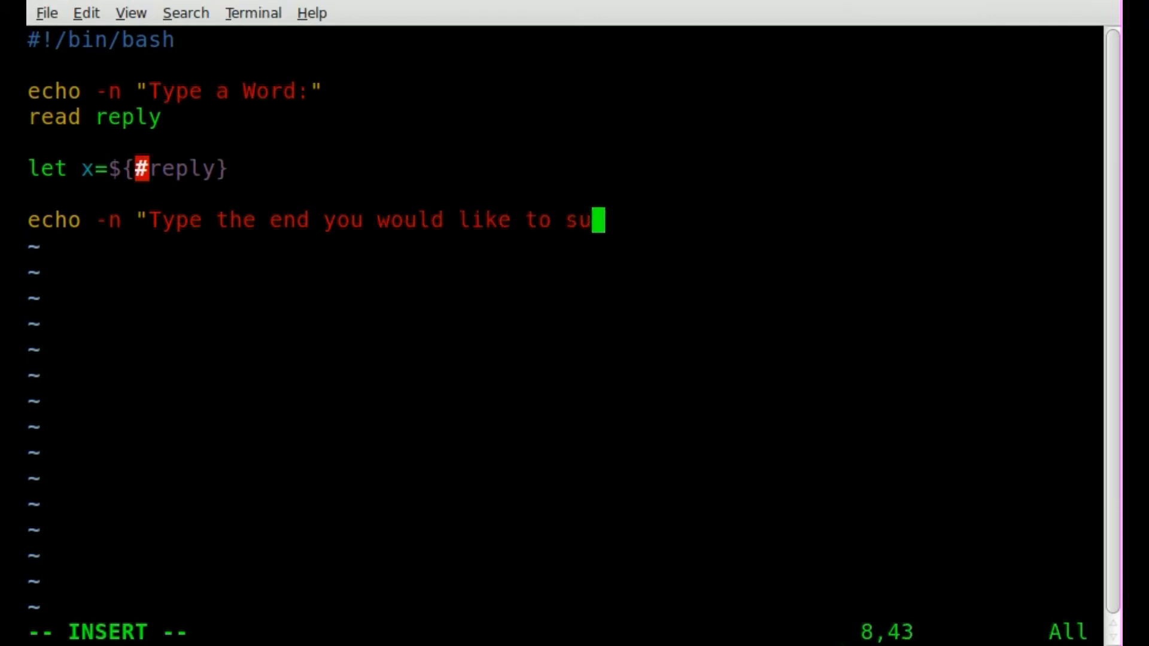
text(bstit)
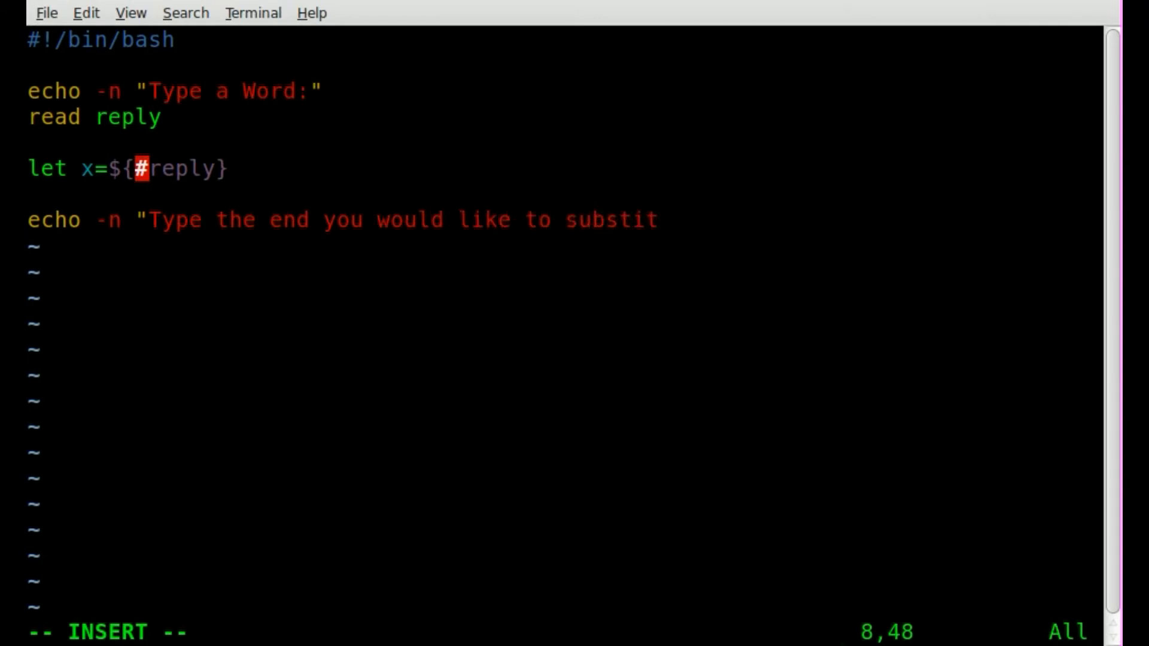
text(ute:)
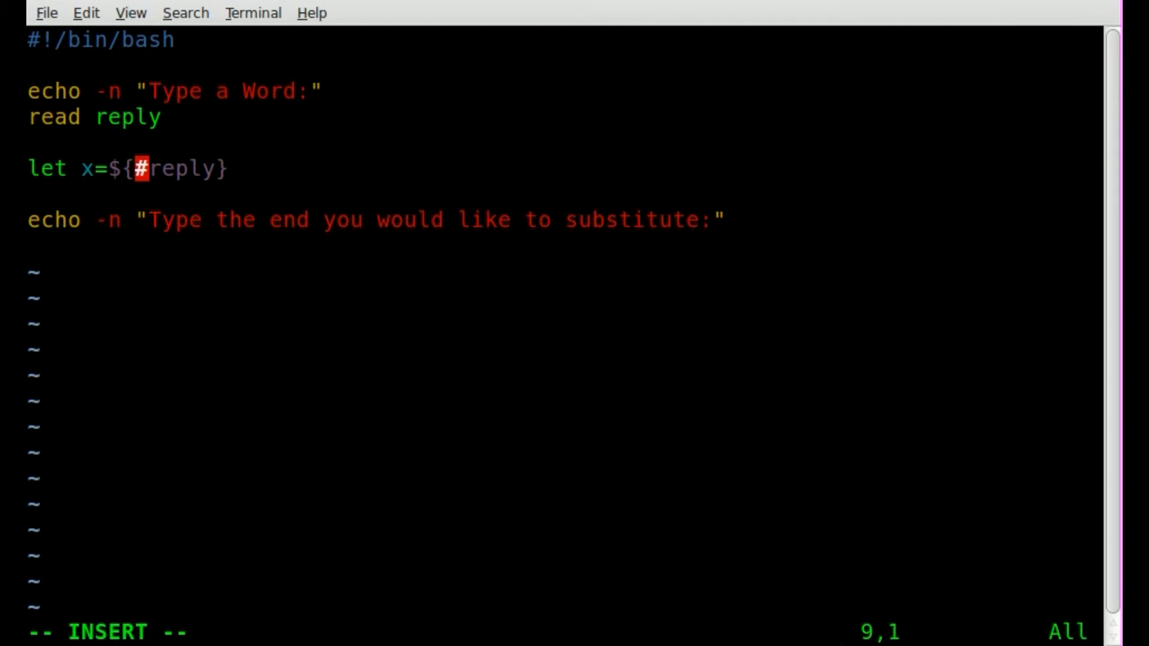
- Read the answer into the variable newend with read newend
text(read)
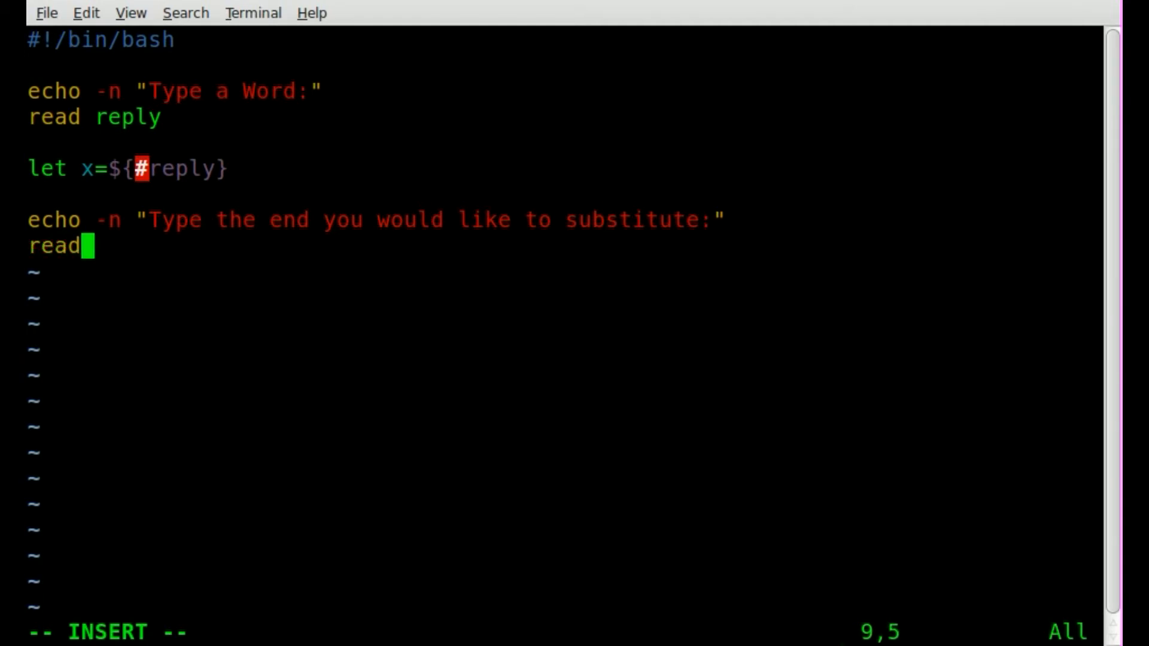
text(new)
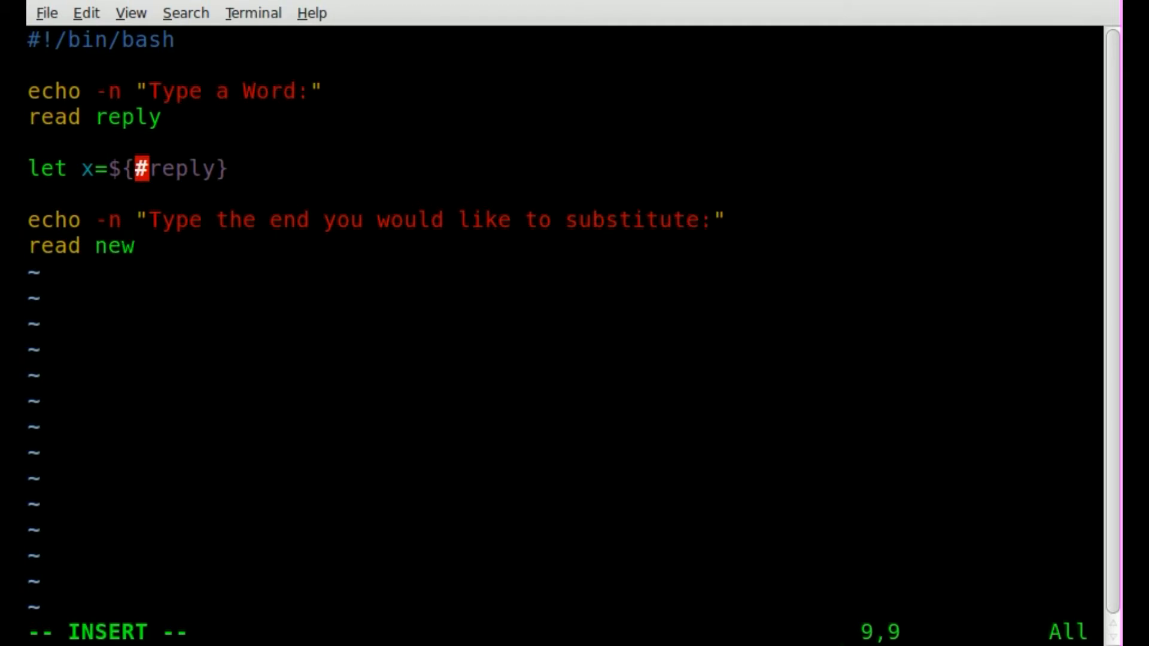
text(end)
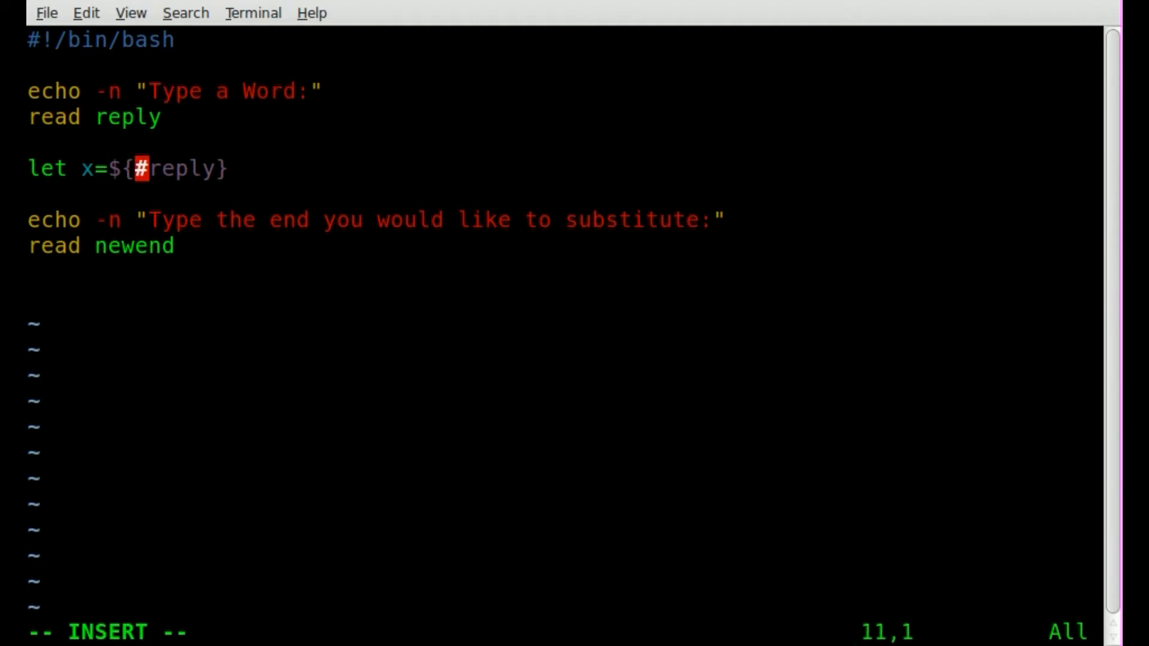
- Write let y=${#newend} storing the substitute ending's length in y
text(let y)
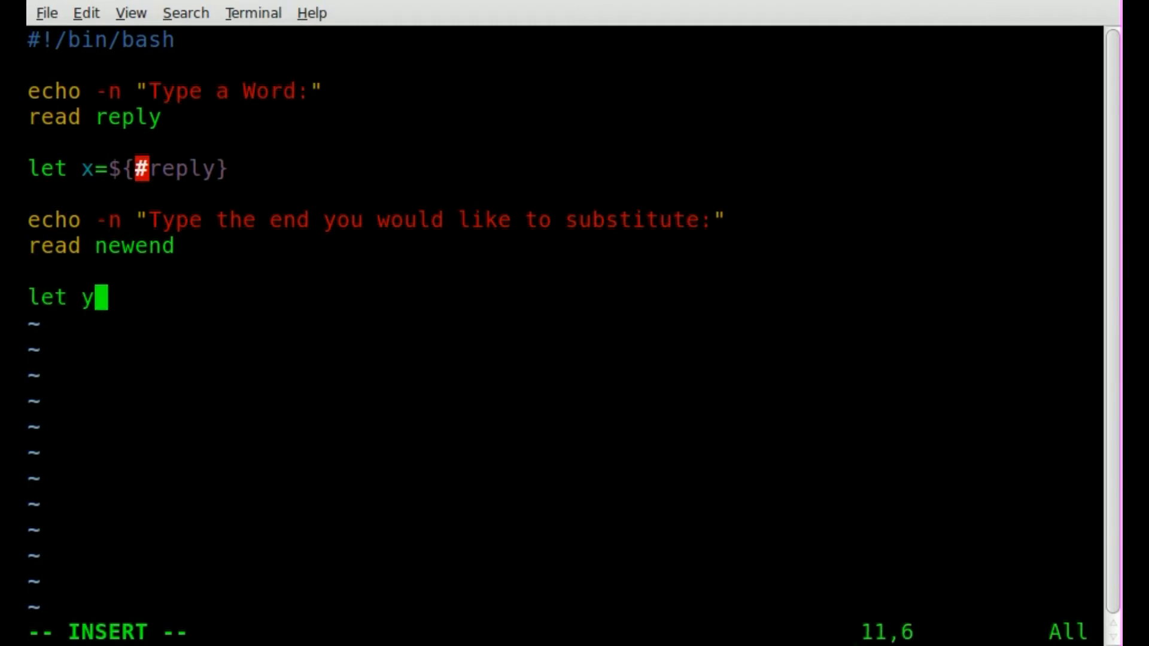
text(=)
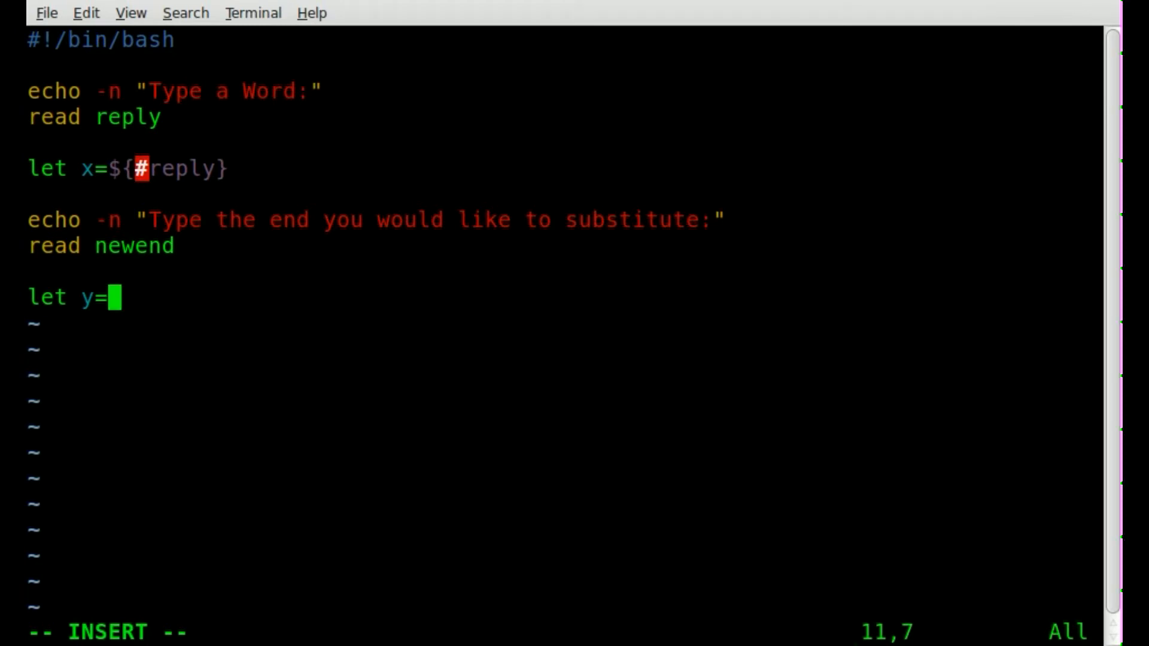
text($())
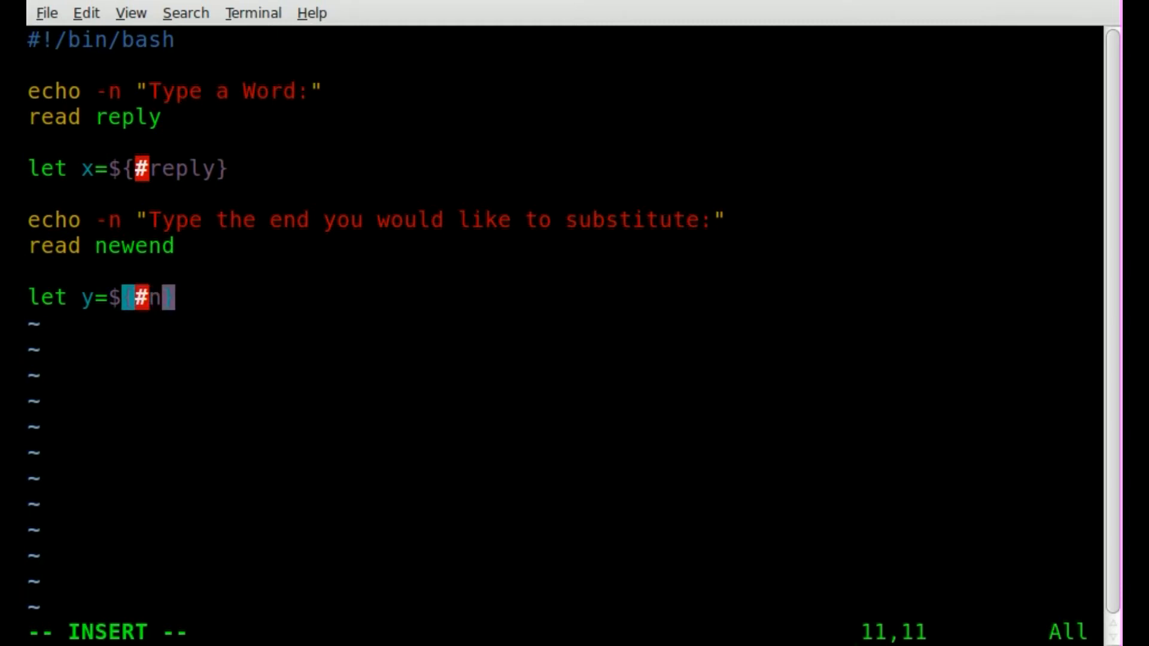
text(ewend)
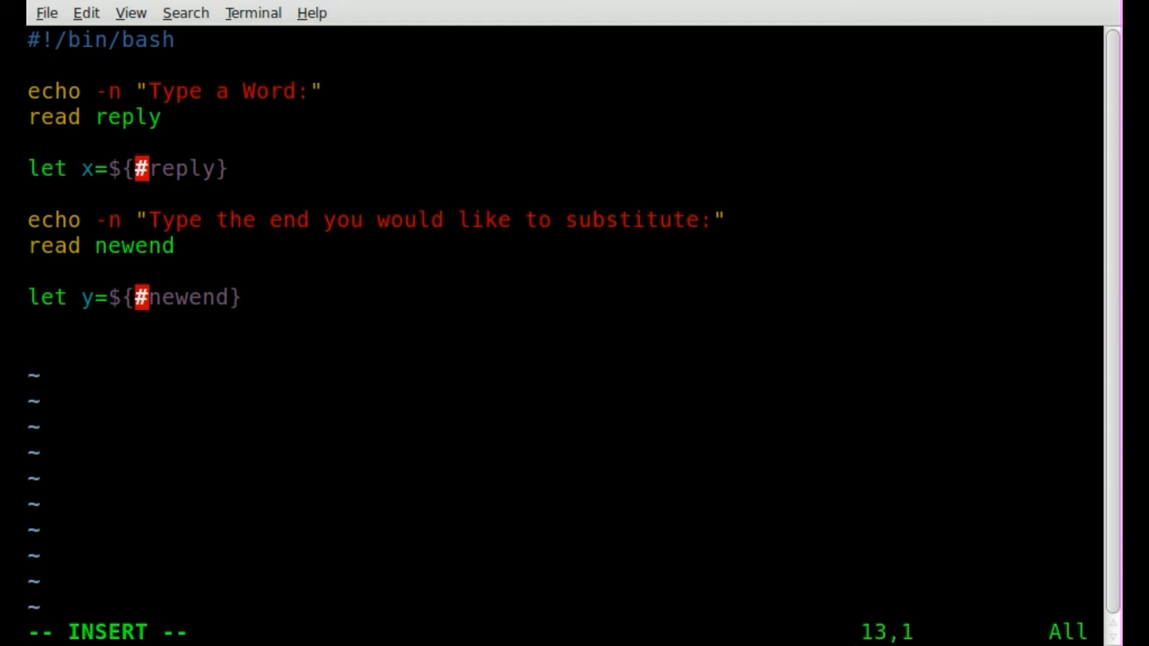
- Drop a premature if and write z=$x-$y computing the length difference
text(if)
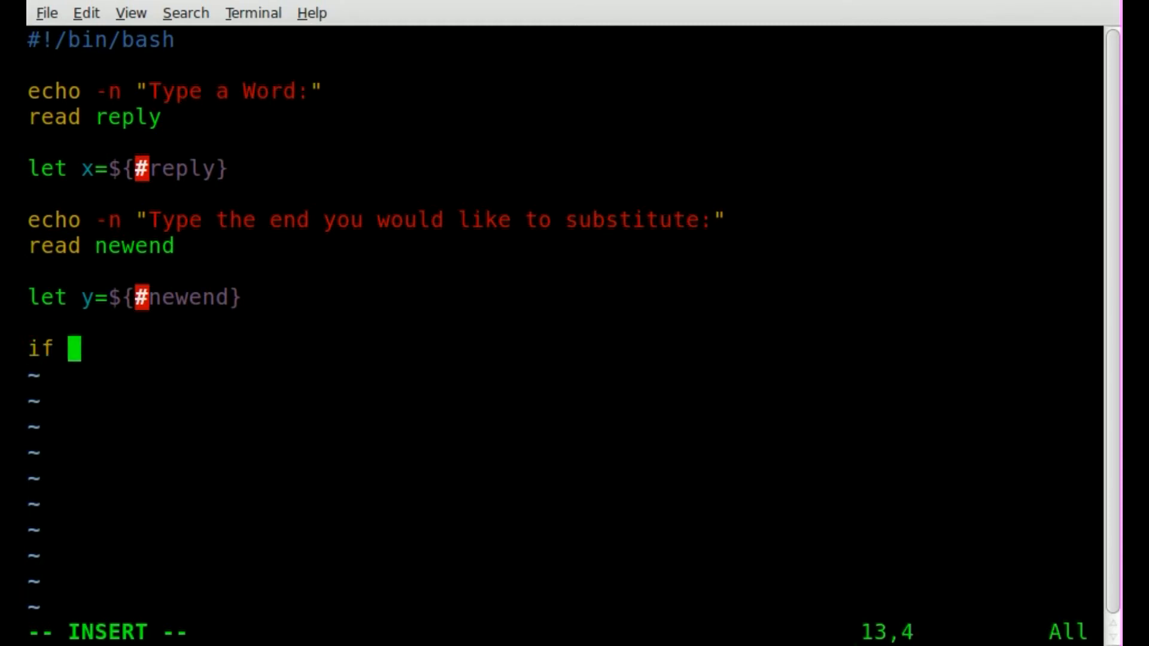
key(BackSpace)
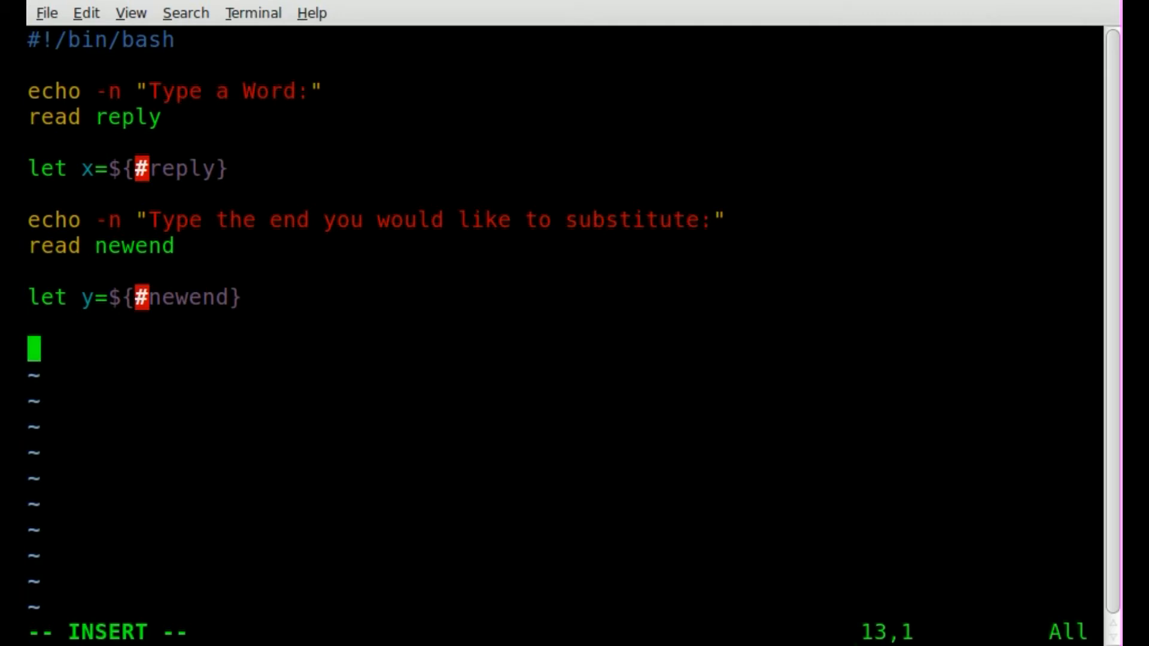
text(z=$)
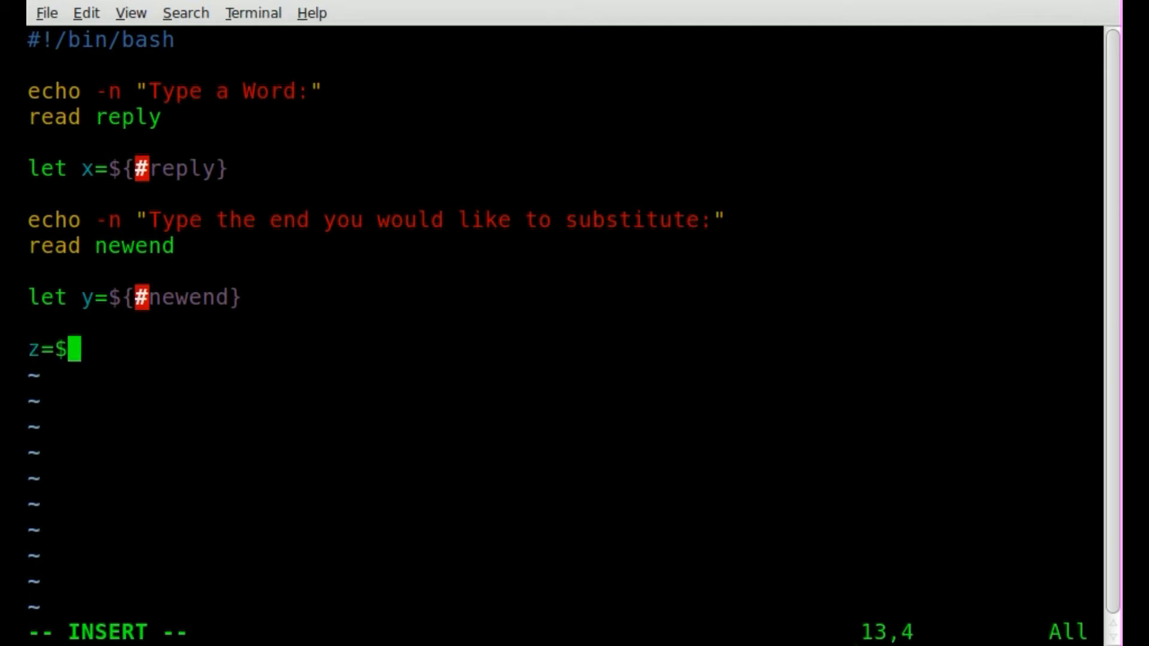
text(x-)
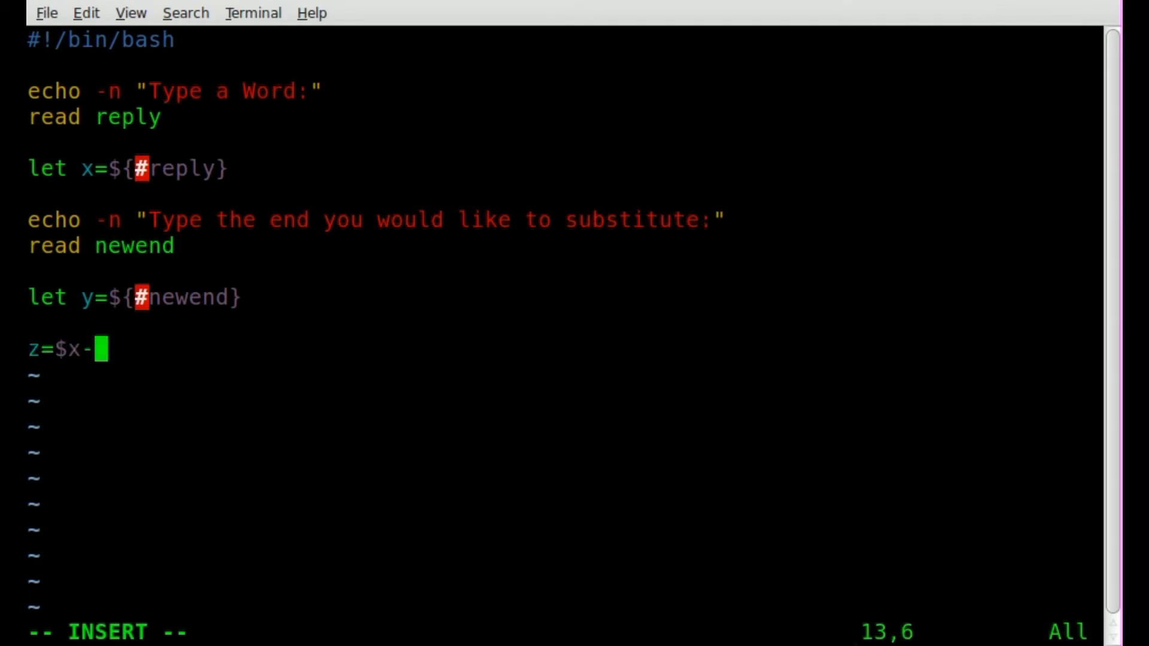
text($y)
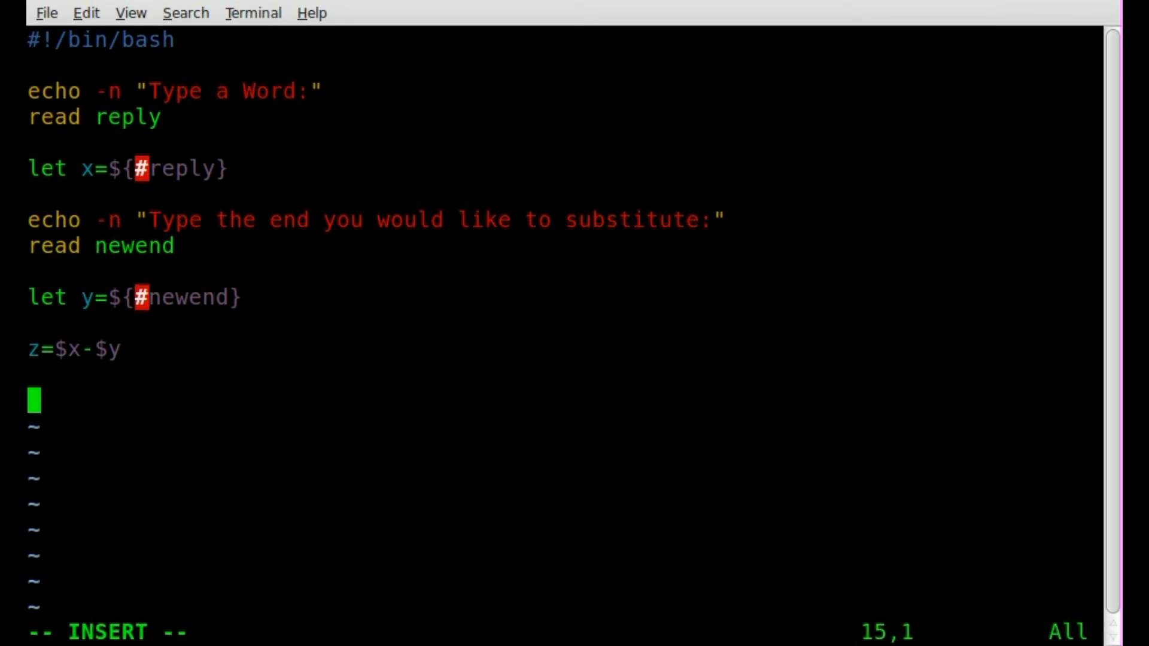
- Write the if [ $y -gt $x ] test with its then and closing fi
text(if)
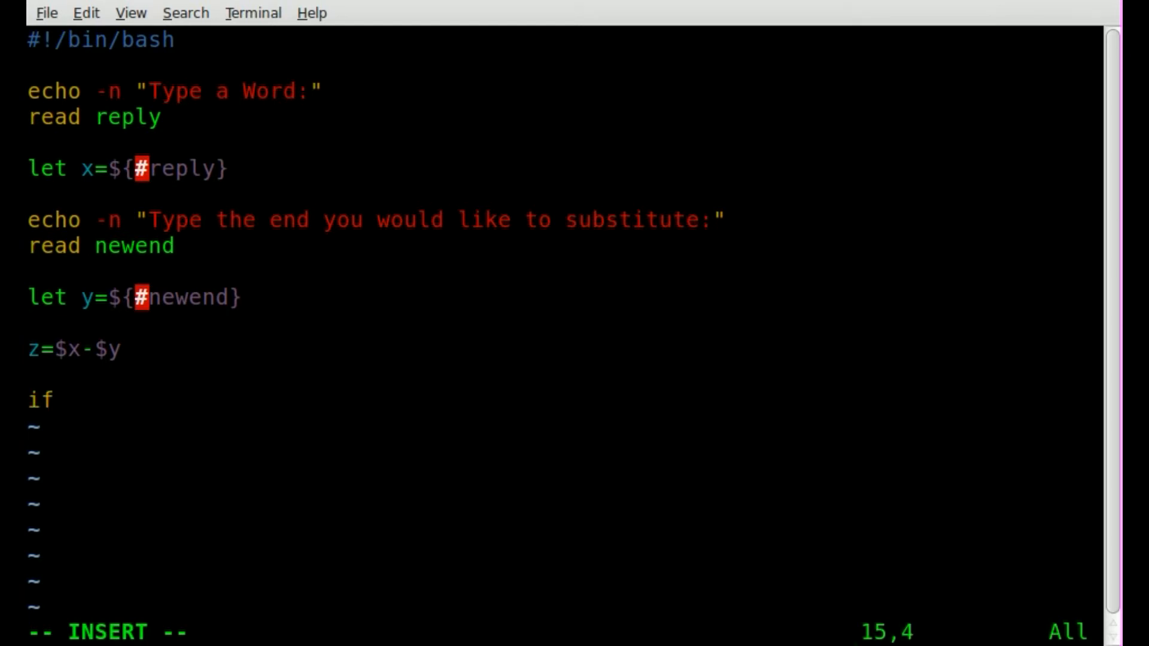
text([)
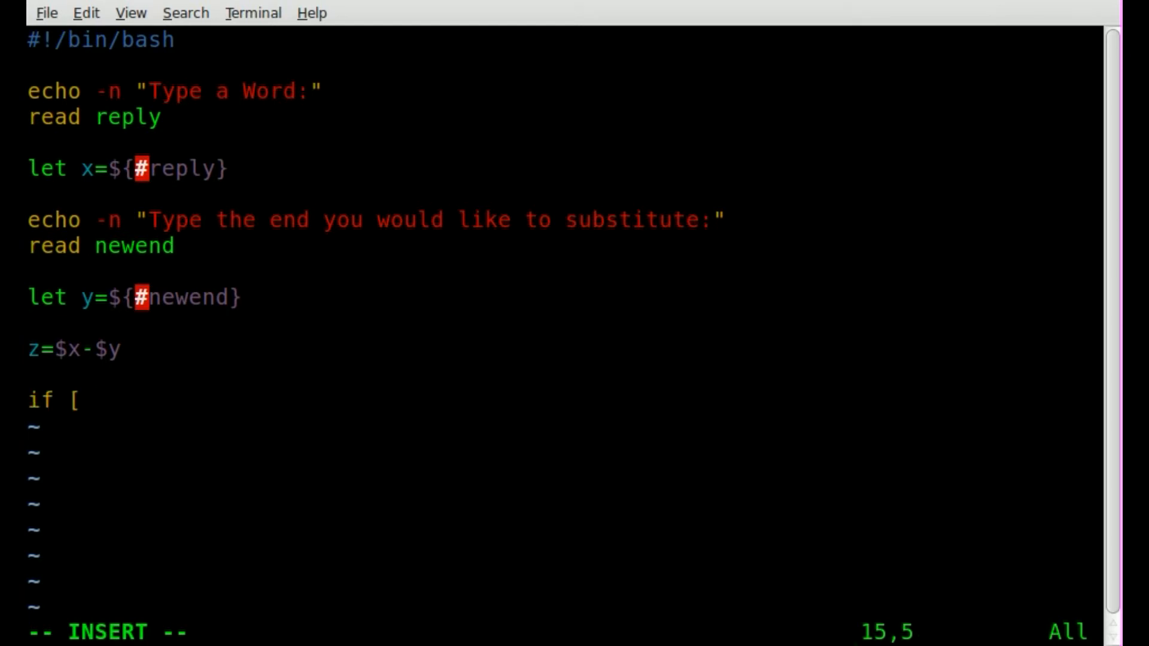
text($)
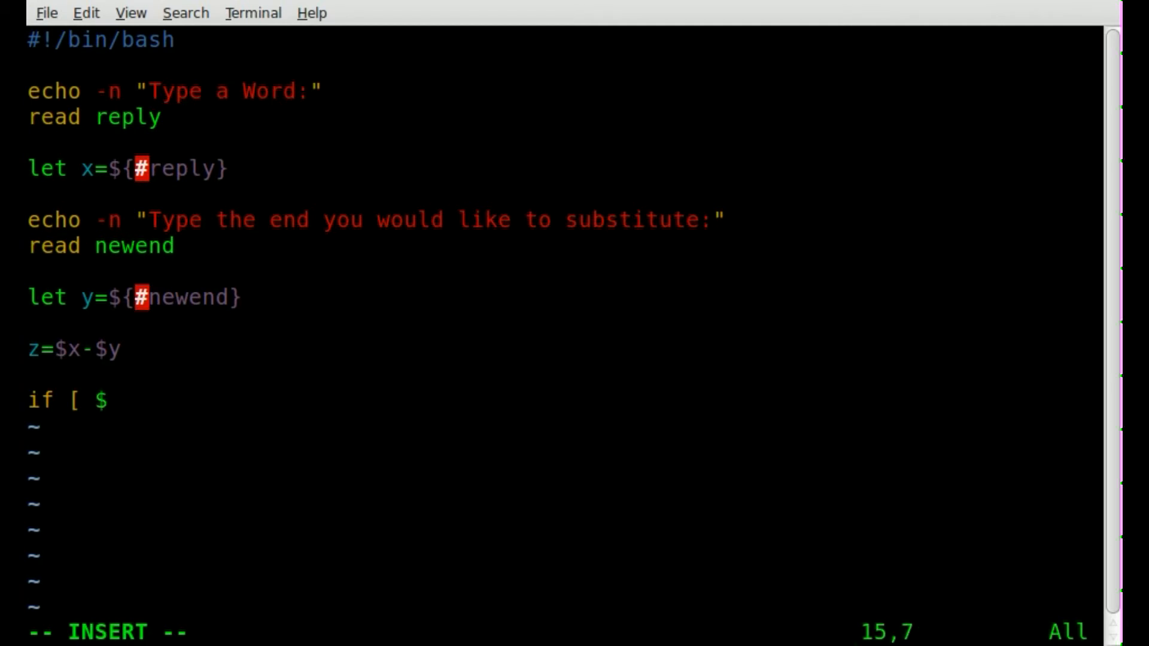
text($y)
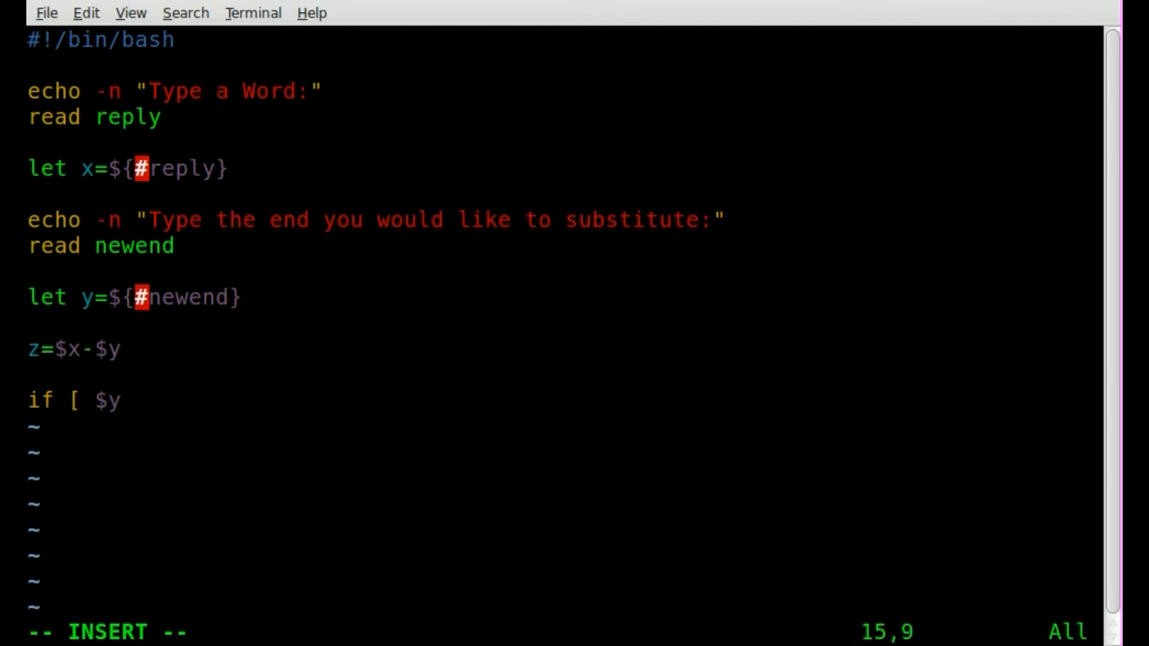
text(-gt)
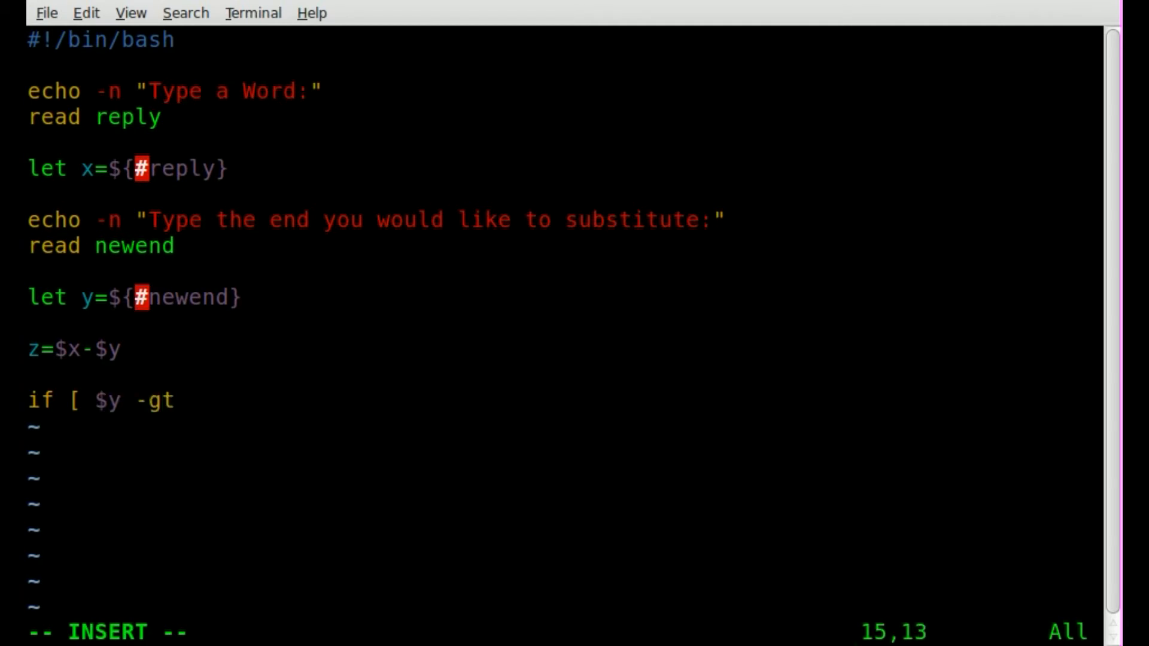
text($x)
text(then)
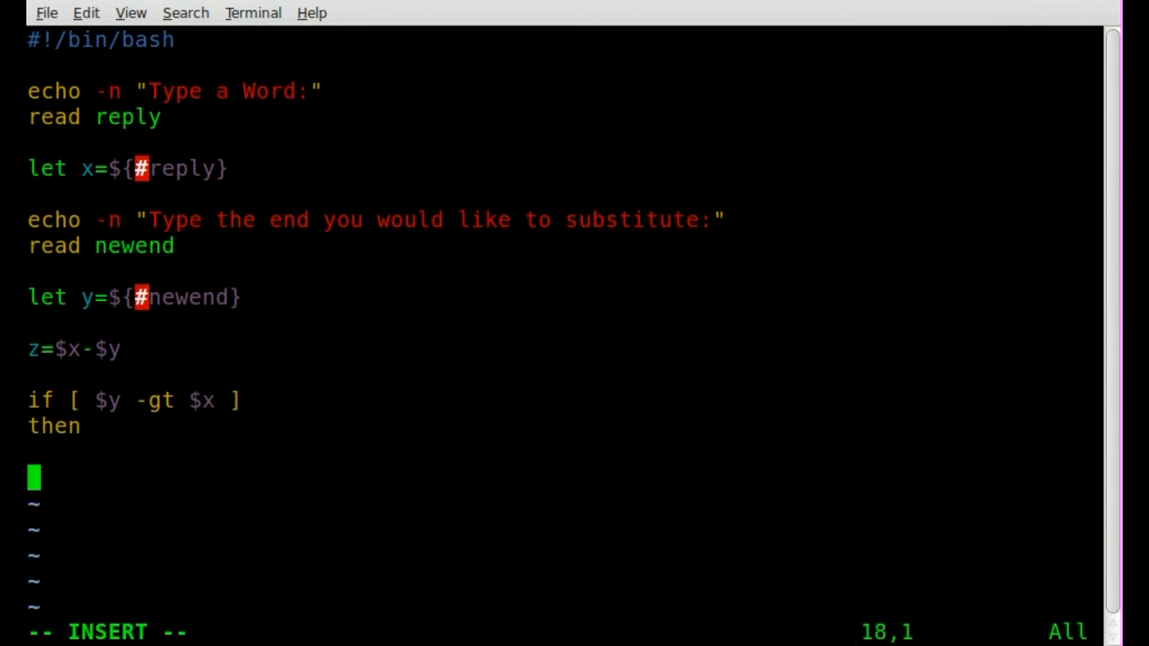
text(fi)
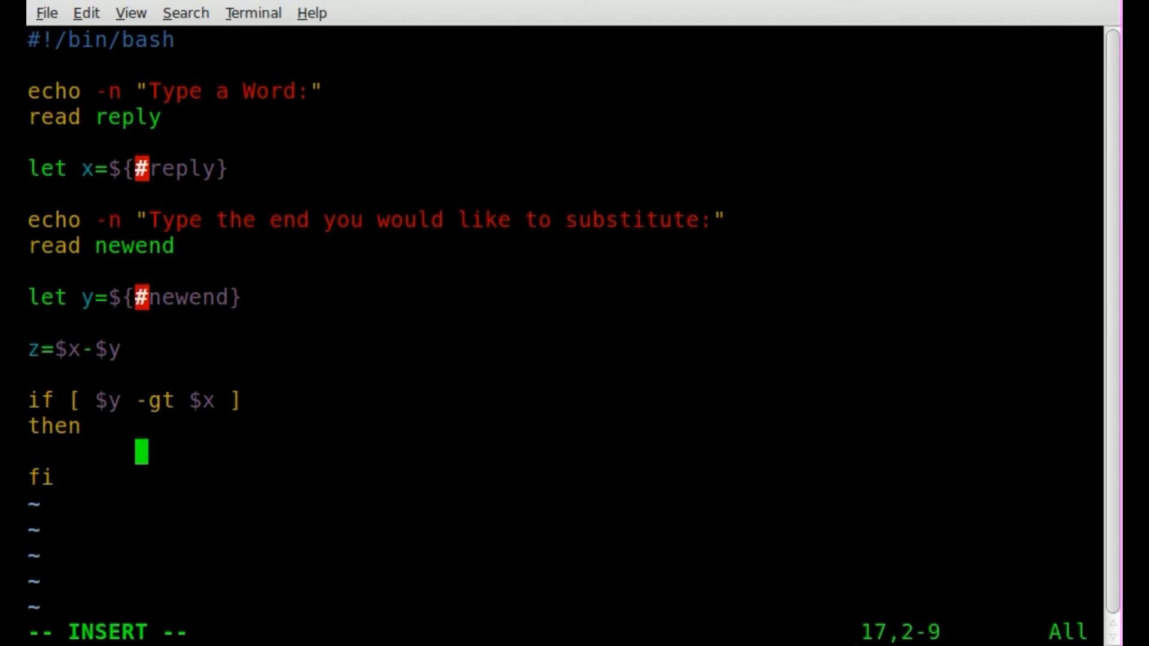
- Echo "Sorry, Substitution is to long." inside the then branch
text(echo ")
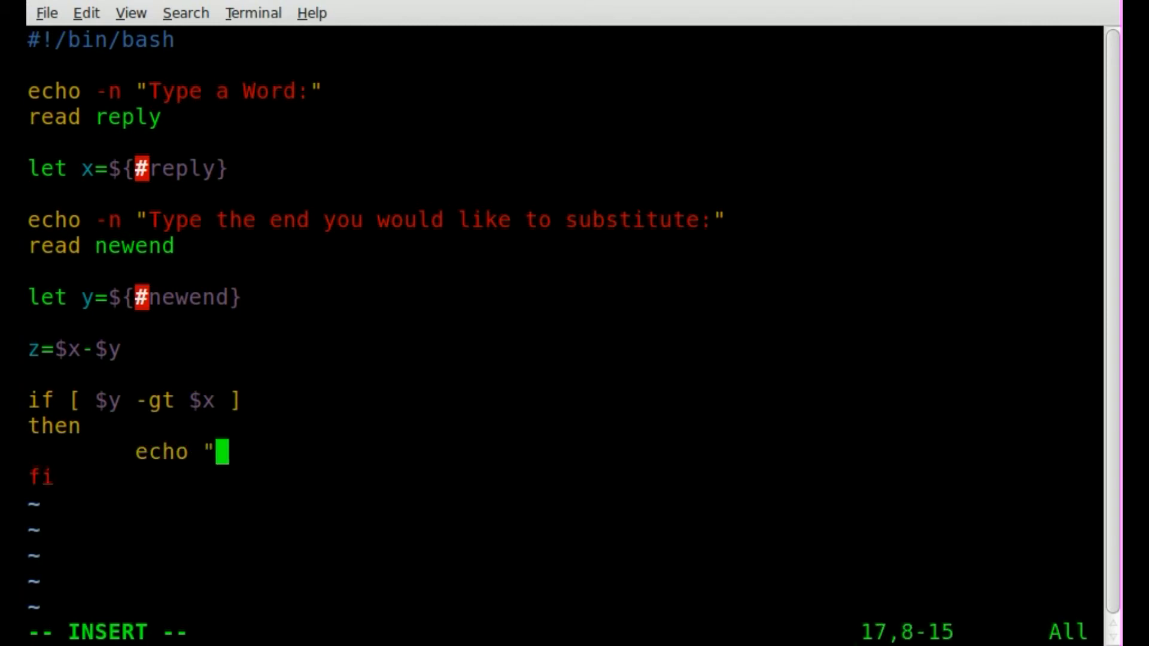
text(Sorry,)
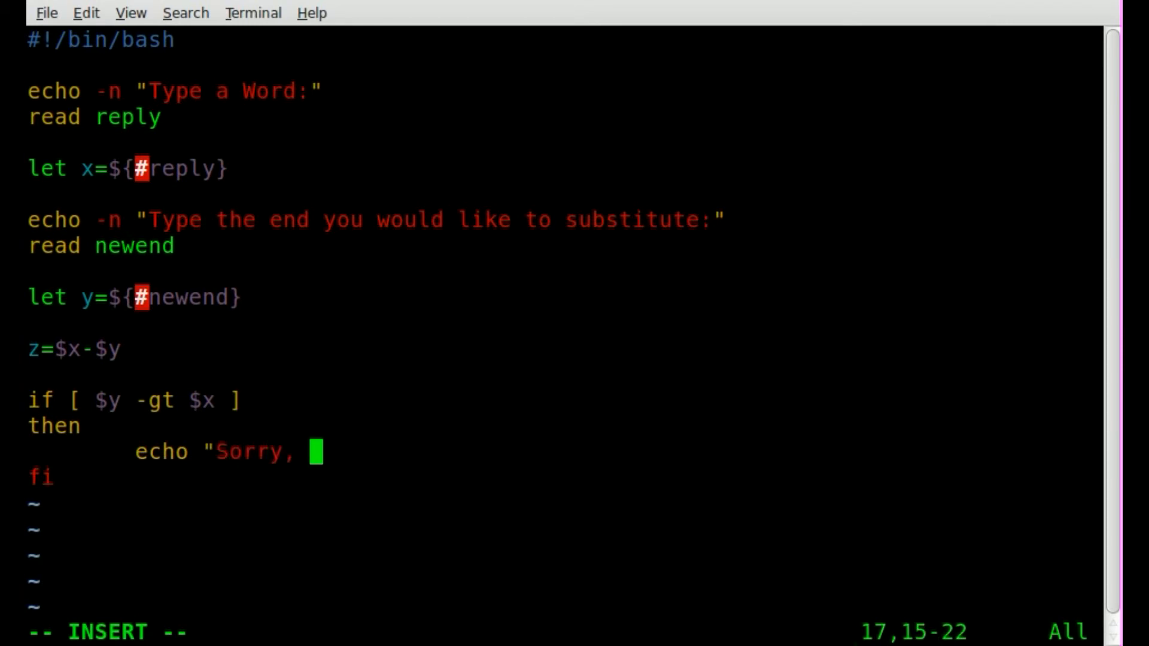
text(Sub)
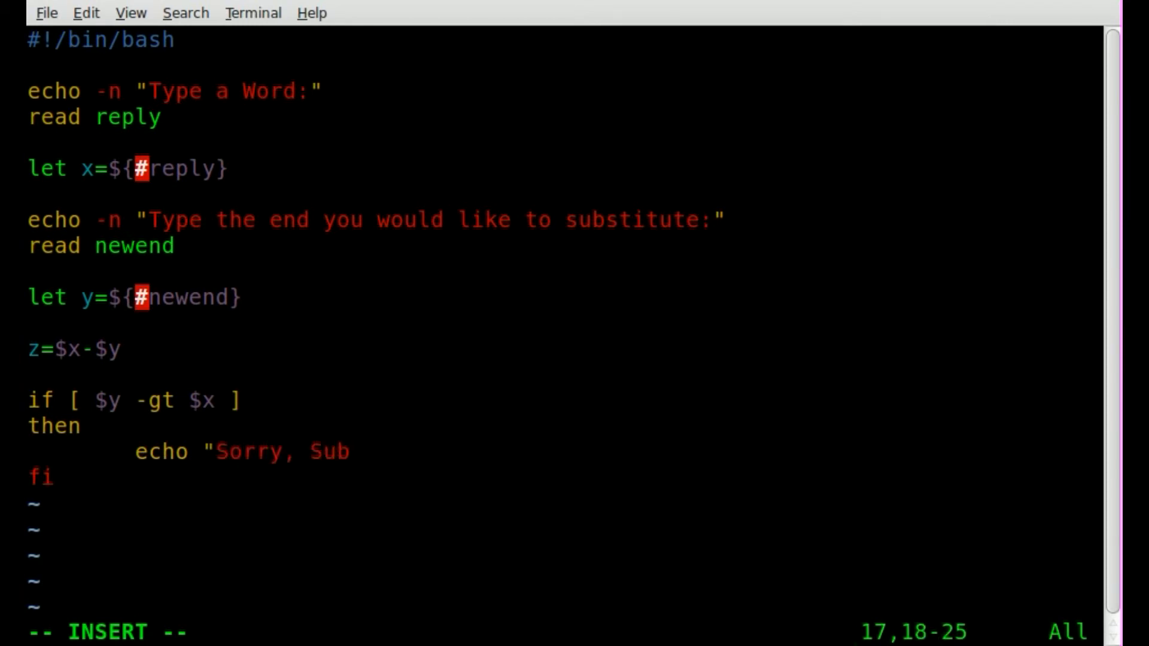
text(tit)
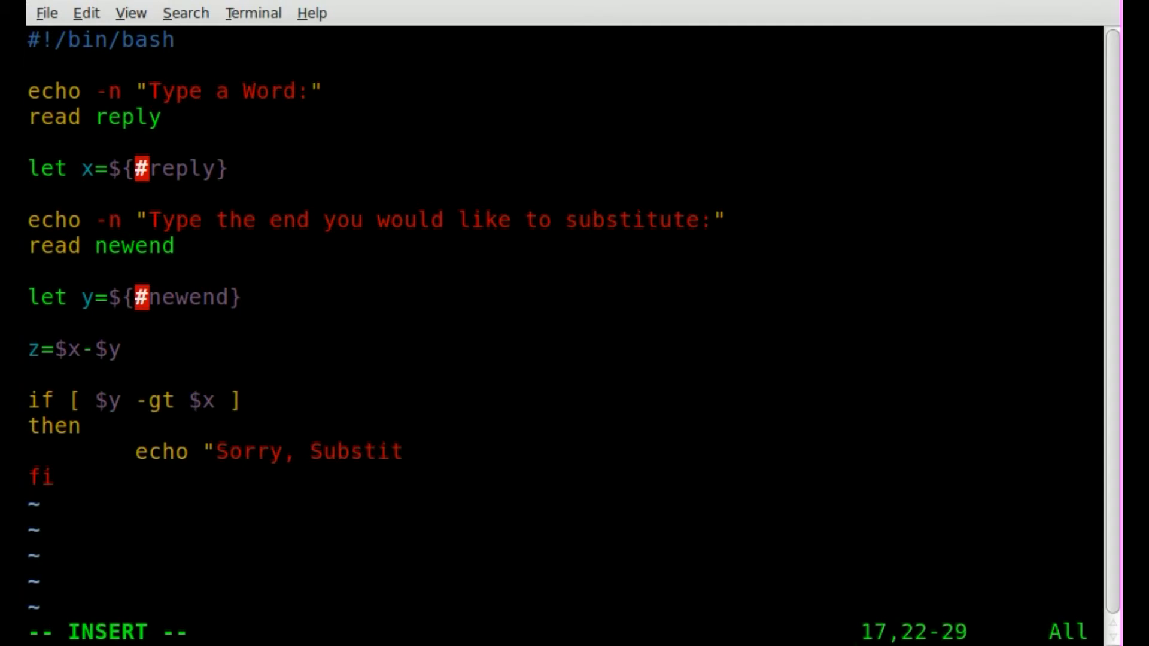
text(ution)
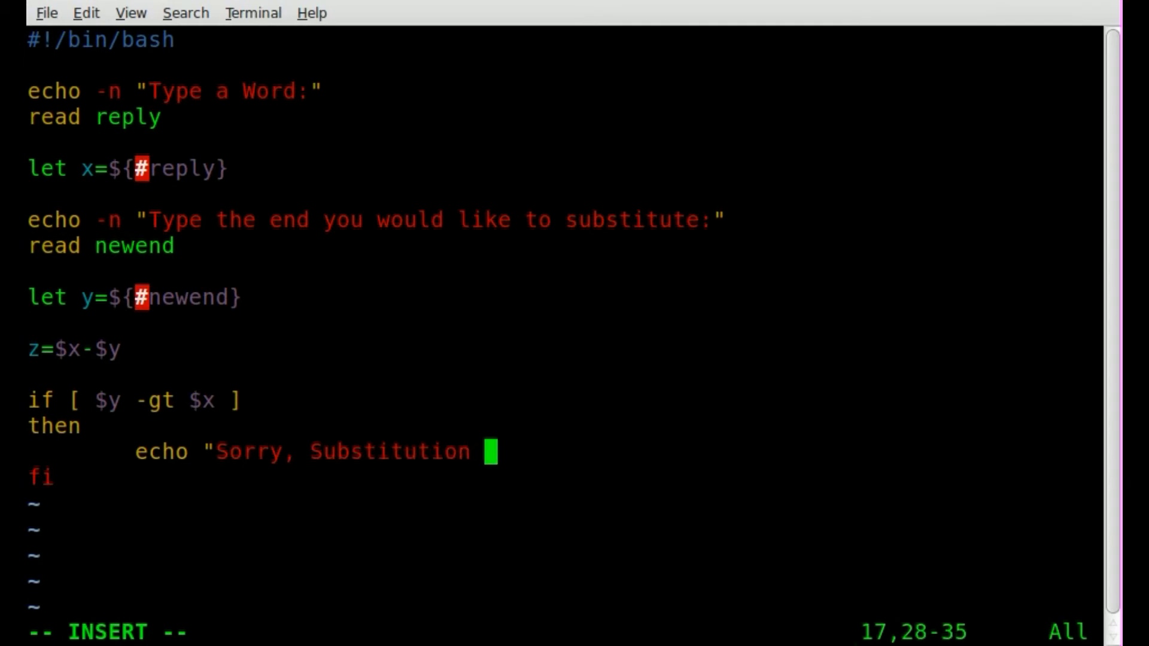
text(is to lon)
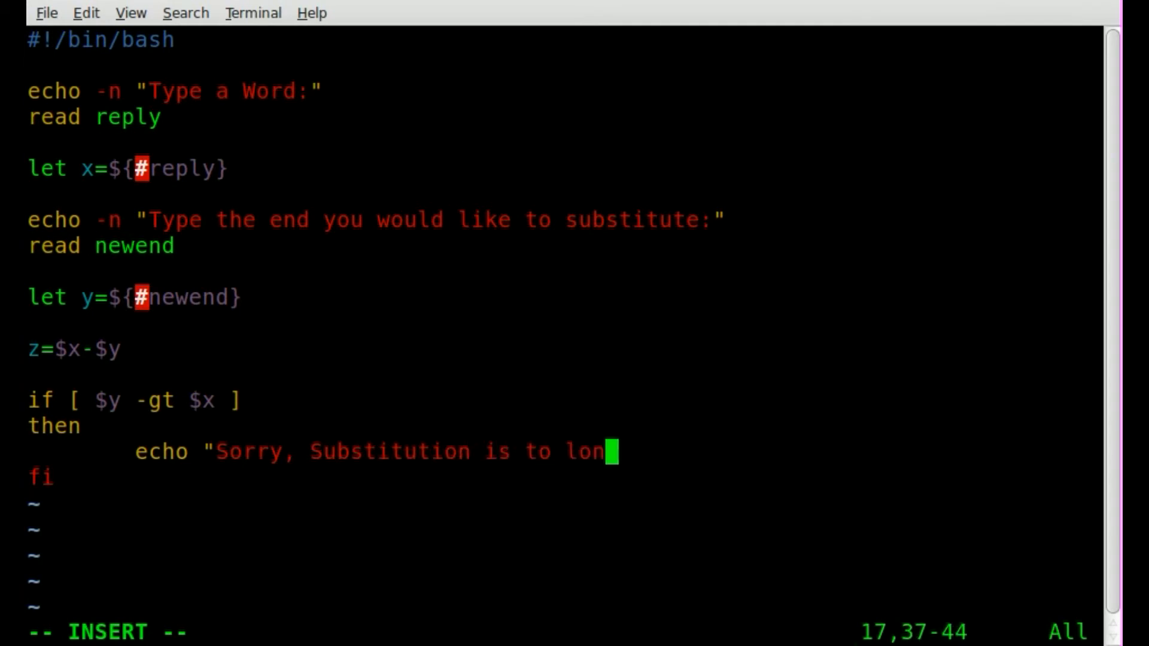
text(g")
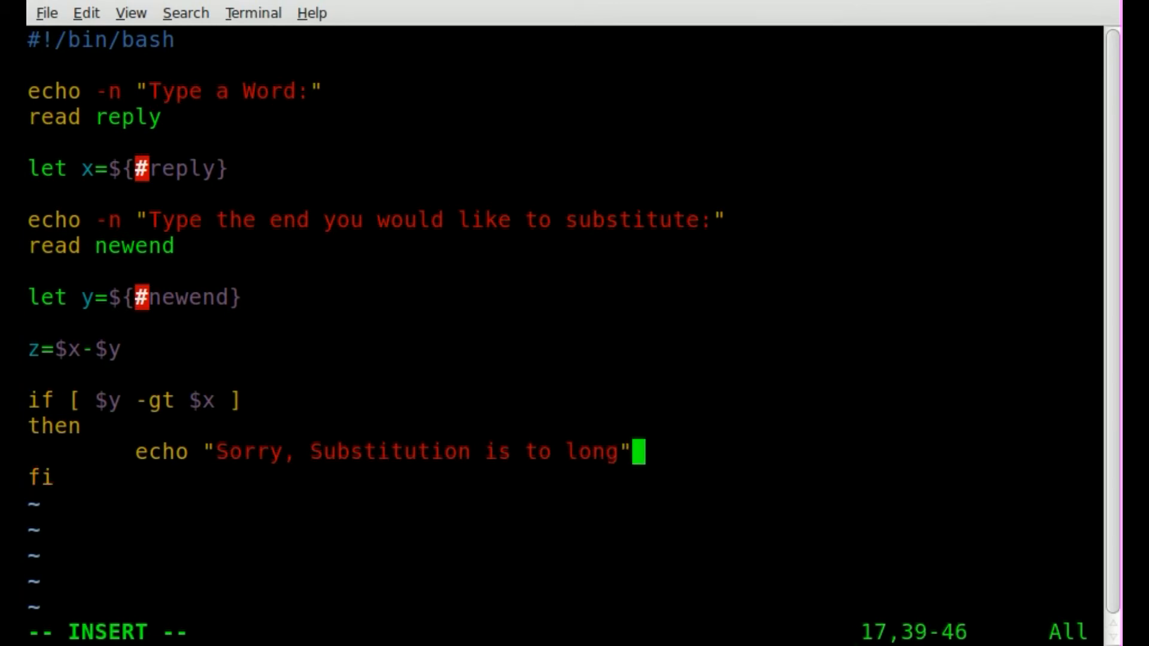
key(Return)
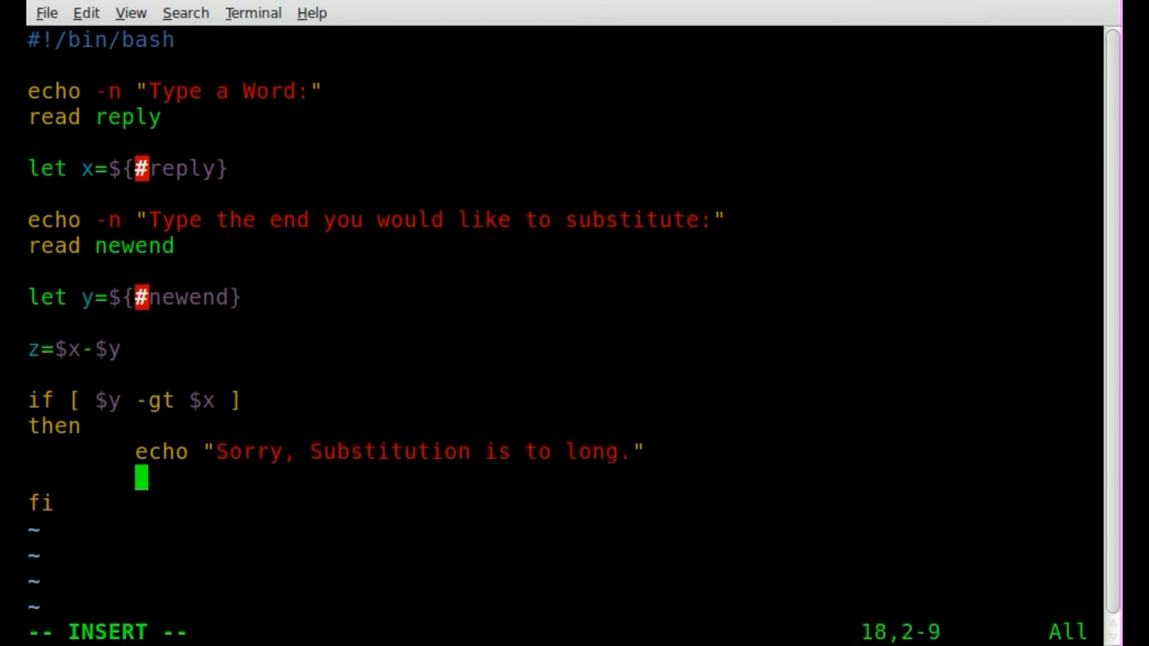
- Add exit after the apology and start an else branch with echo
text(exit)
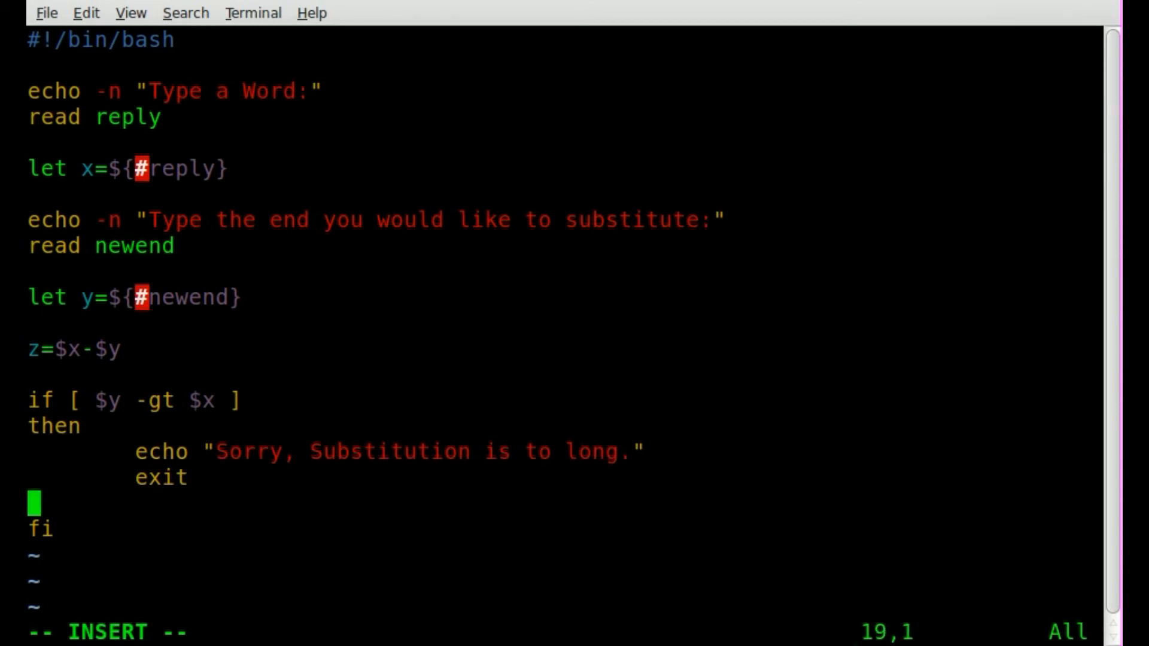
text(el)
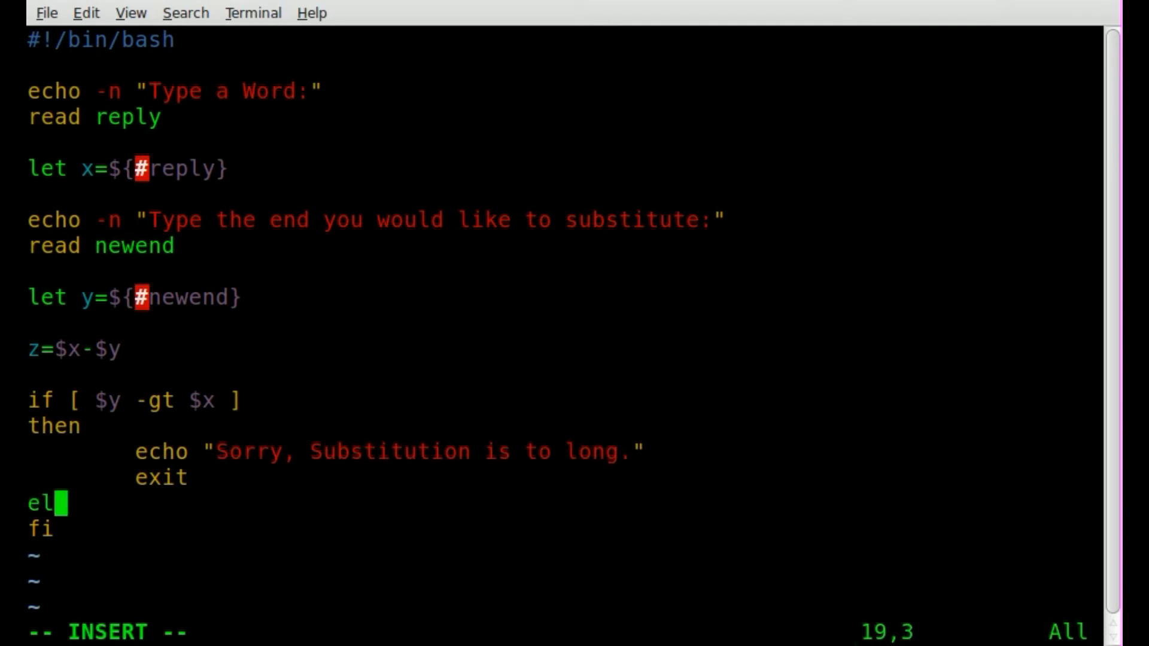
text(se)
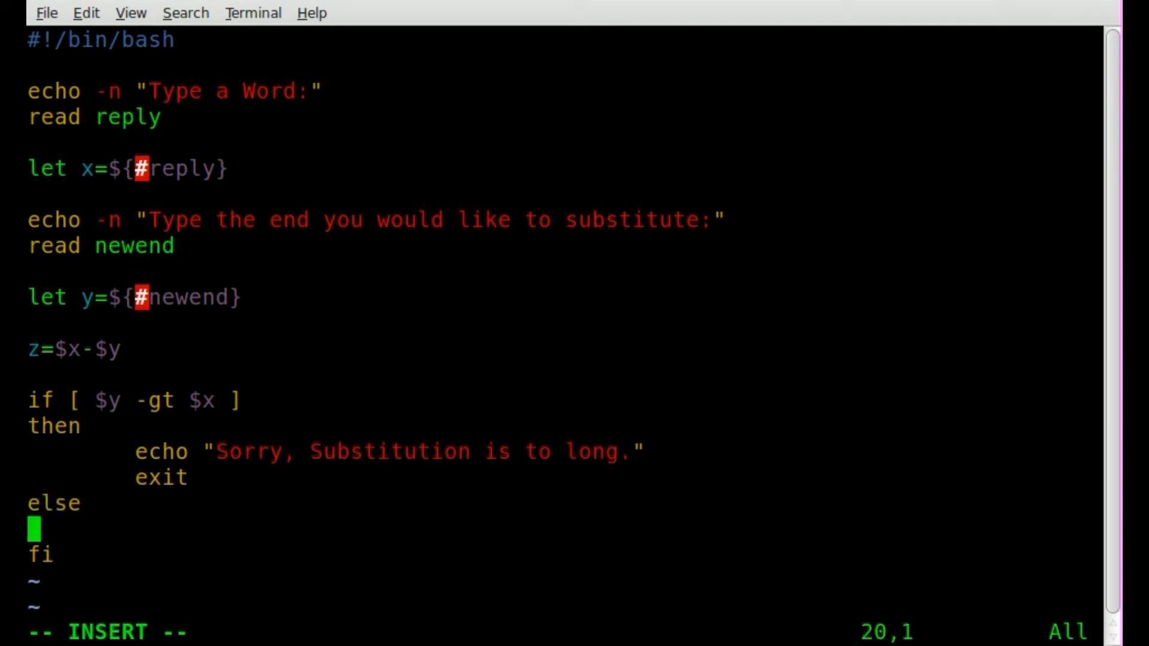
text(echo)
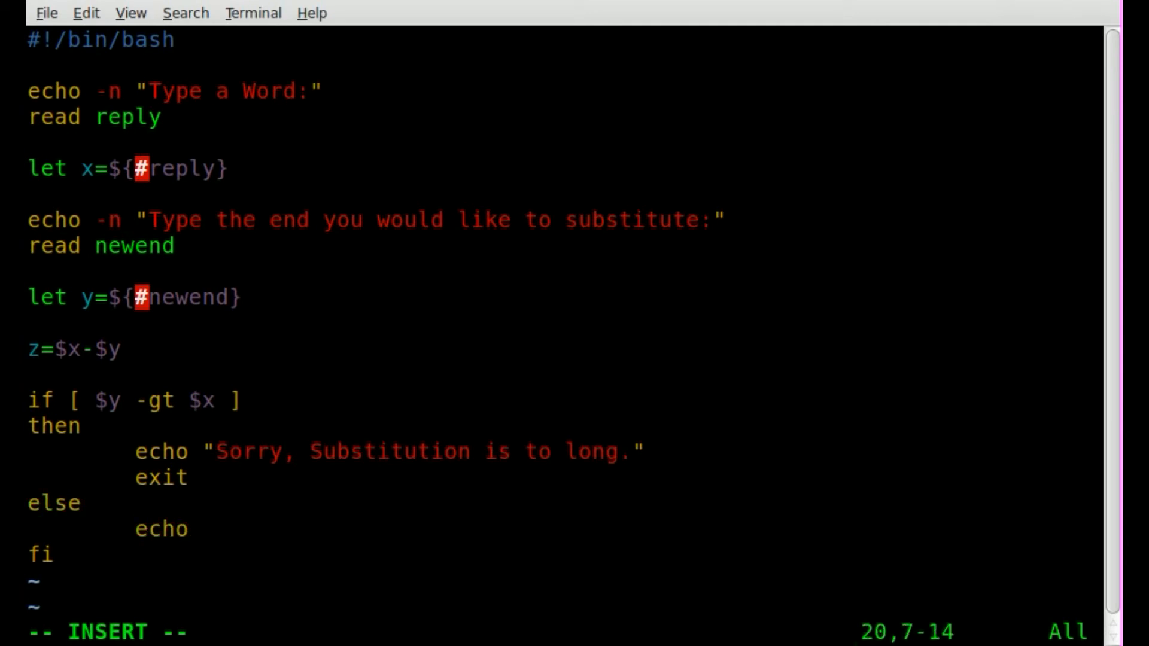
text($)
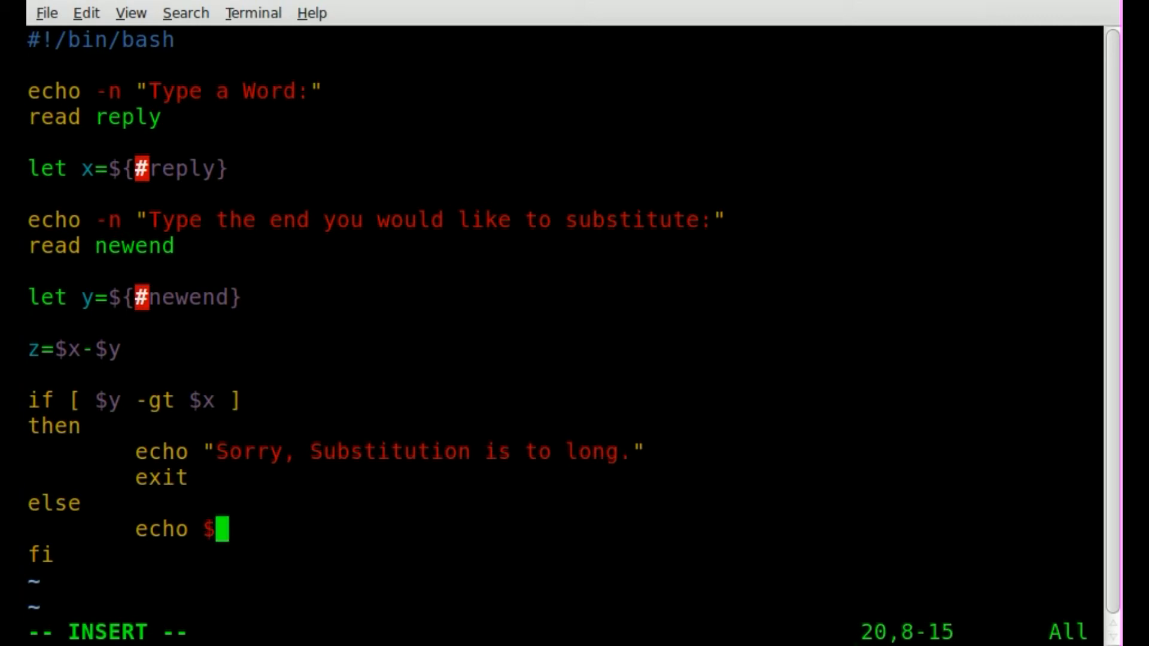
text(")
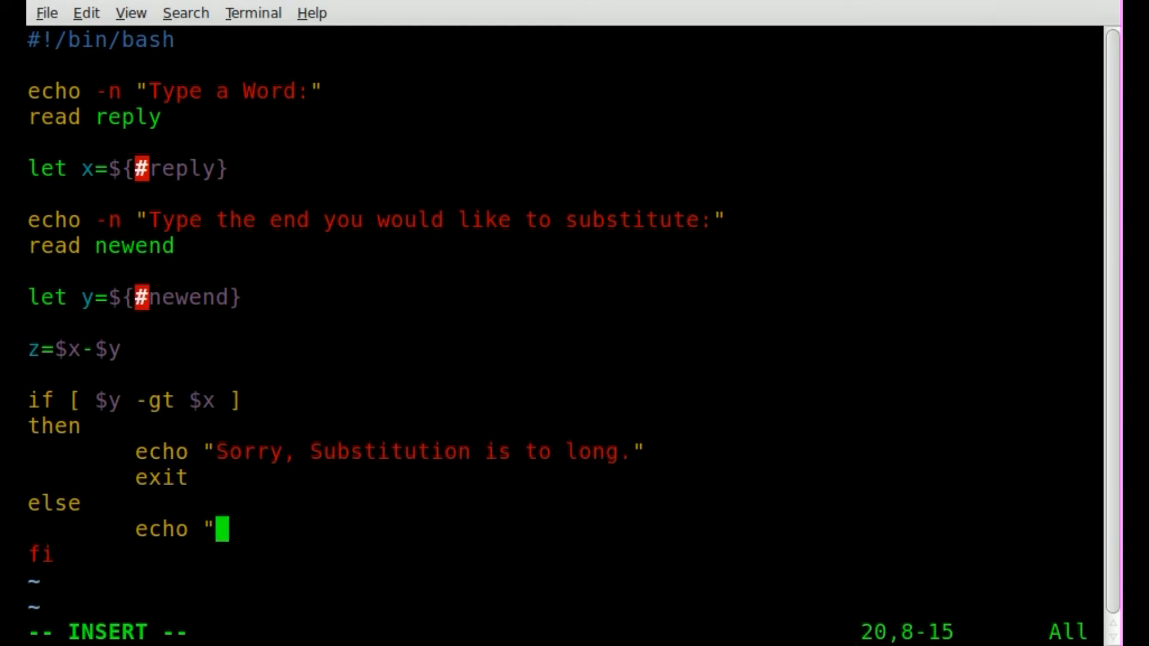
- Complete the else echo "${reply:0:$z}$newend" and leave the editor
text($)
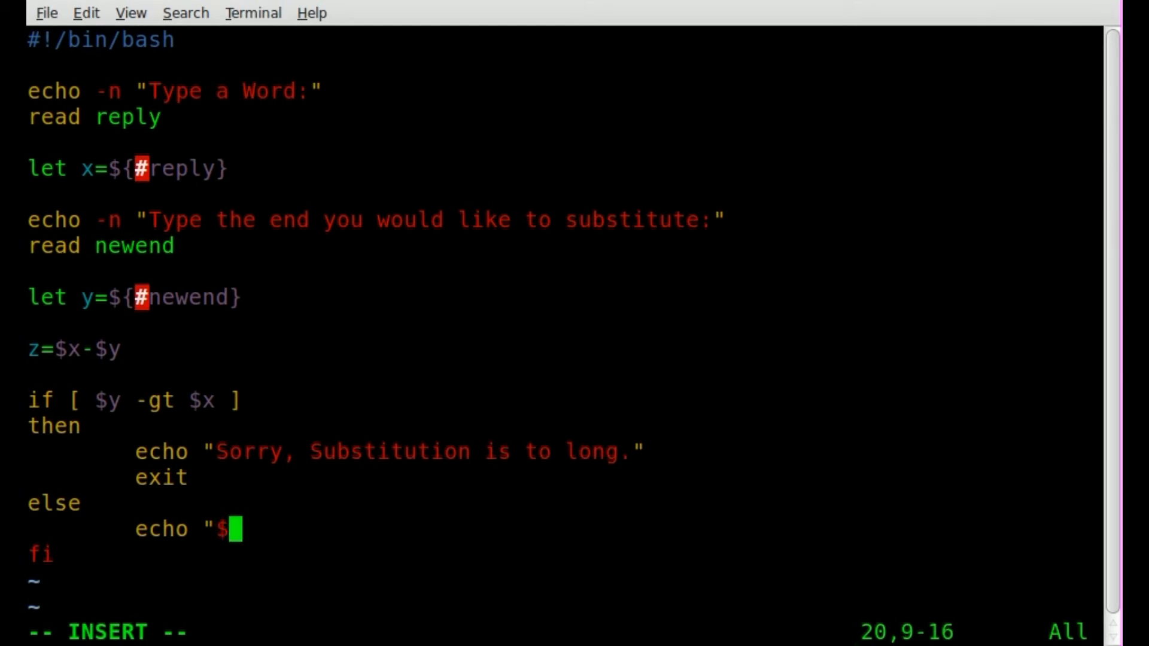
text({)
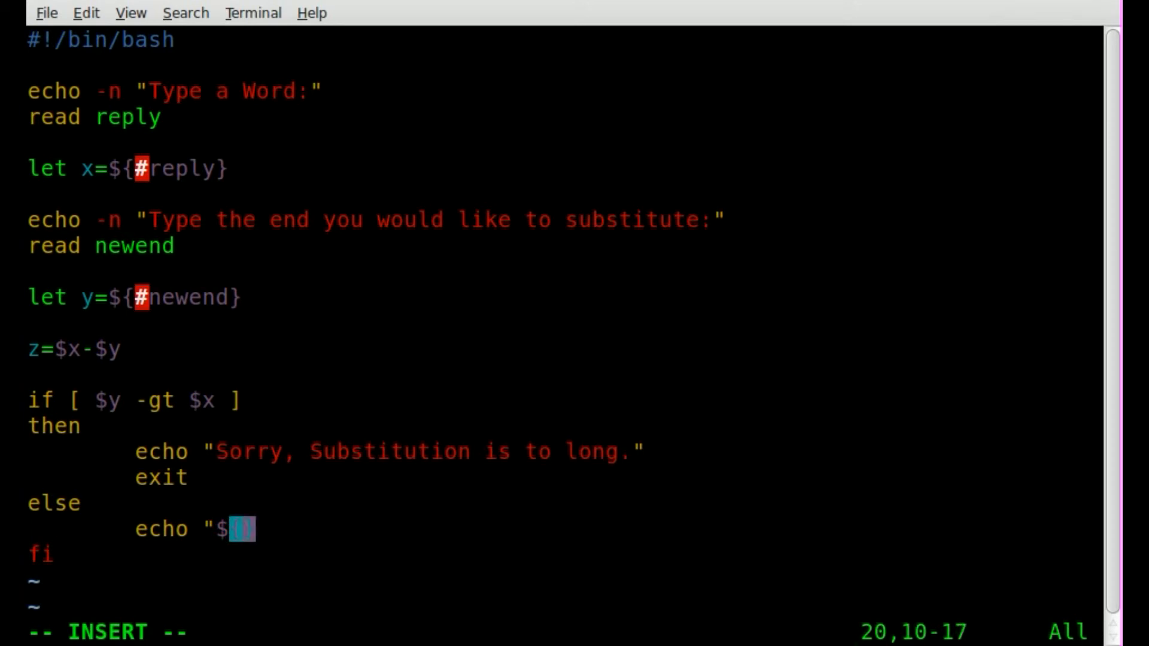
text(re)
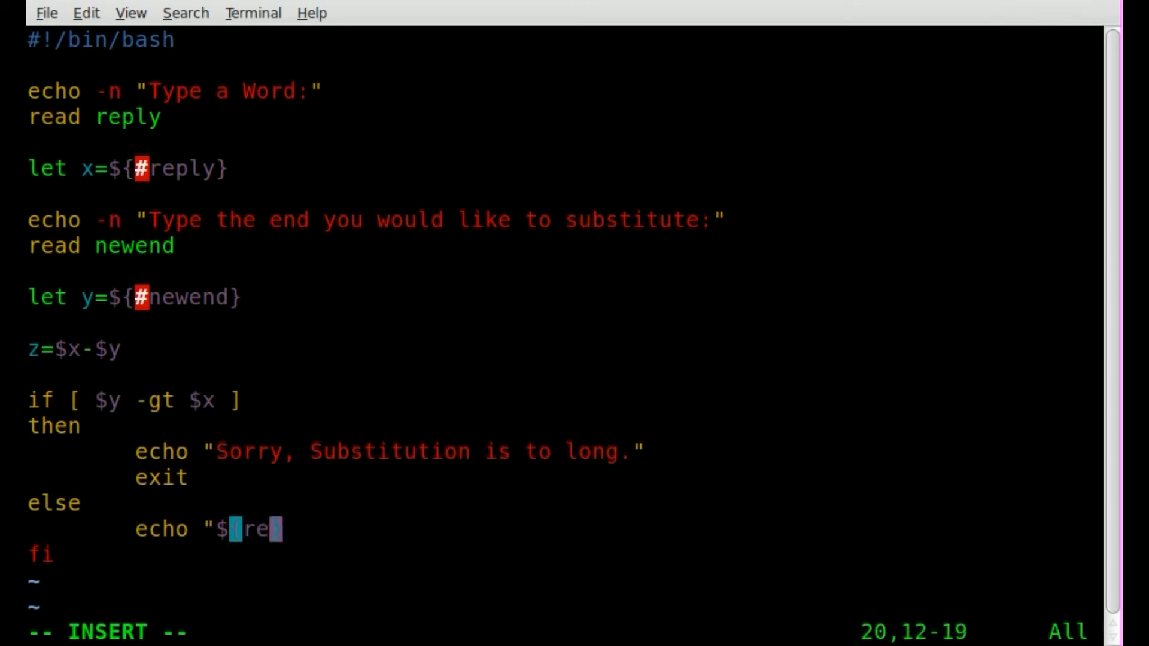
text(ply)
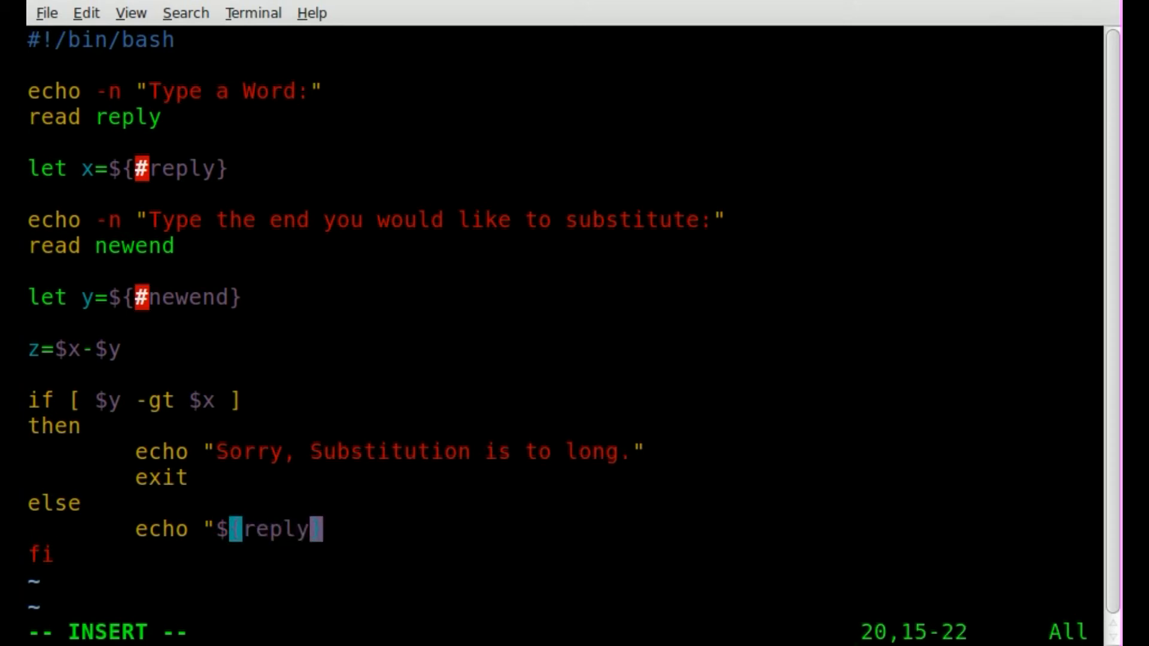
text(:0)
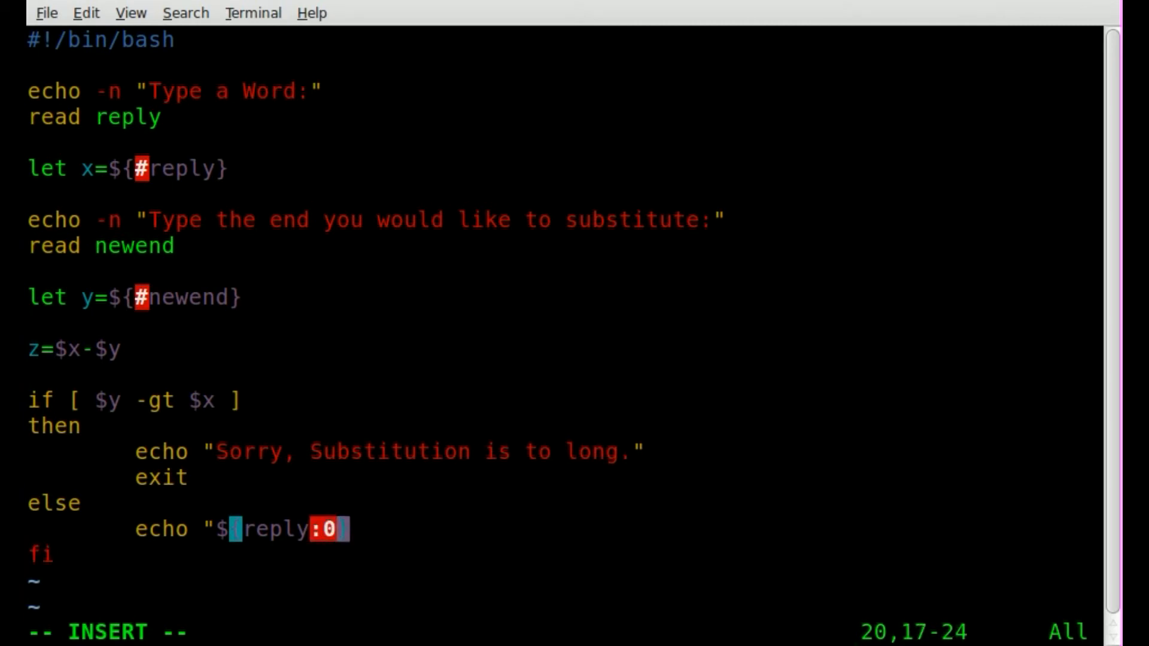
text(:$)
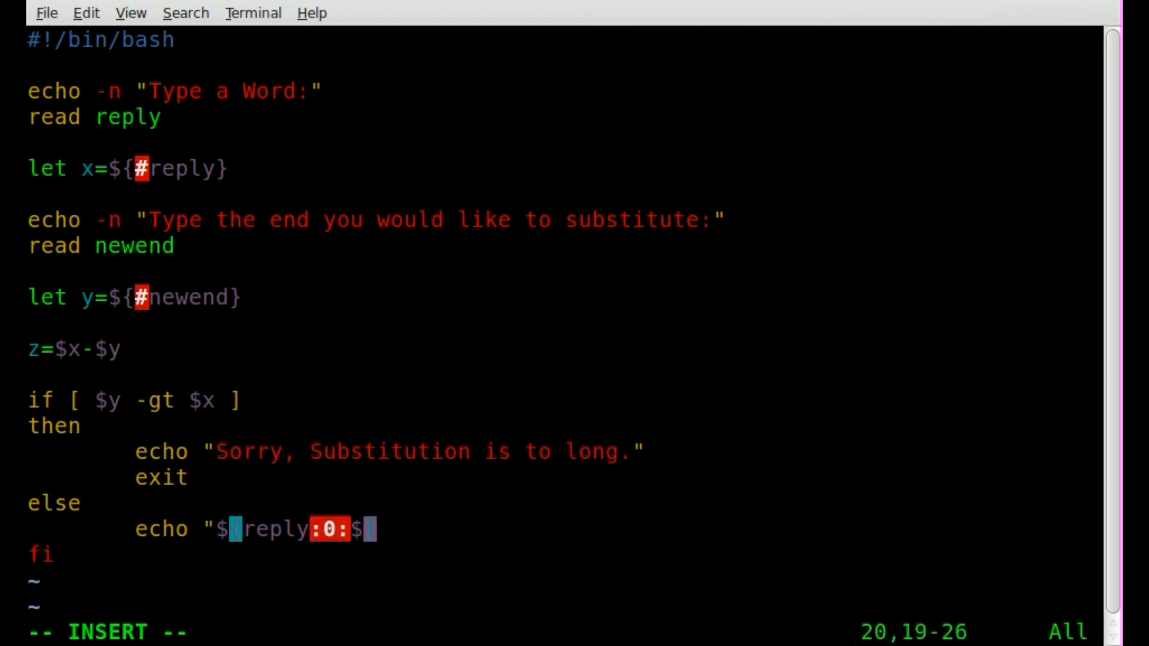
text(z)
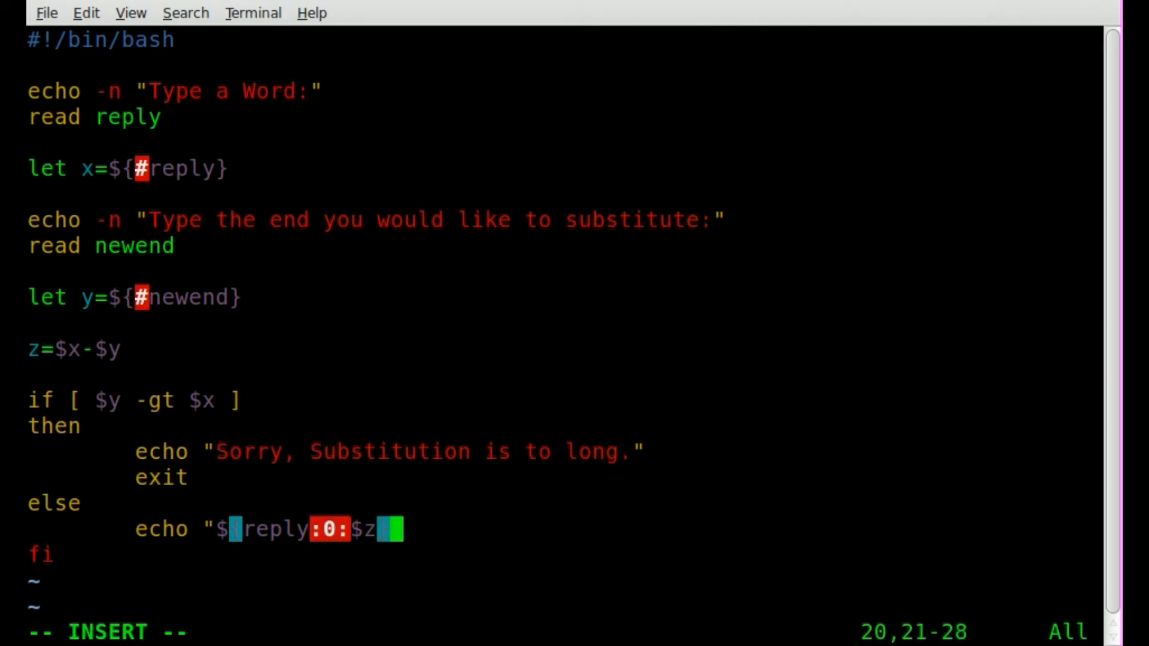
text(}$)
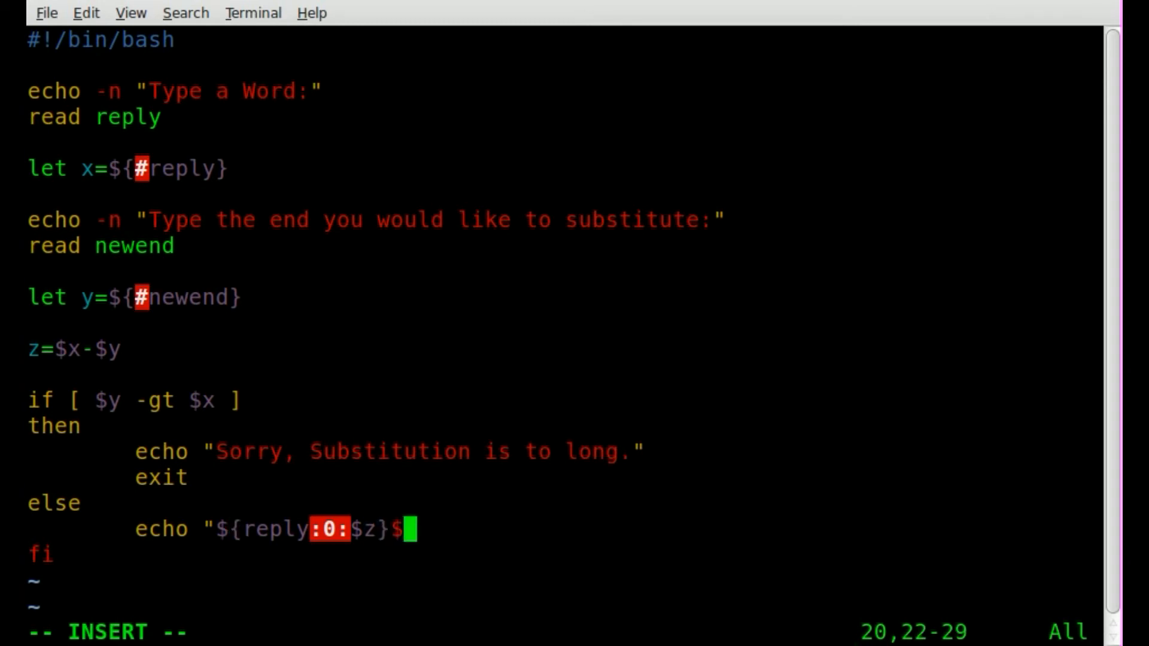
text(newend)
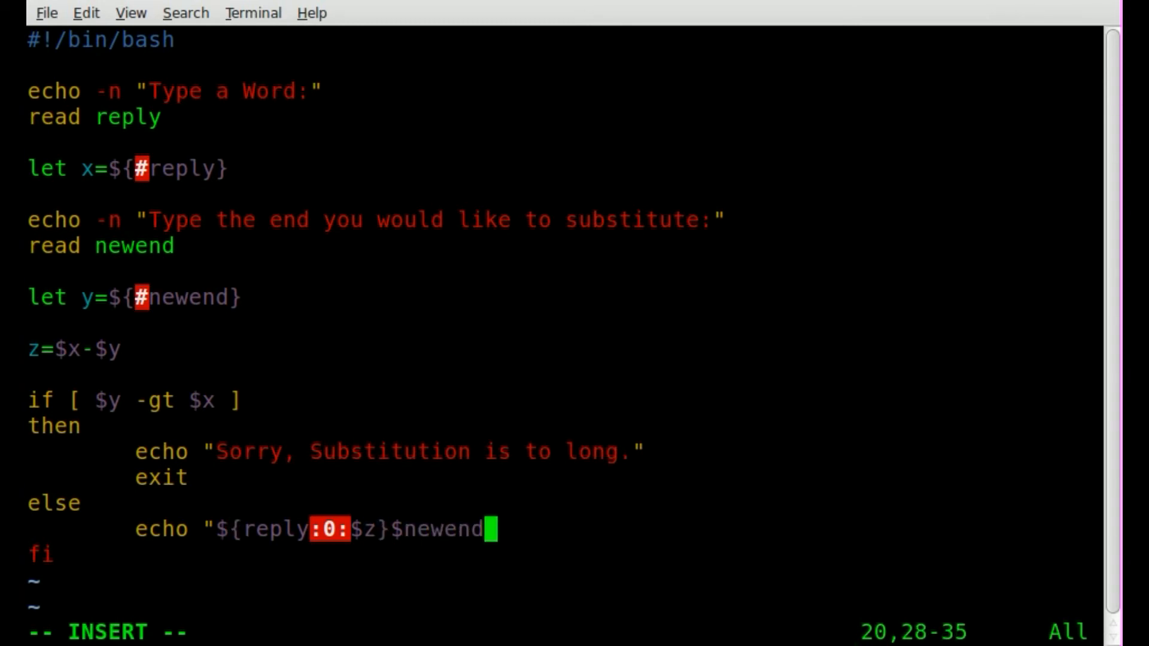
text(")
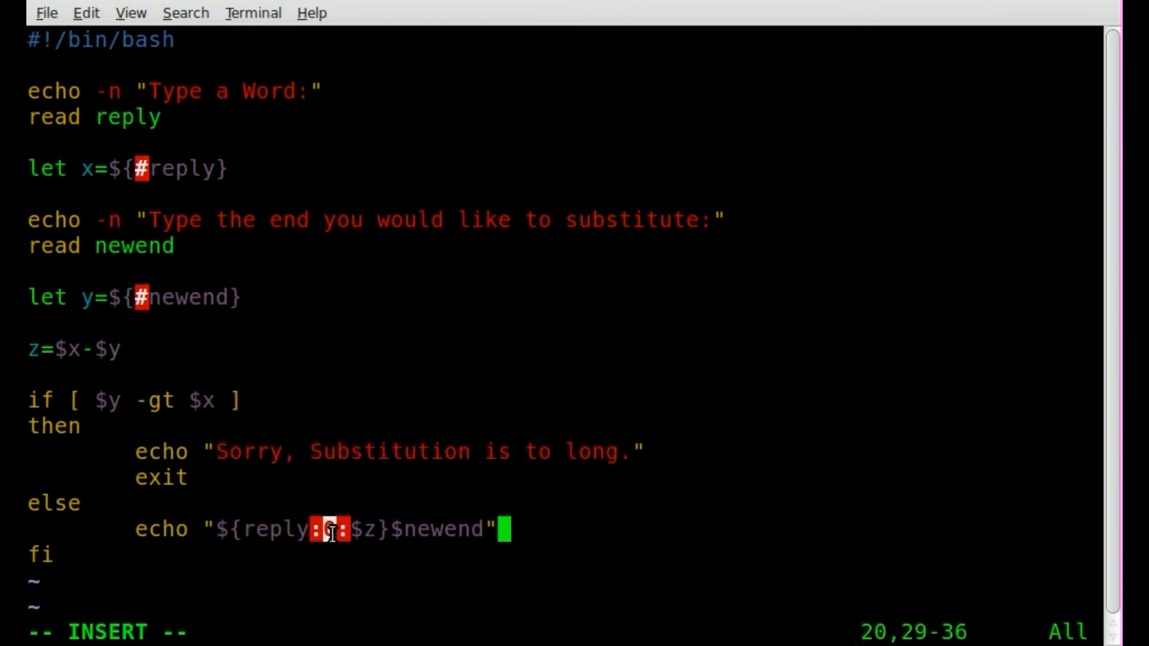
text(0)
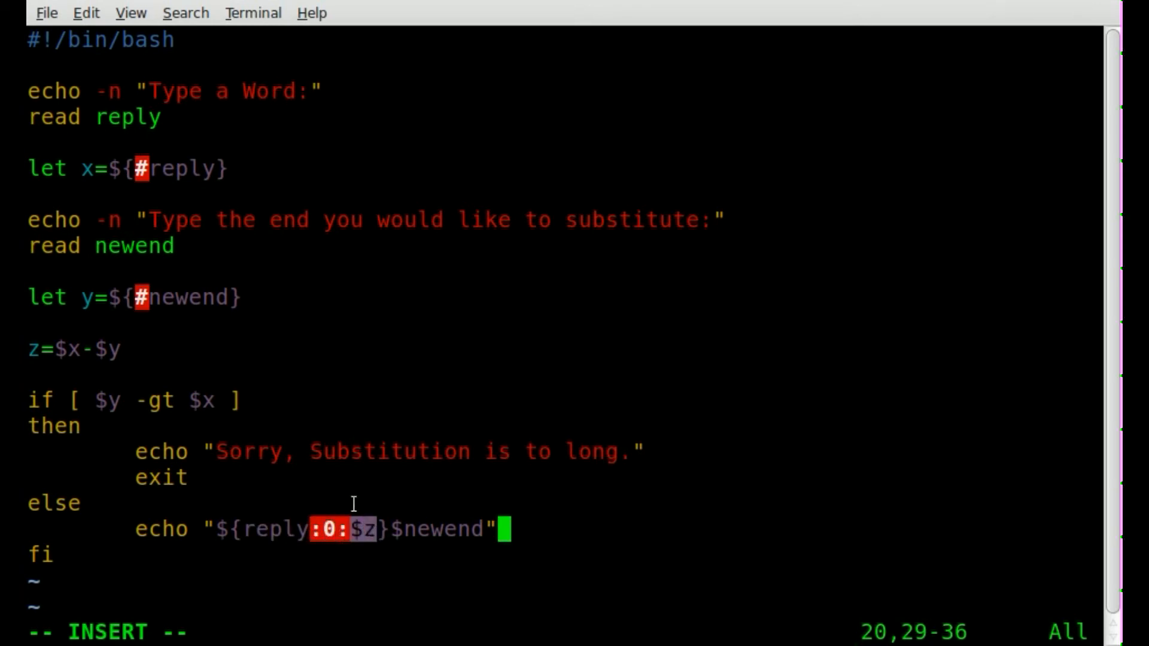
mouse_move(181, 352)
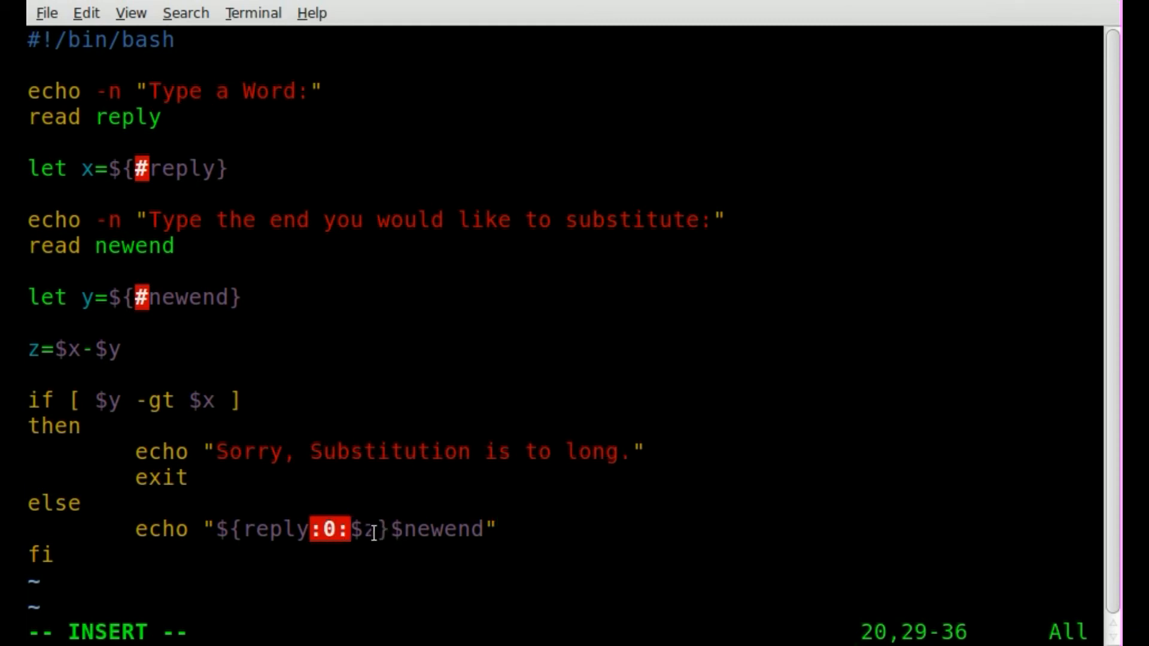
text(')
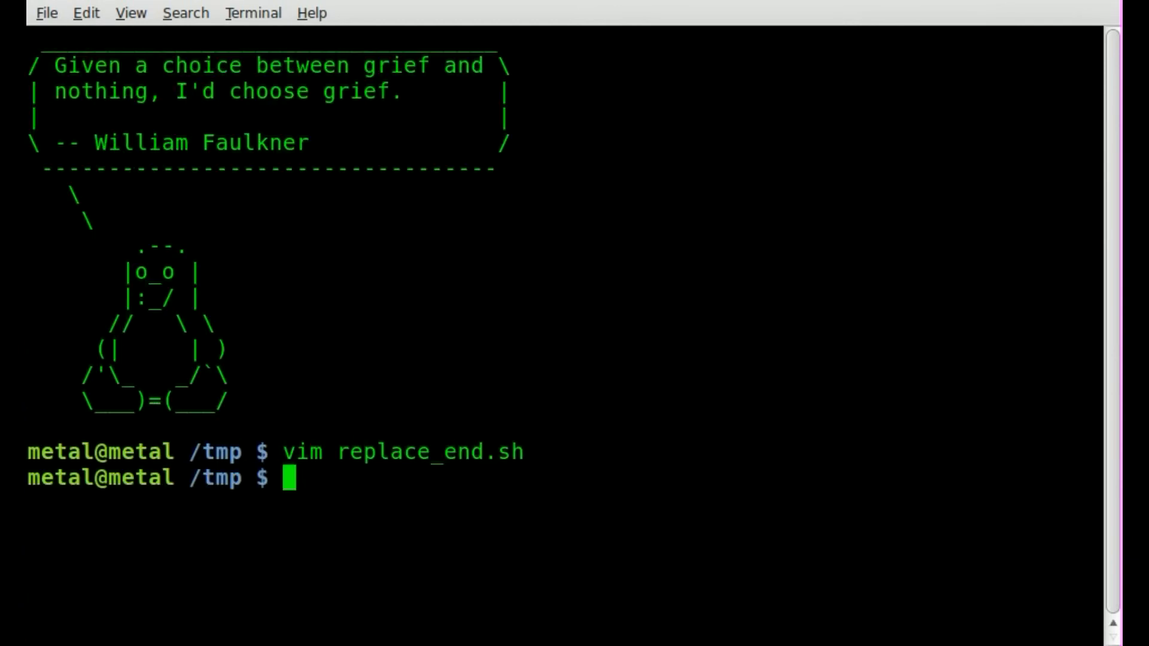
- Make the script executable with chmod +x replace_end.sh
text(chmod)
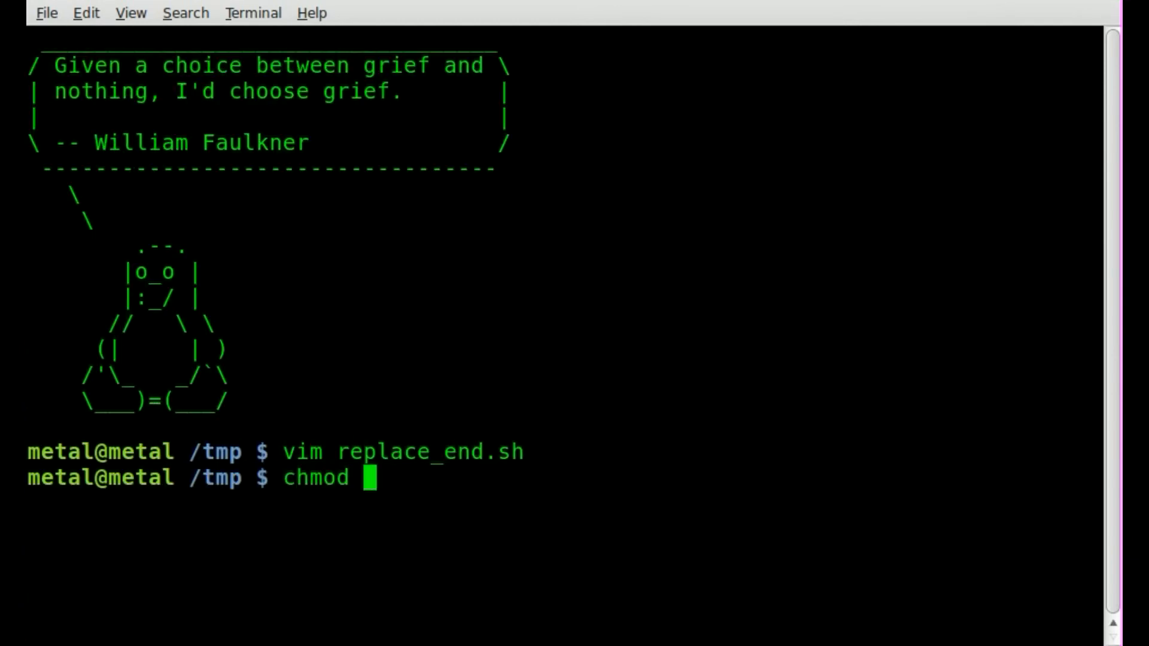
text(+x)
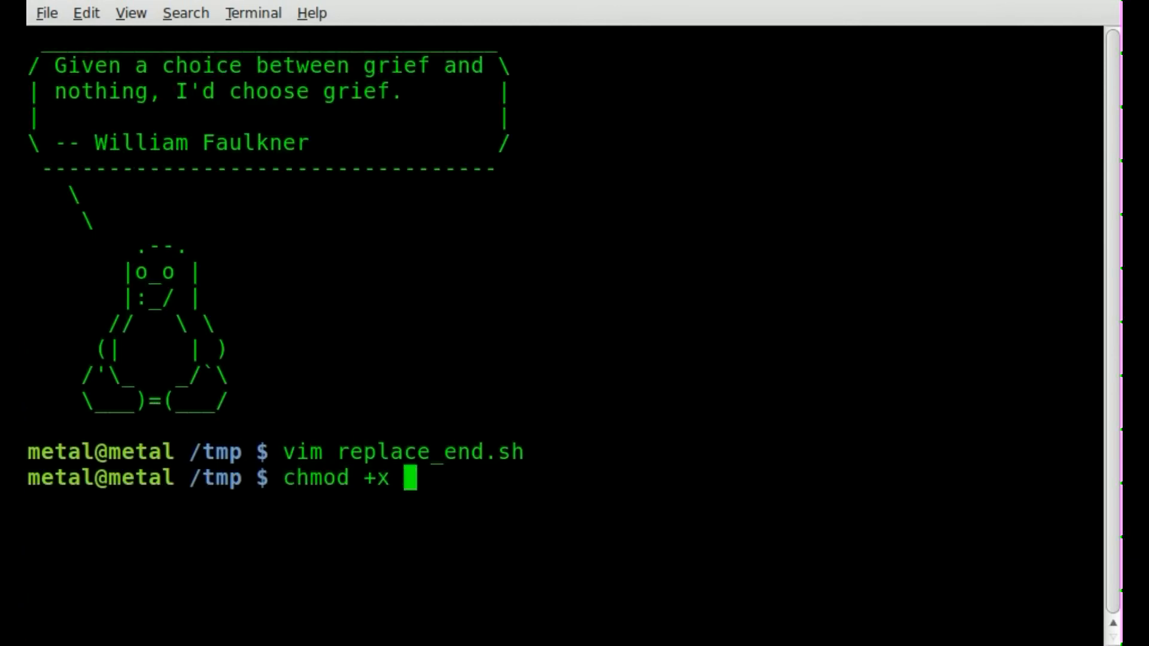
text(replace_end.sh)
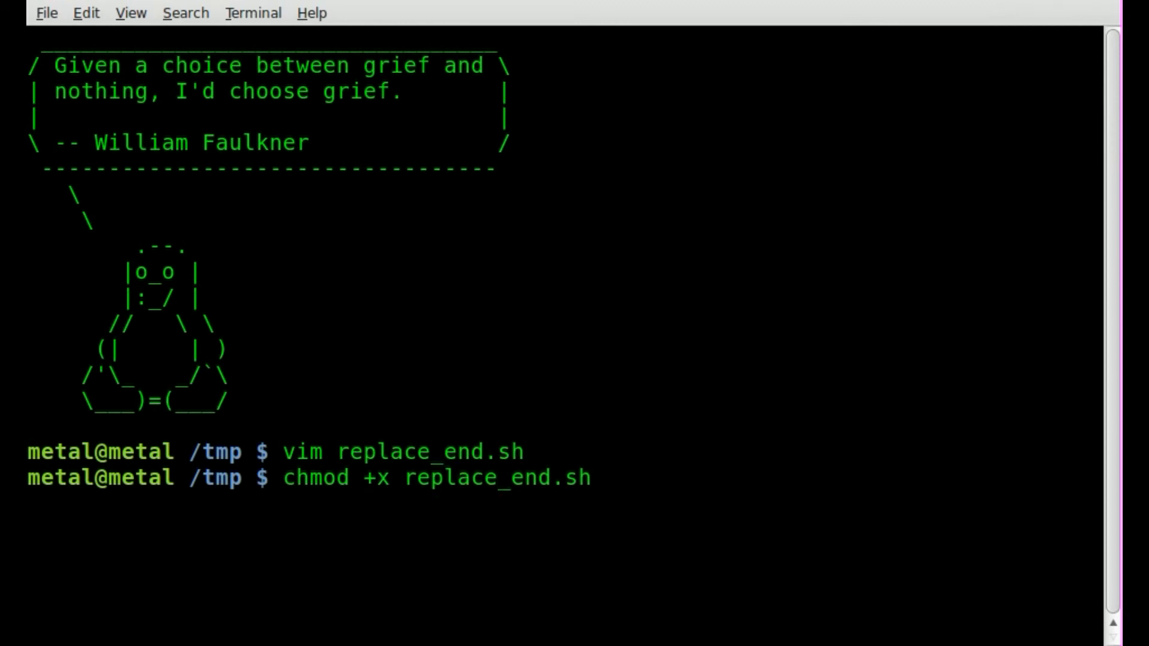
key(Return)
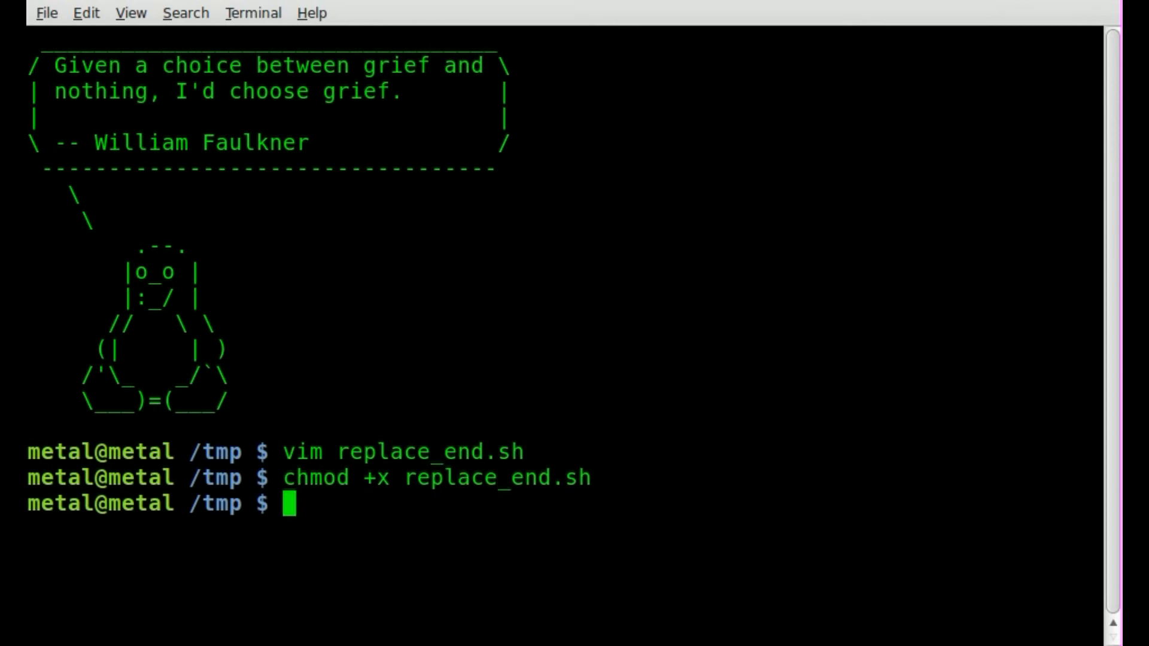
- Run ./replace_end.sh with word kris and ending en, producing kren
text(./replace_end.sh)
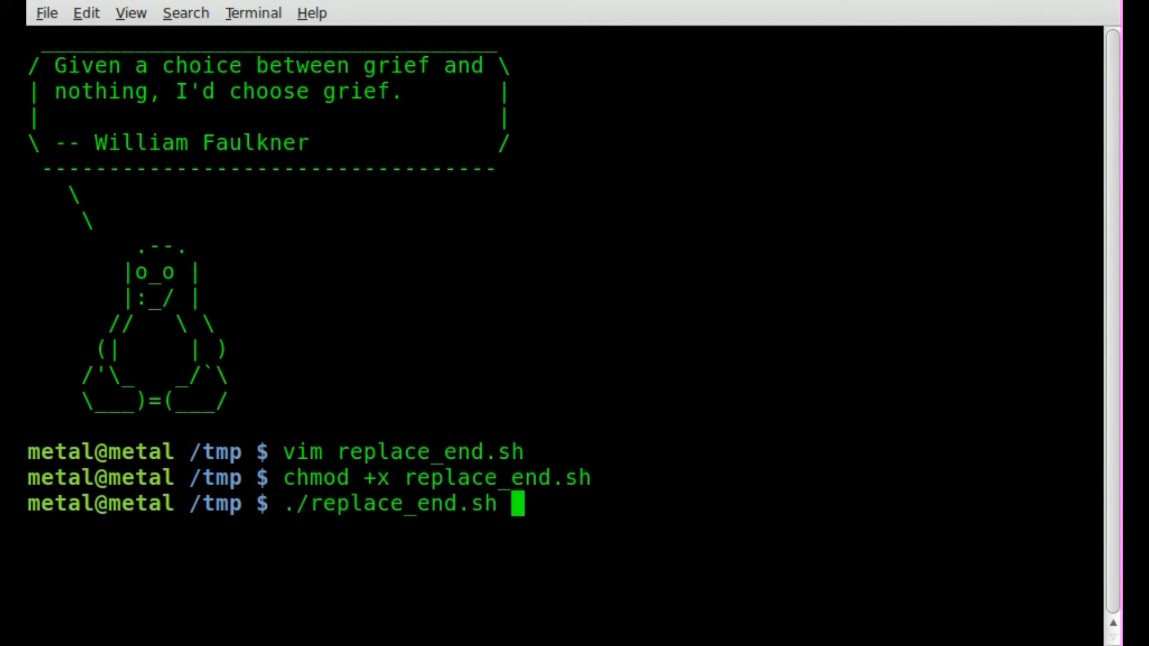
key(Return)
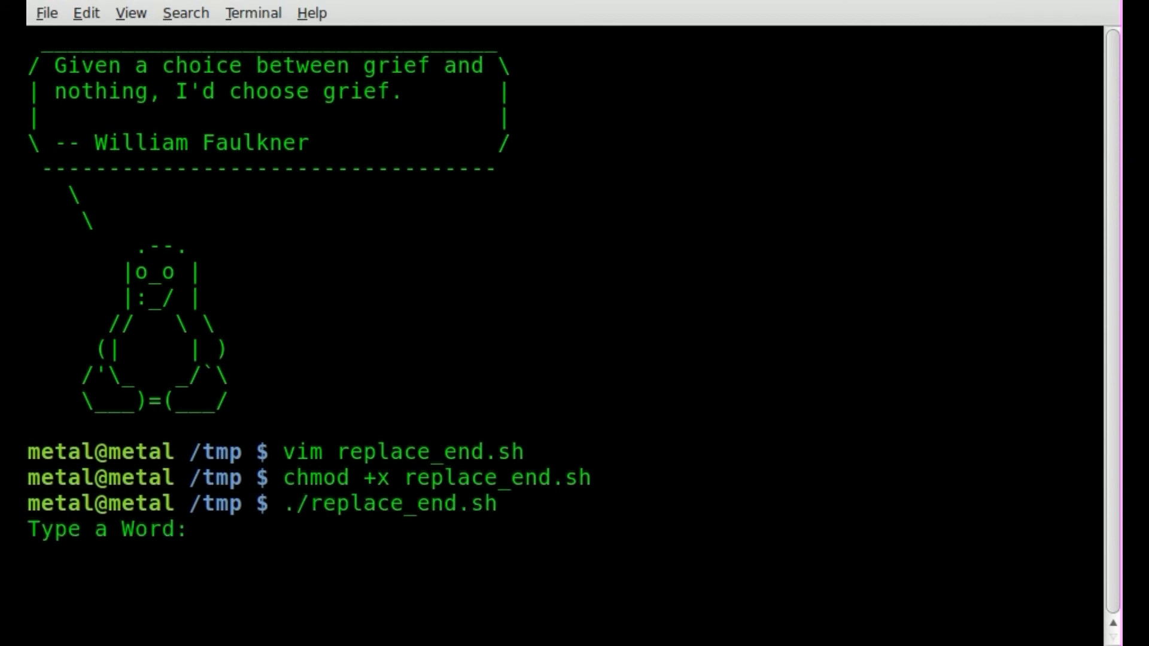
text(kris)
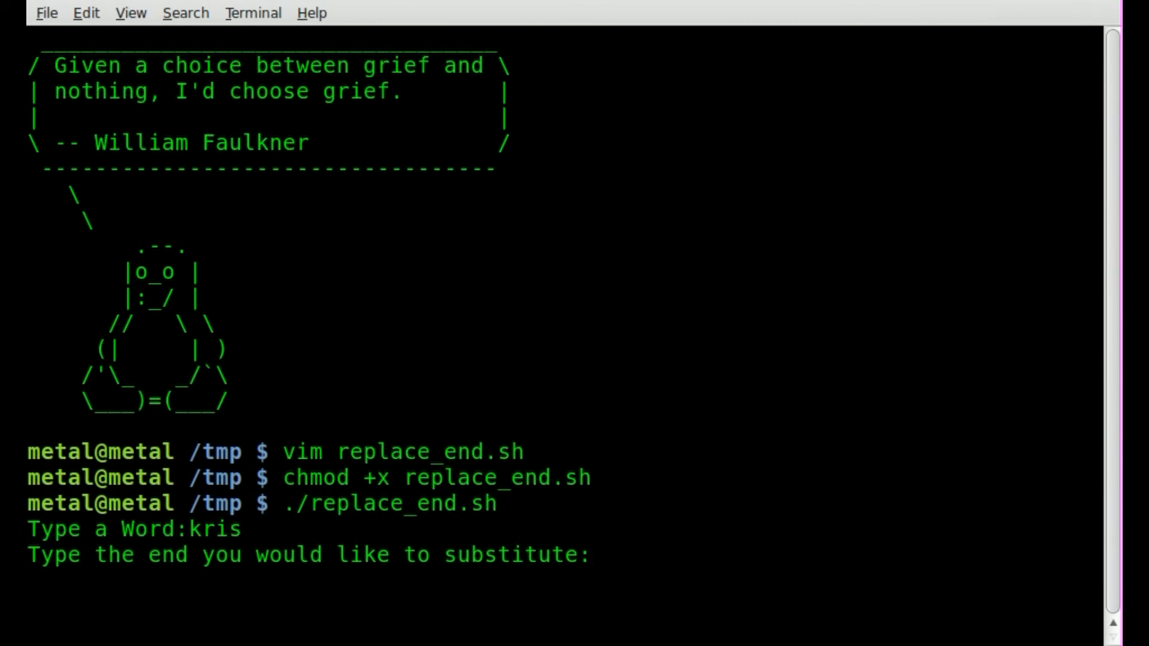
text(en)
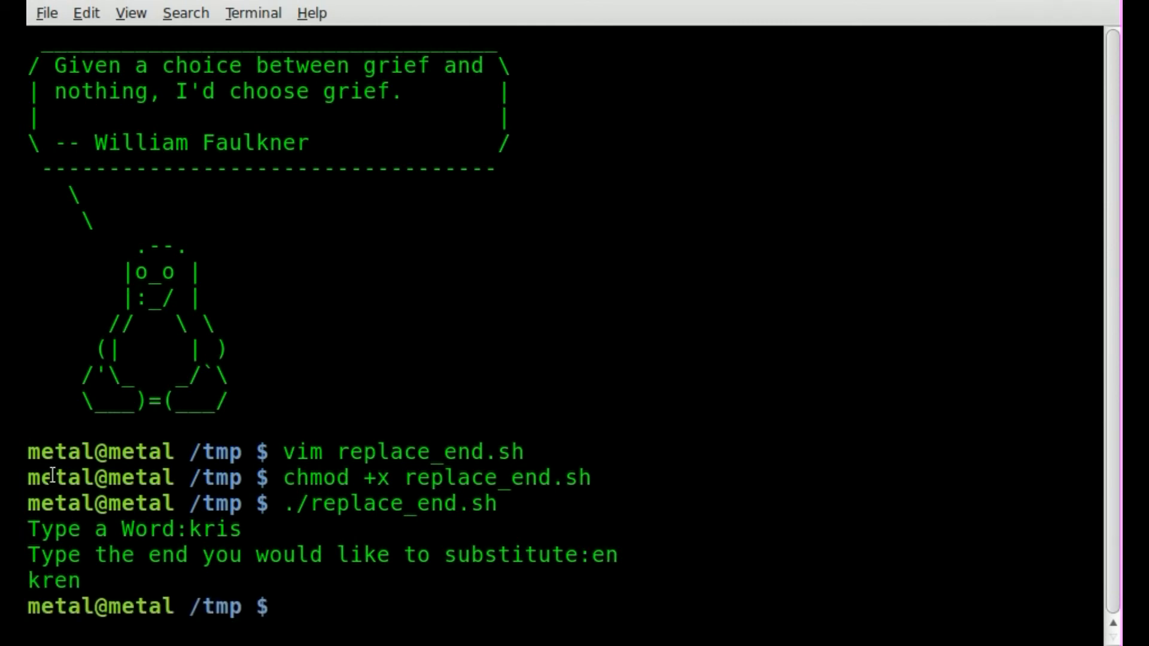
double_click(44, 580)
text(chmod +x replace_end.sh)
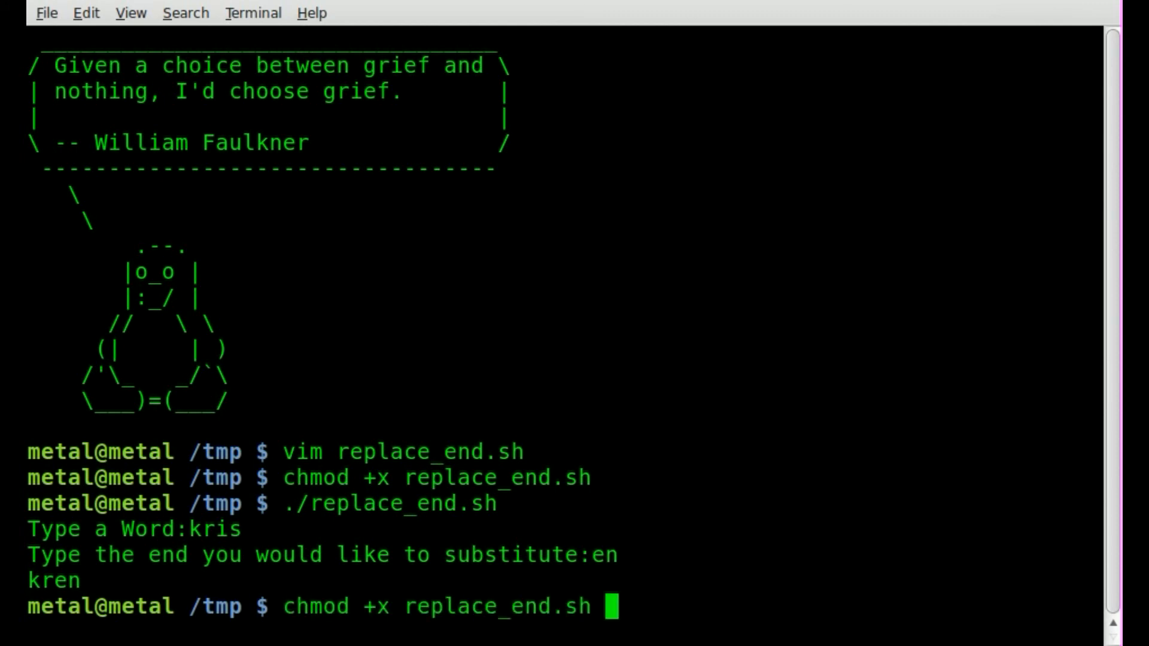
- Run the script on metalx1000 with ending 2000, producing metalx2000
text(metal)
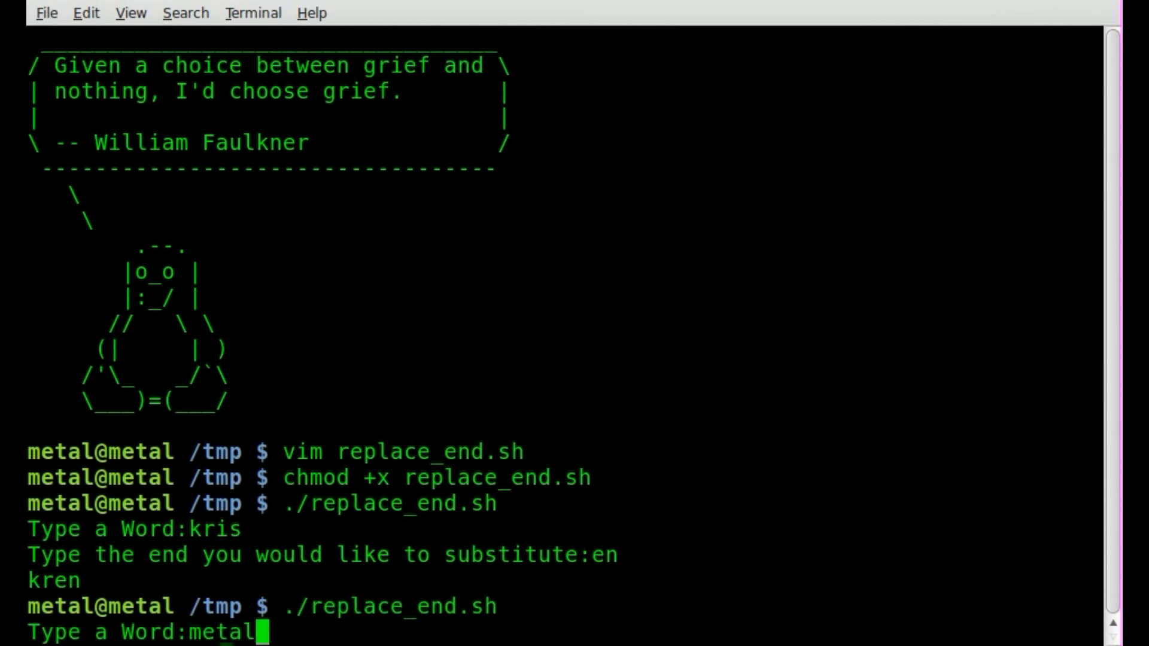
text(x1000)
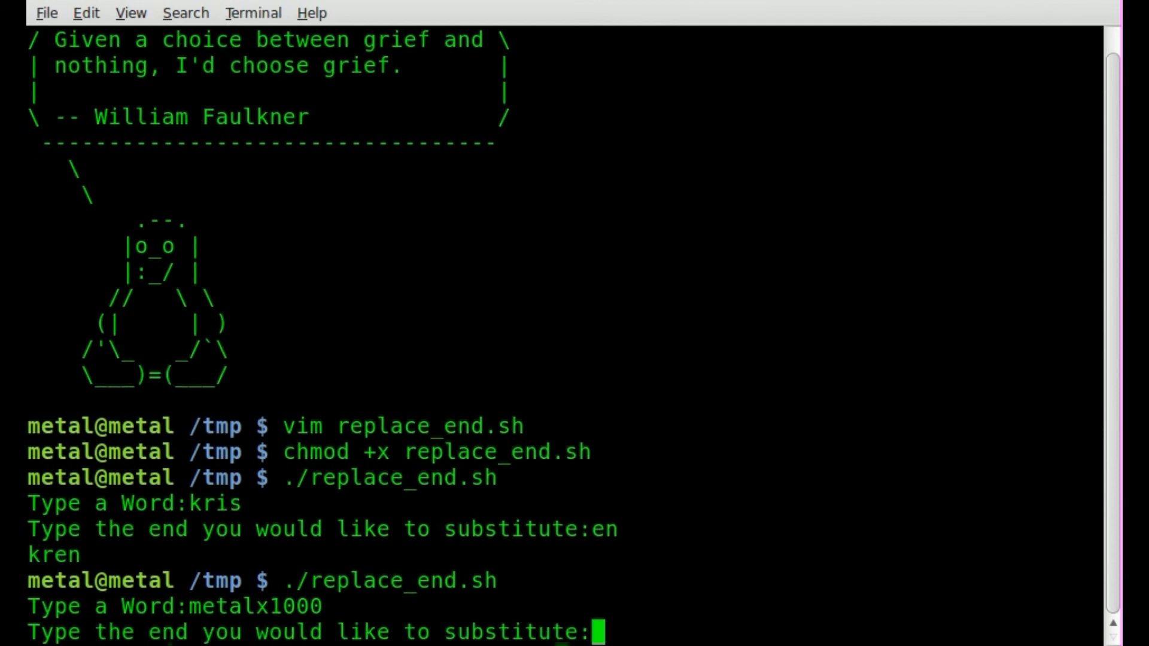
text(2000)
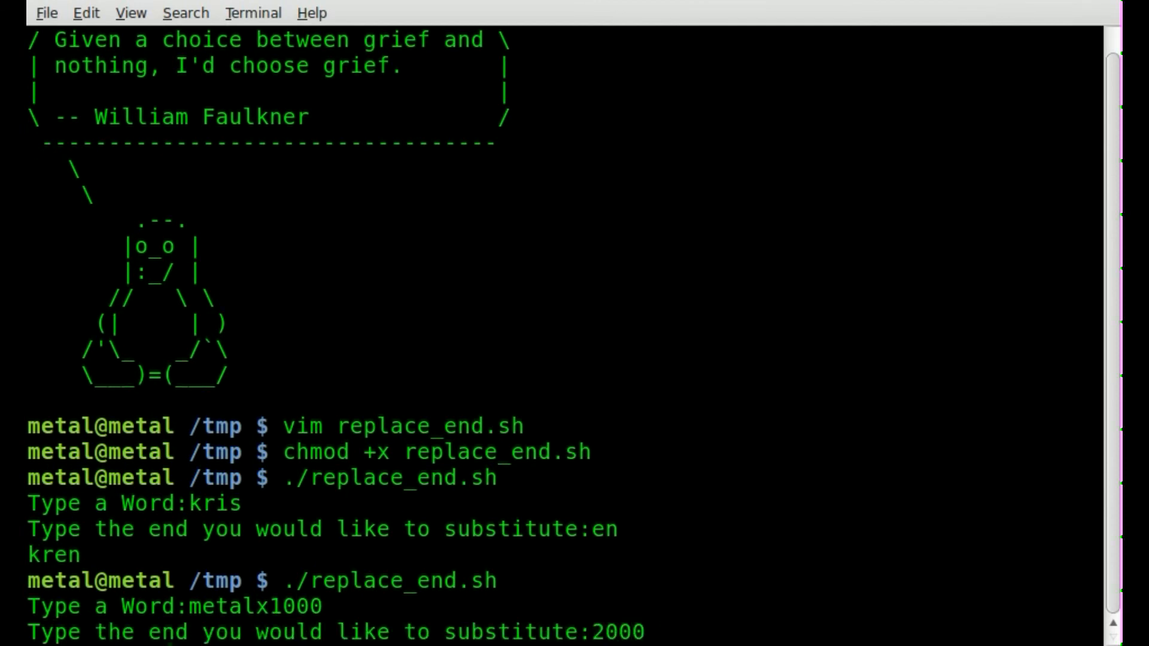
key(Return)
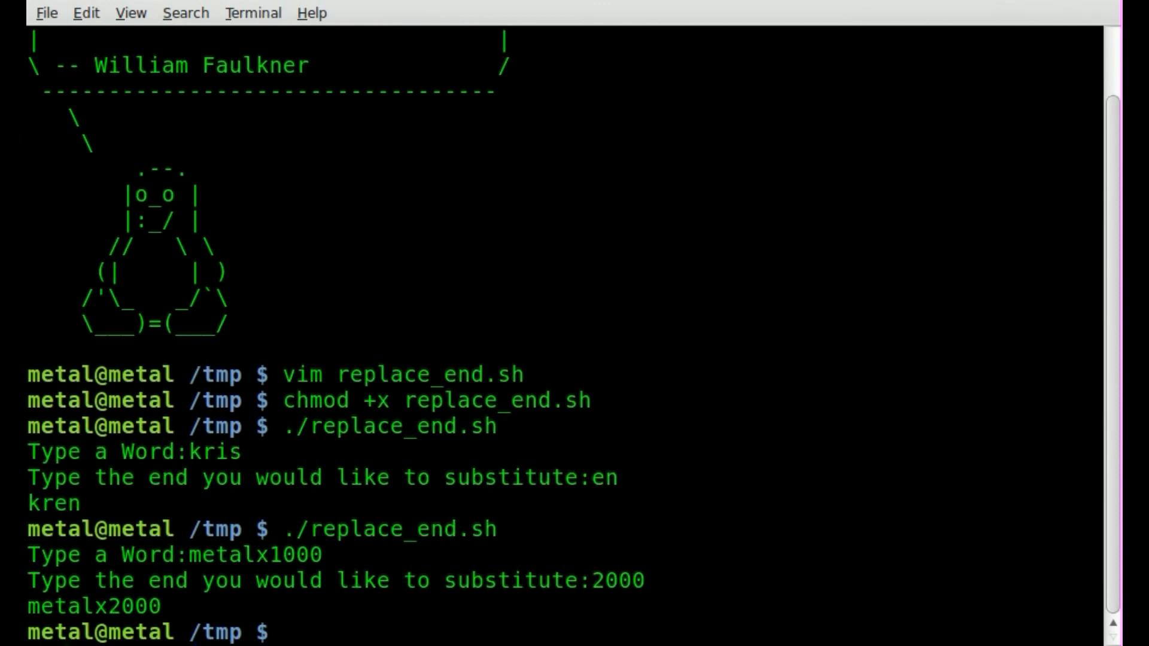
- Run ./replace_end.sh again on metalx1000 with ending 5555, producing metalx5555
text(./replace_end.sh)
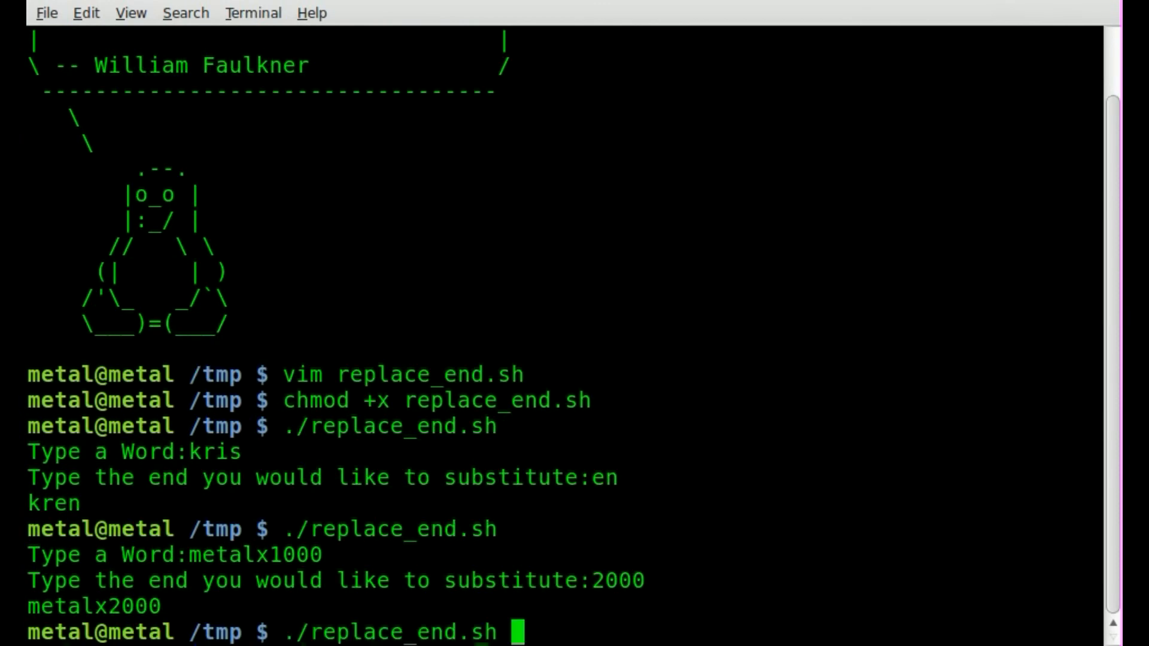
text(metalx1000)
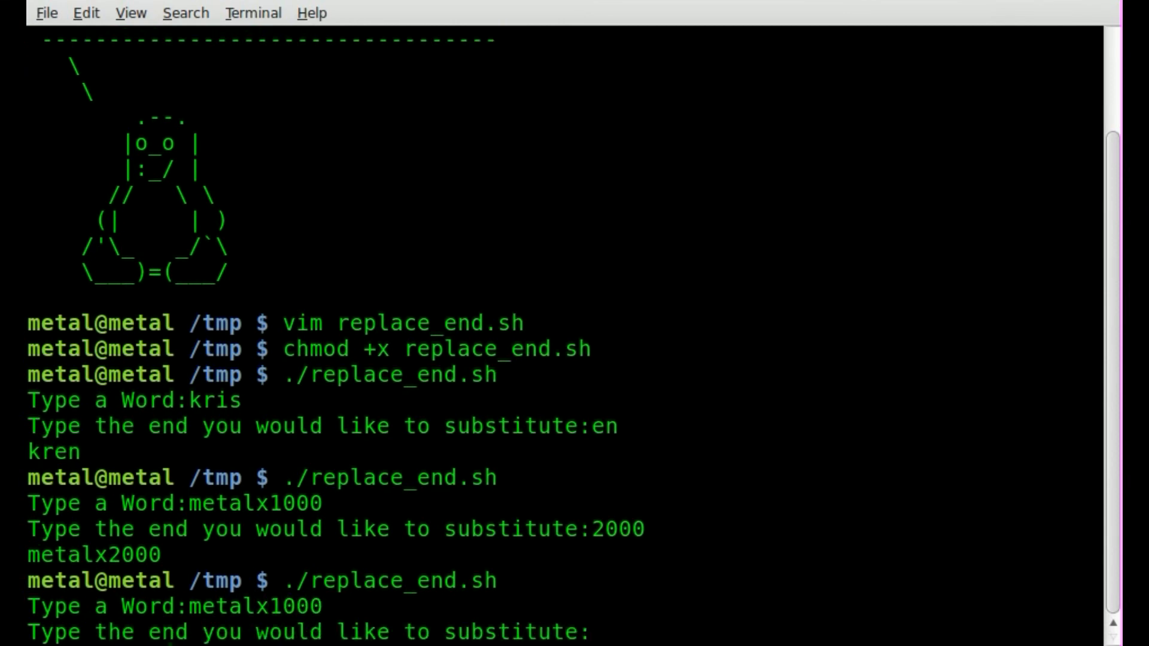
text(5555)
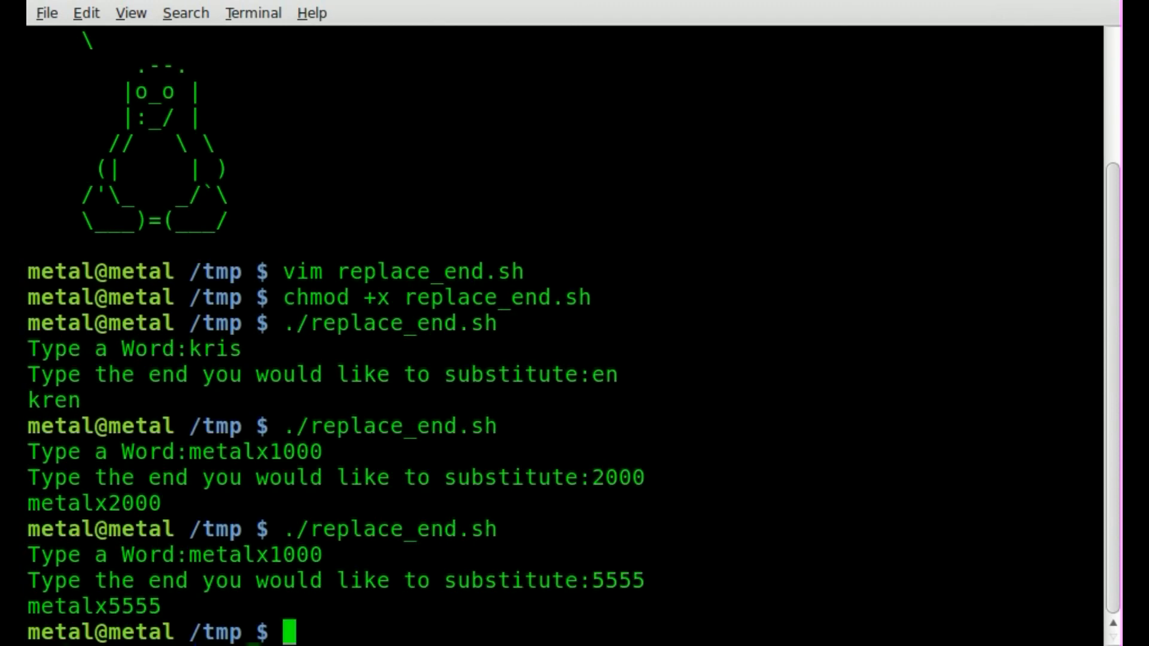
- Start another ./replace_end.sh run entering metalx1000 as the ending for kris
text(./replace_end.sh)
text(kris)
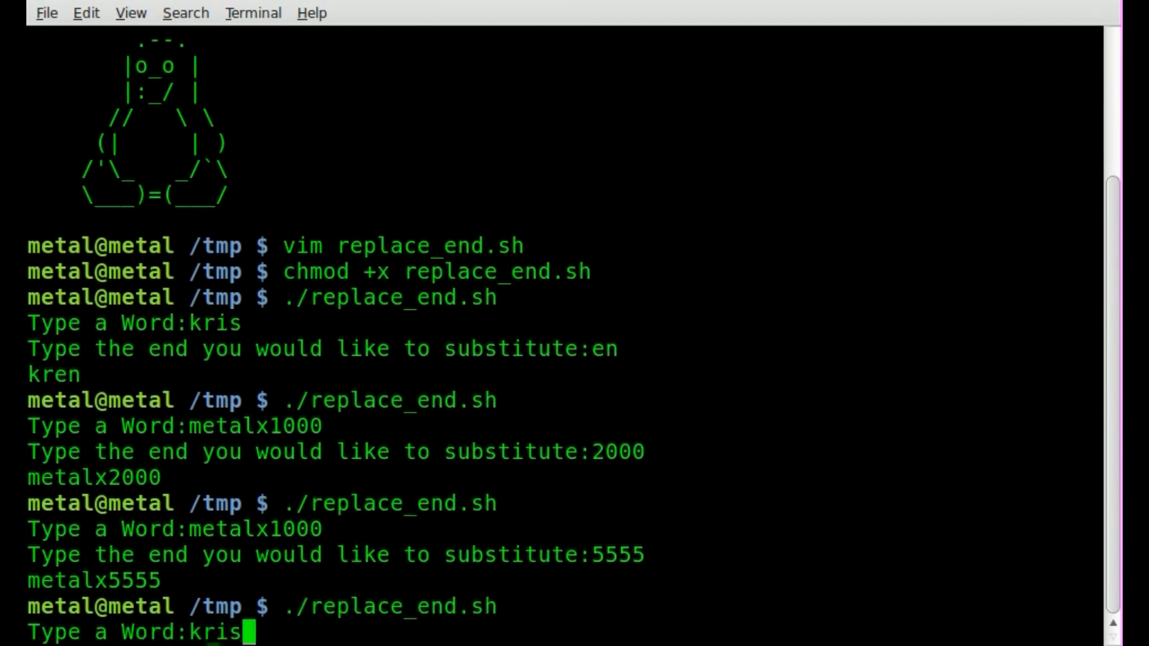
text(metalx100)
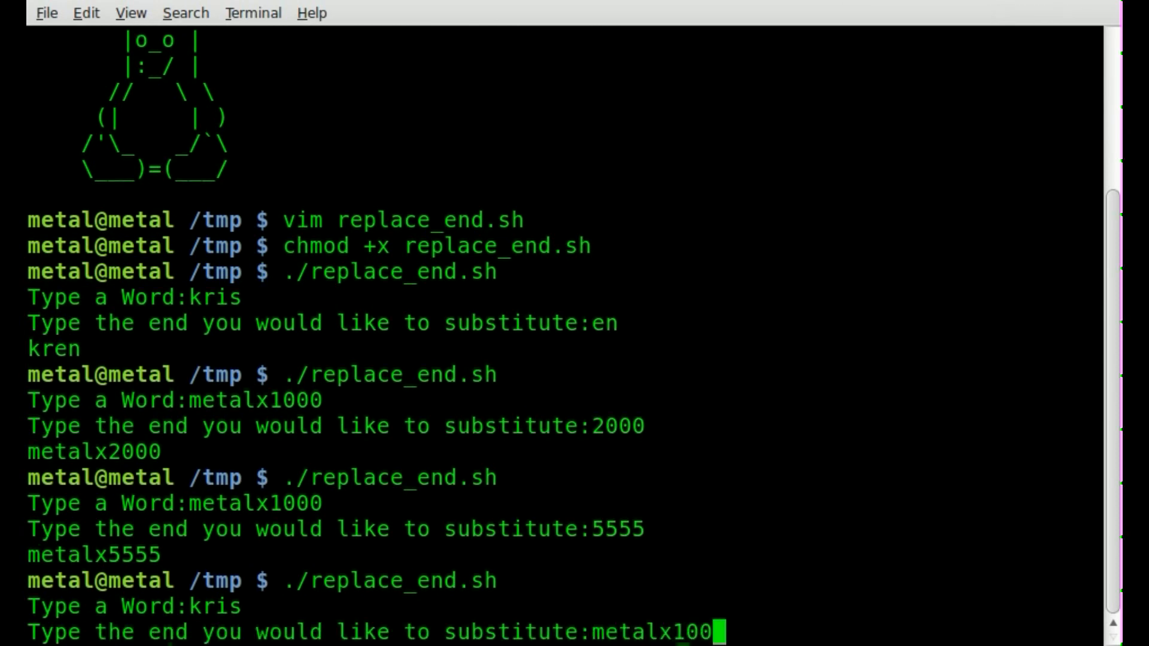
text(0)
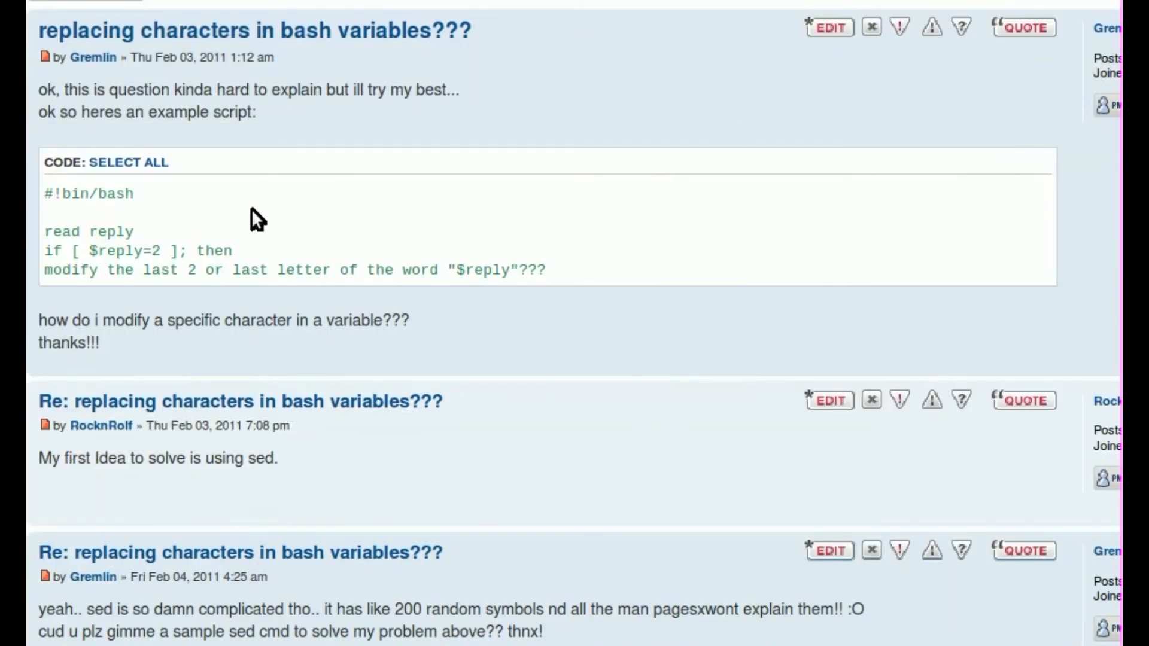
mouse_move(270, 116)
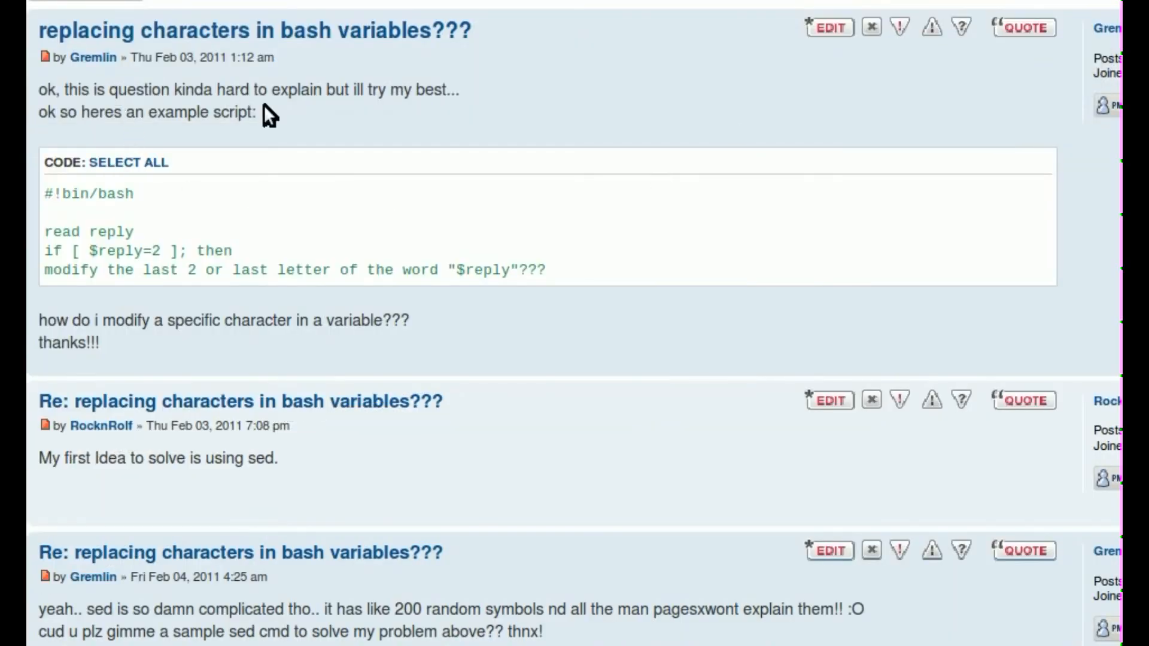
mouse_move(423, 238)
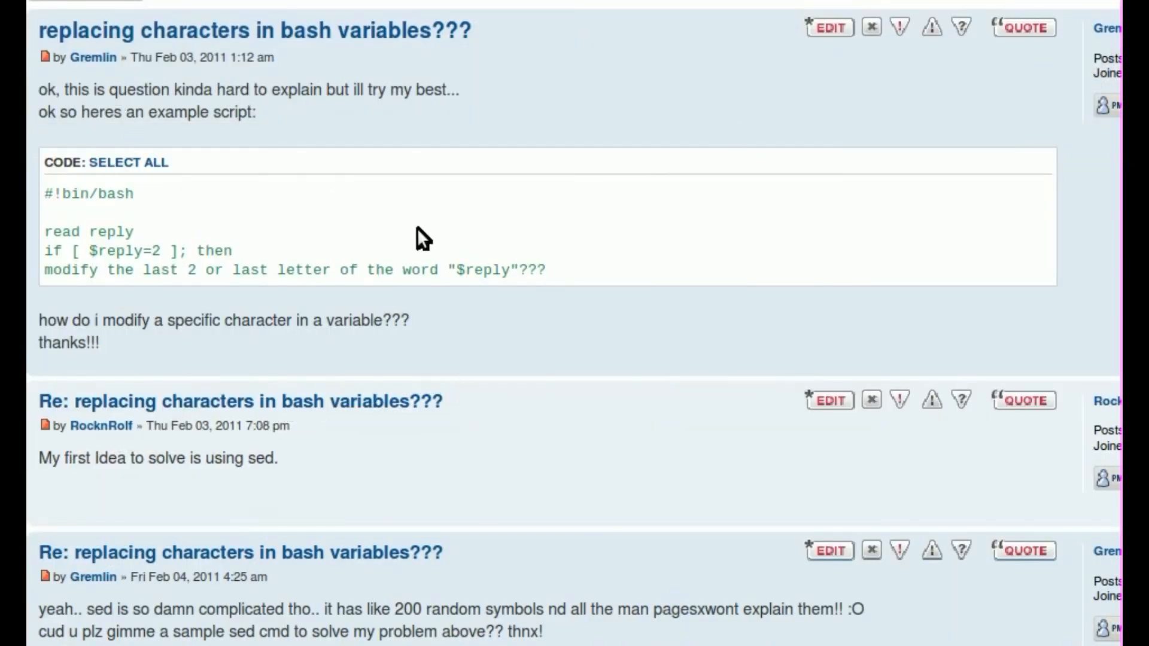